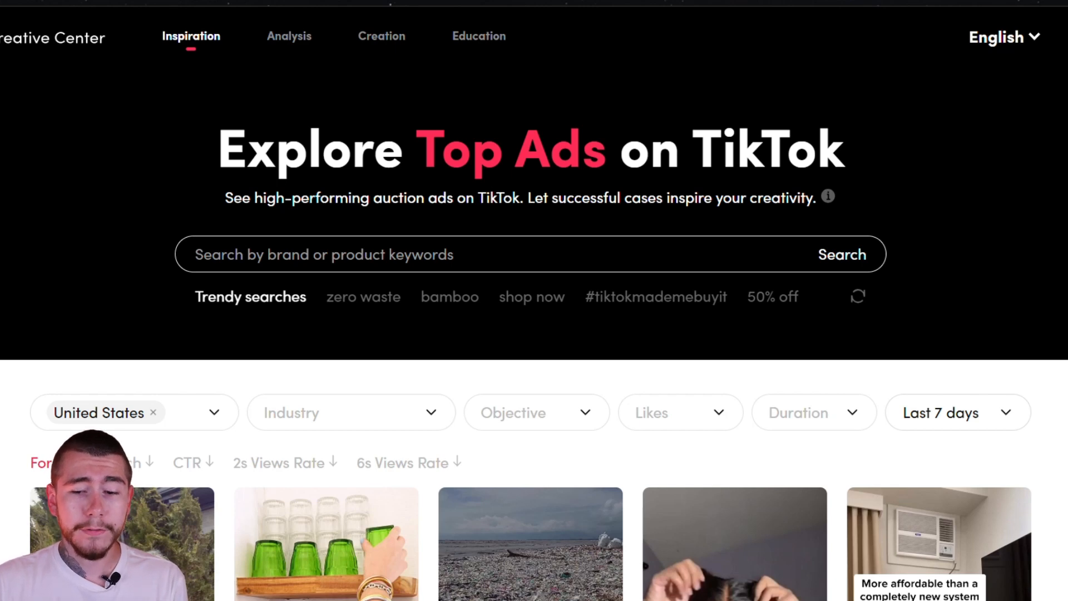
# Open the industry and ad-objective filter lists, then close them without choosing anything.
pyautogui.scroll(-3)
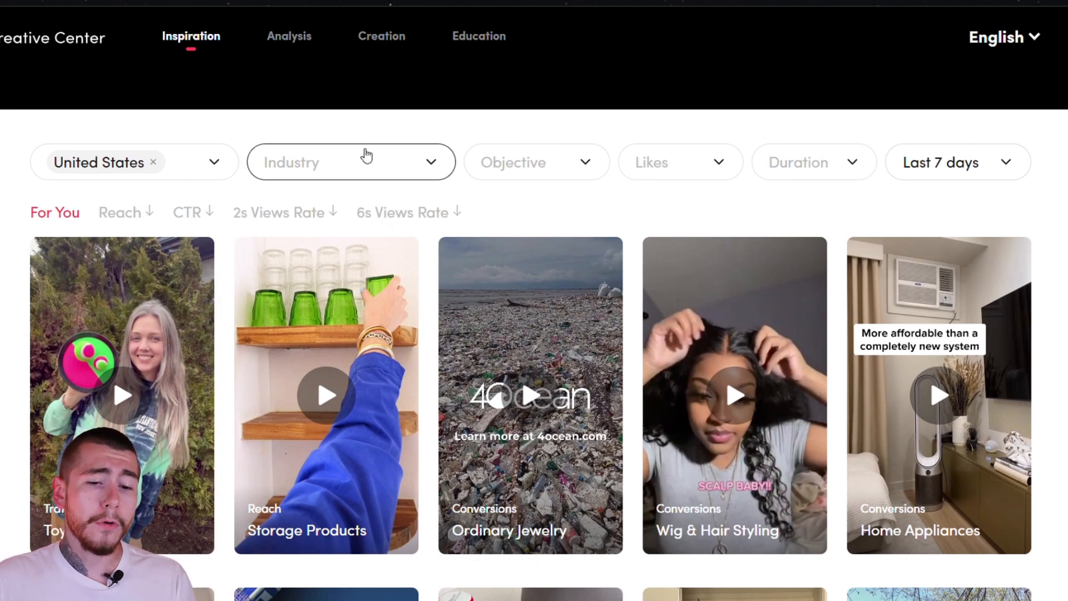
pyautogui.click(349, 162)
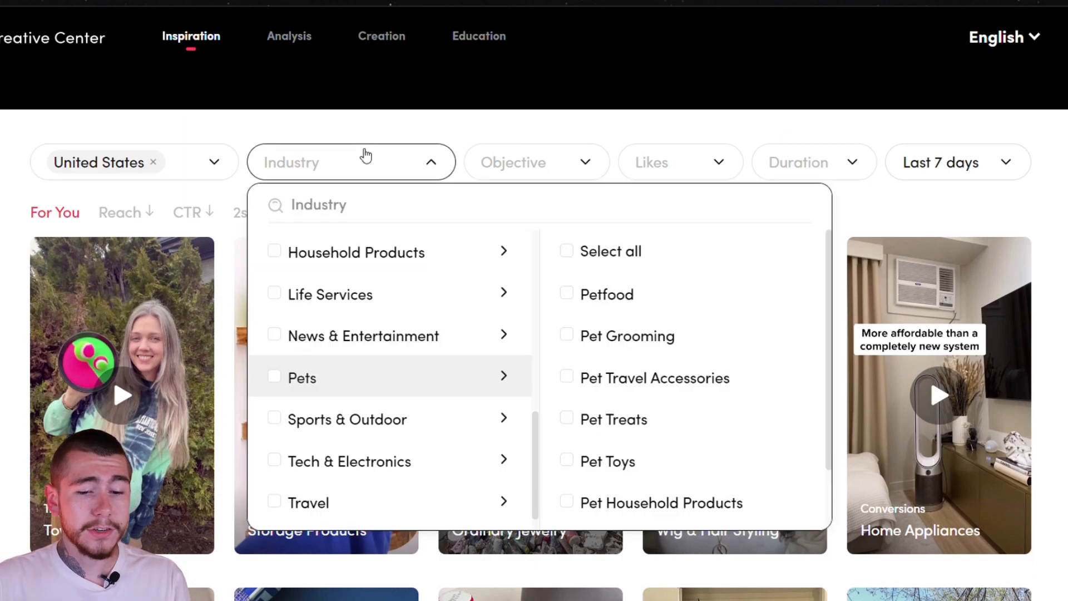
pyautogui.moveTo(443, 391)
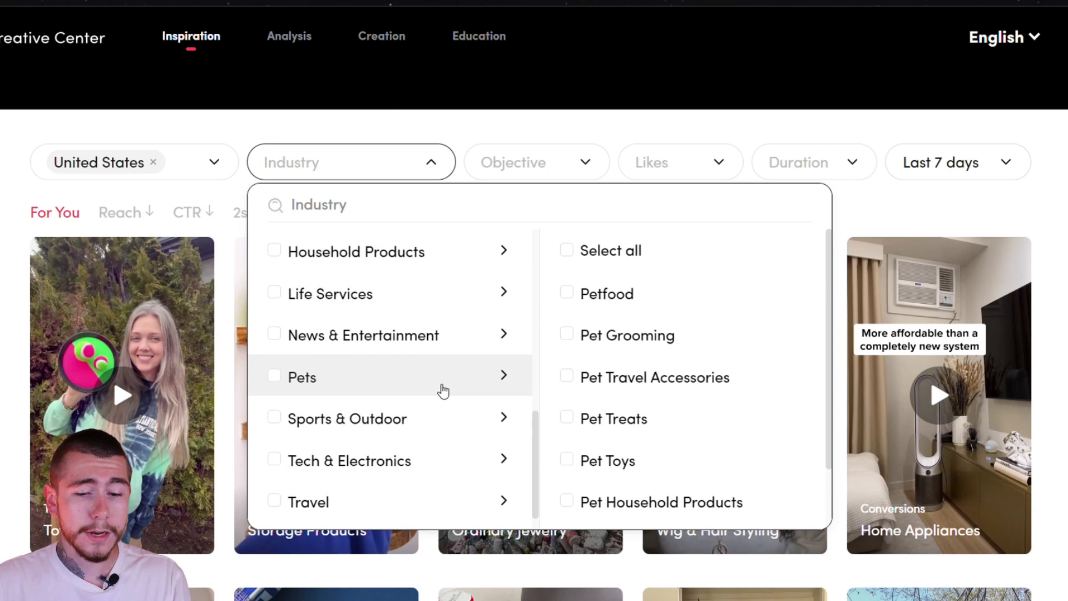
pyautogui.moveTo(686, 303)
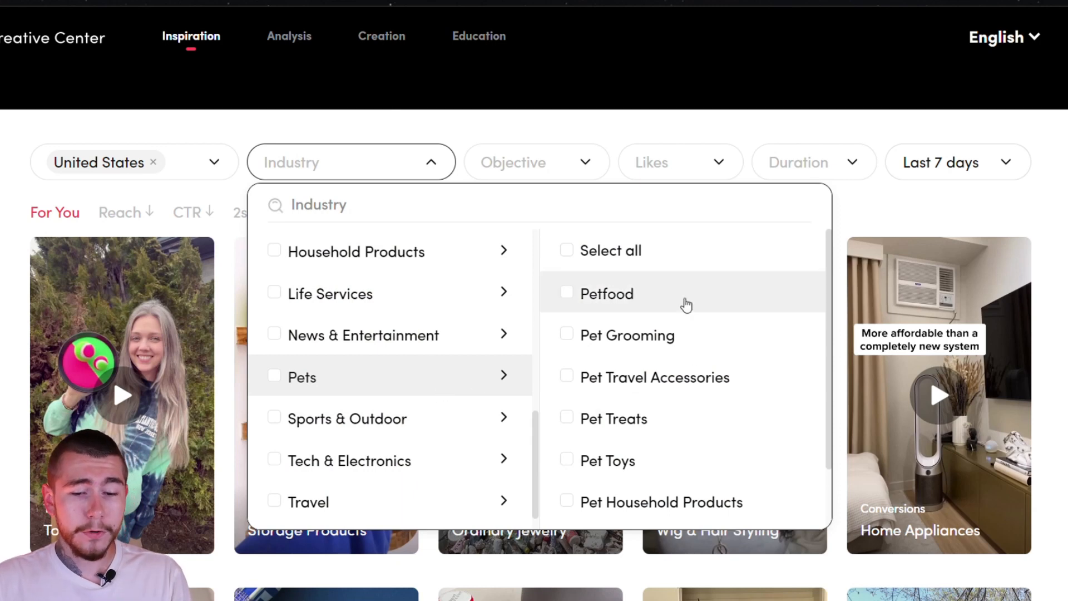
pyautogui.moveTo(646, 419)
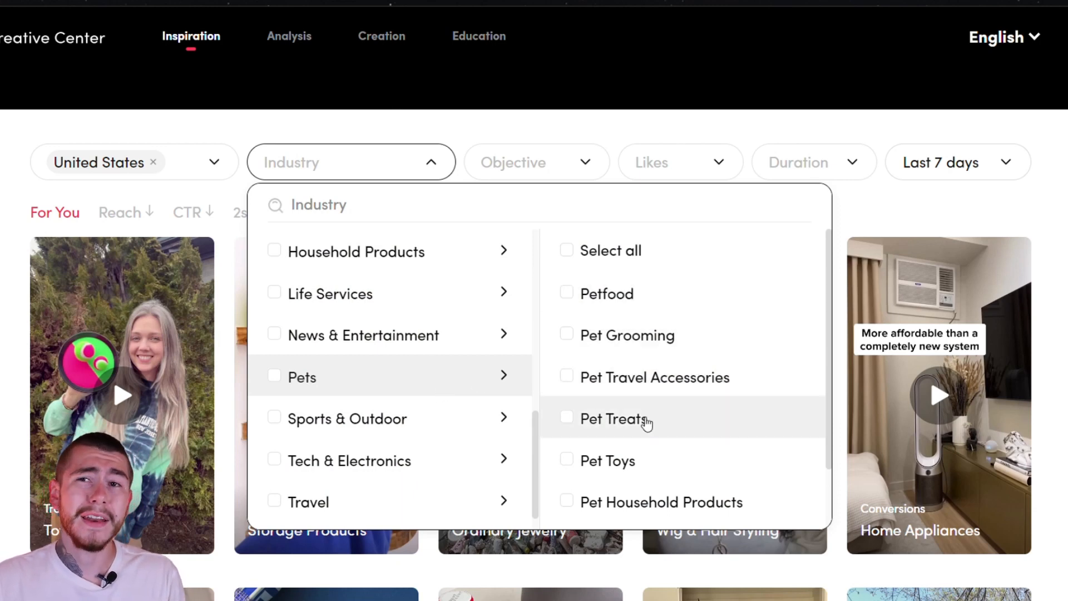
pyautogui.moveTo(622, 467)
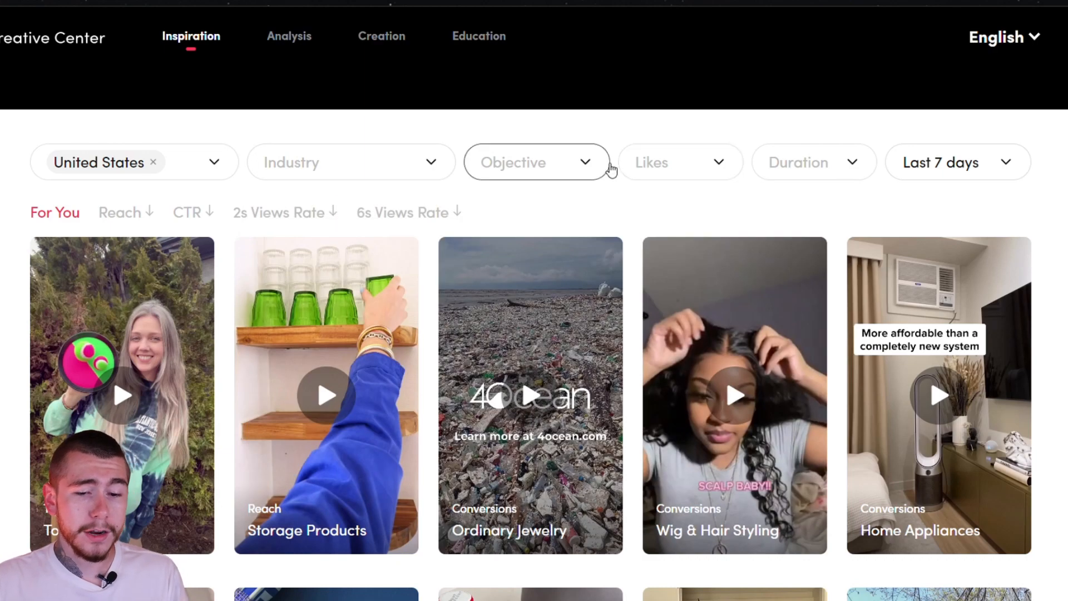
pyautogui.click(536, 162)
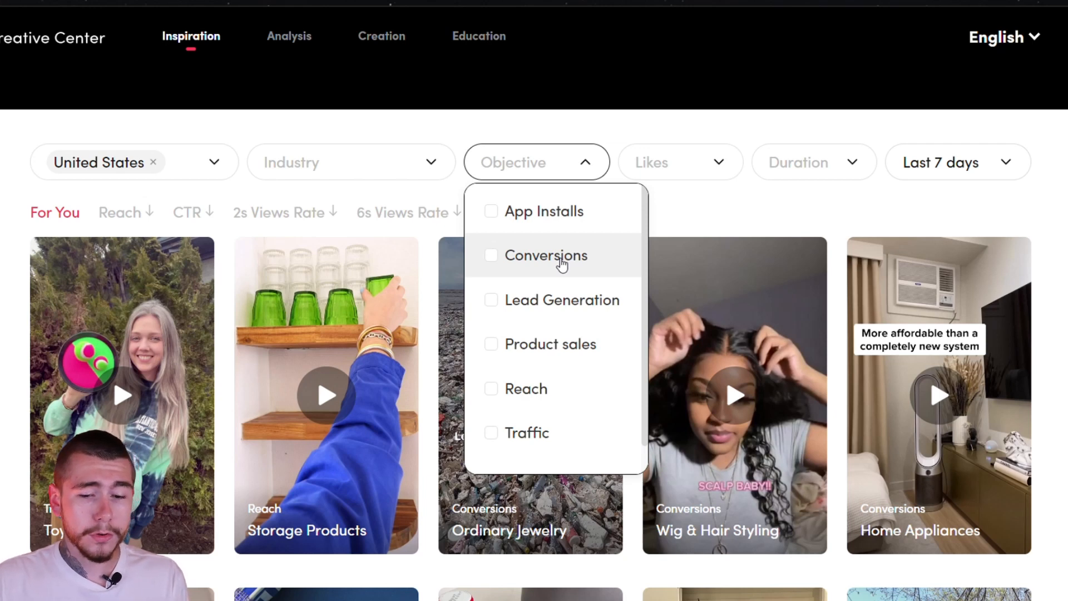
pyautogui.moveTo(598, 319)
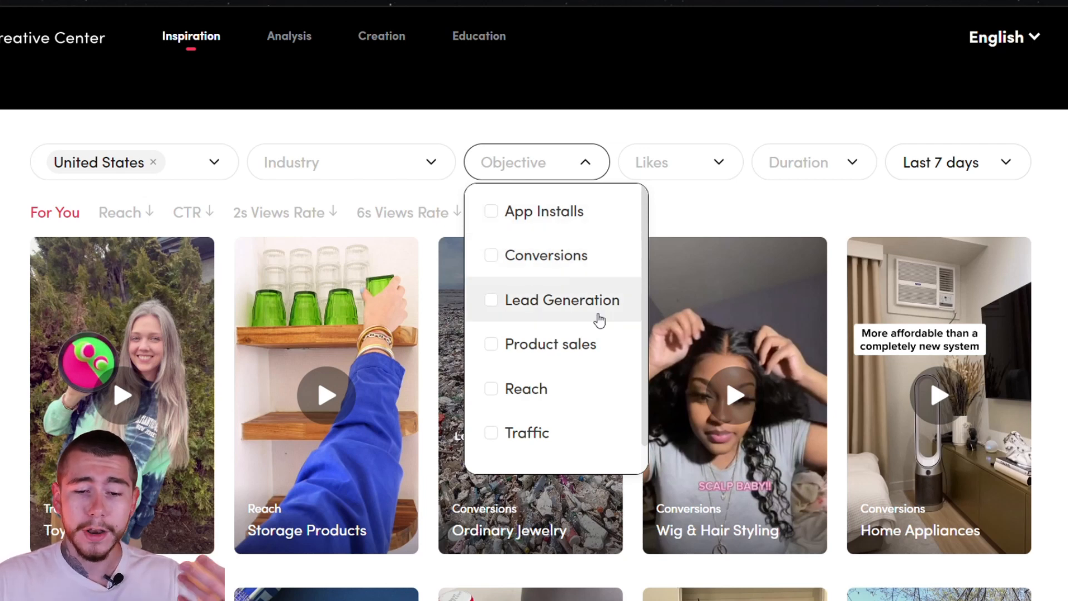
pyautogui.moveTo(734, 261)
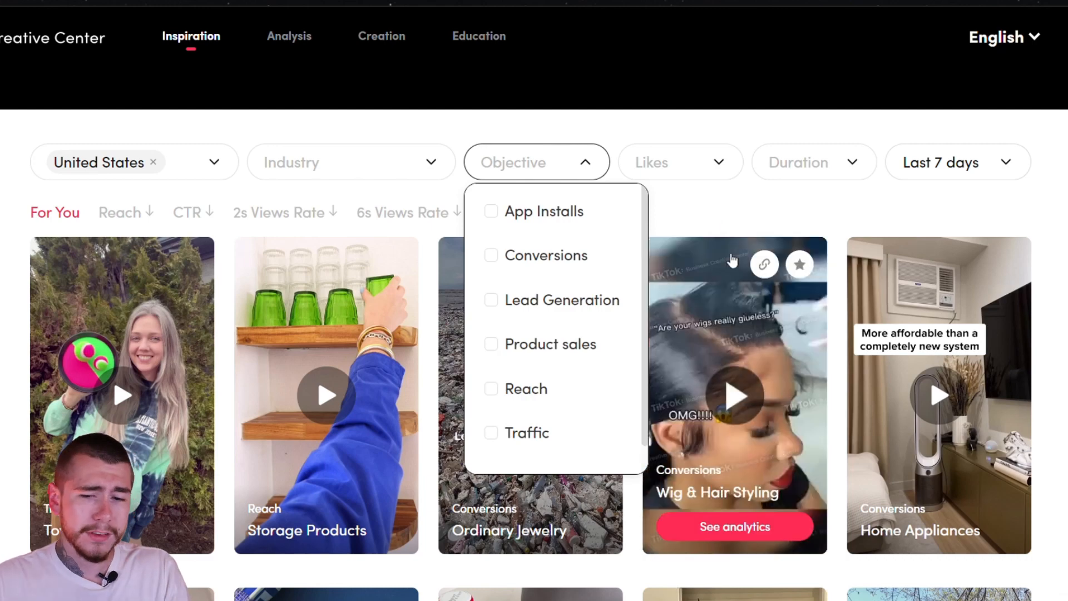
pyautogui.click(680, 192)
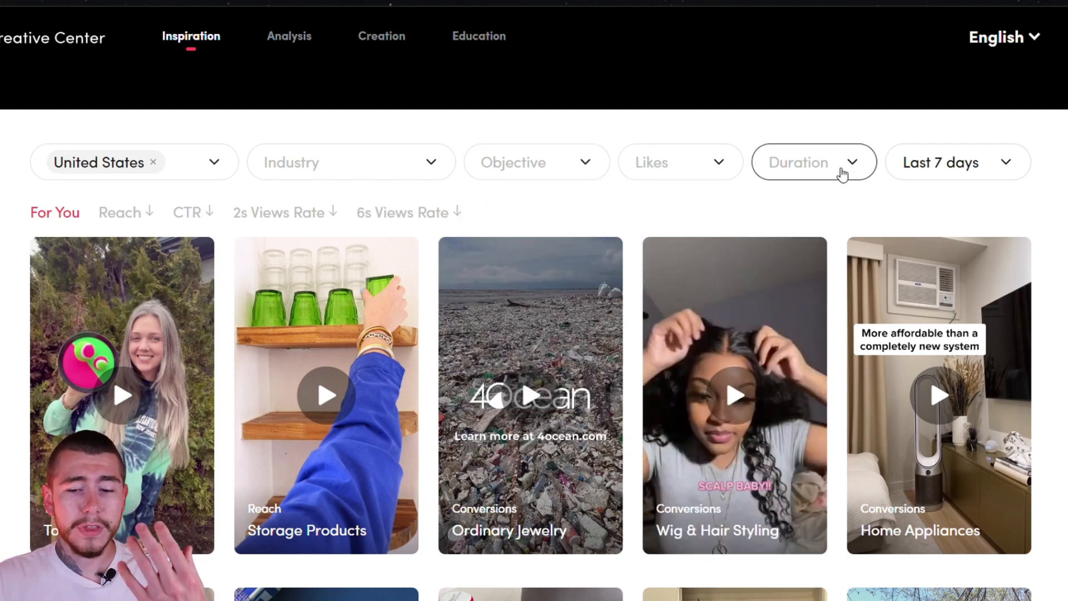
pyautogui.moveTo(1020, 227)
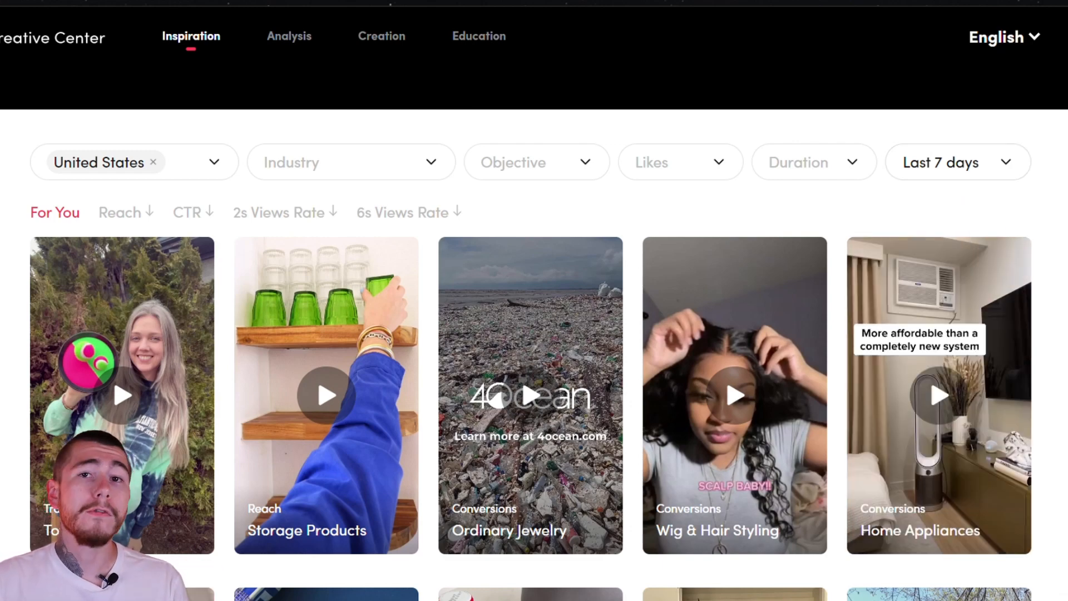
# Scroll down to the Dropshipping Video Ad Packages, including the $50 TikTok Split Testing Package.
pyautogui.scroll(-3)
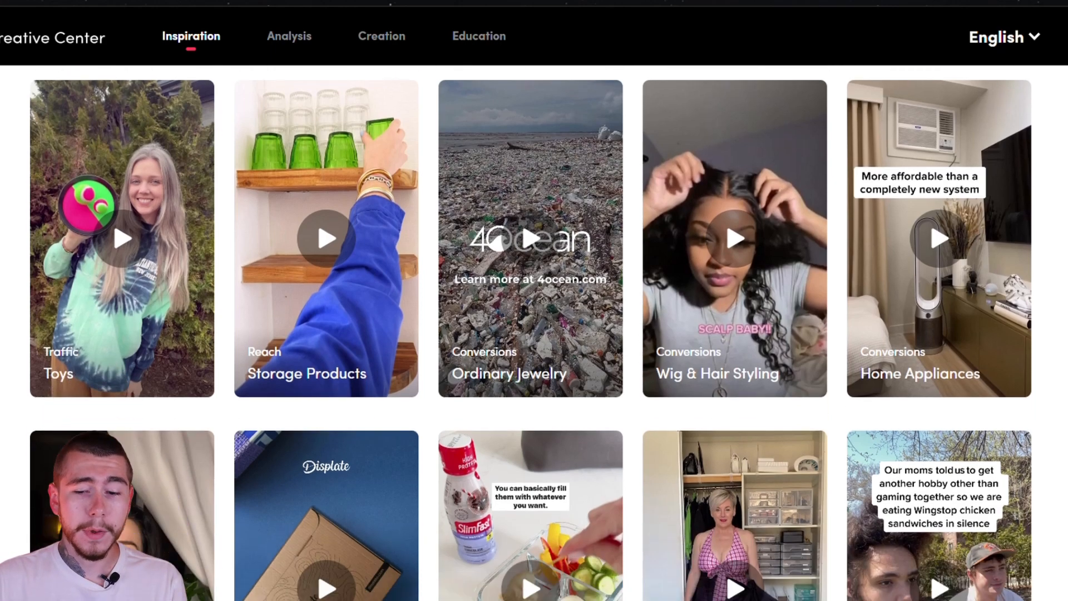
pyautogui.scroll(-3)
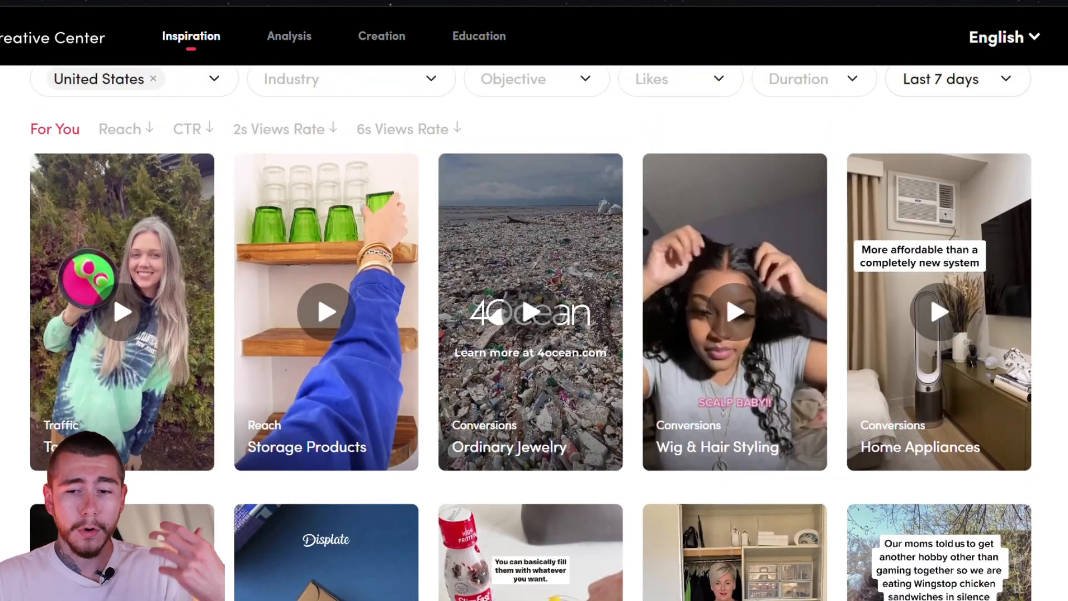
pyautogui.scroll(-3)
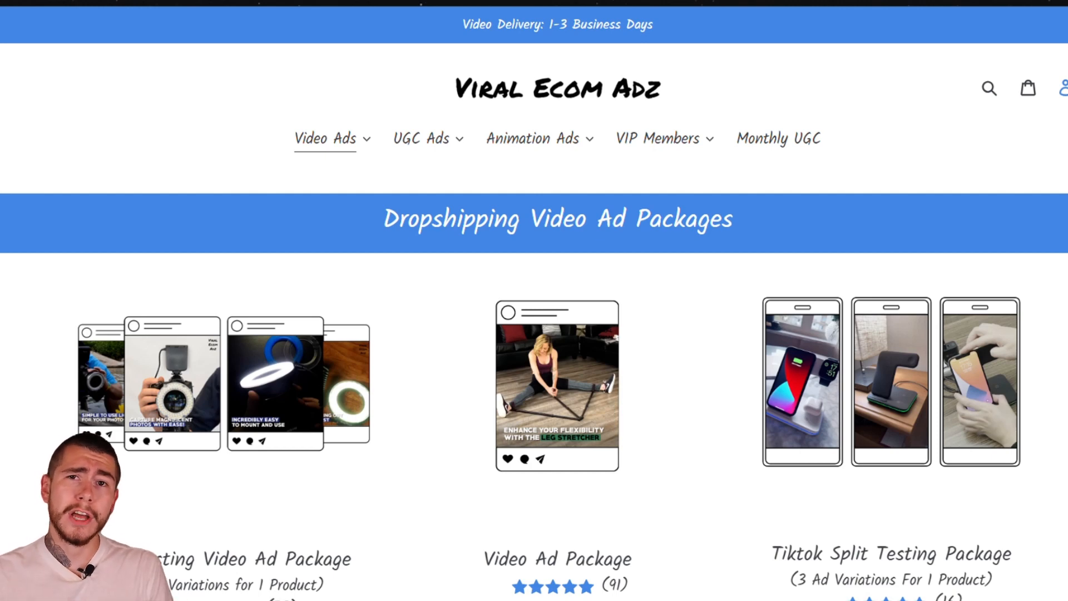
pyautogui.moveTo(774, 76)
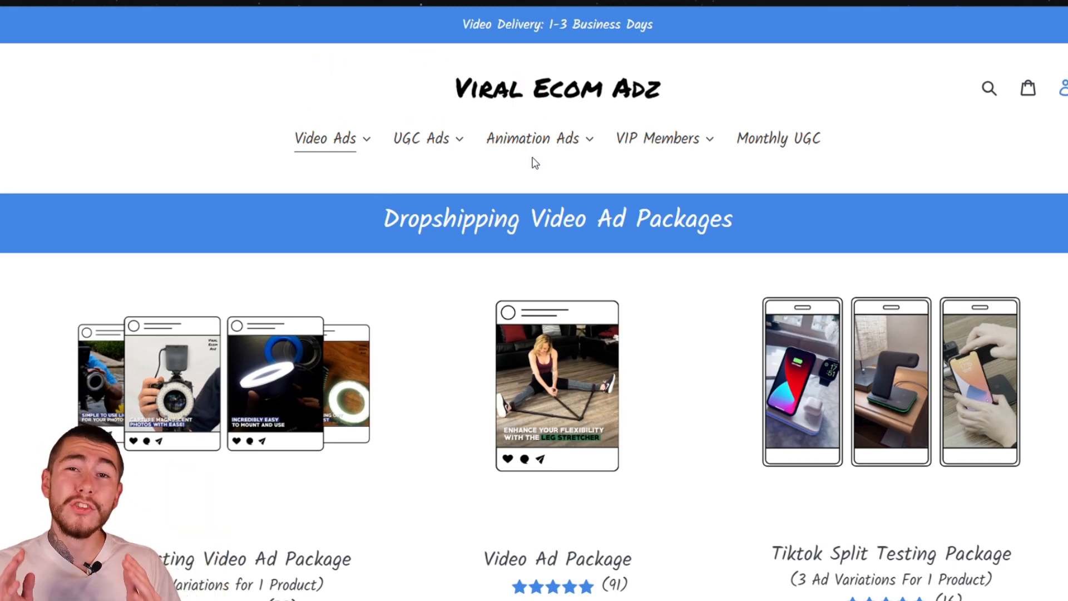
pyautogui.moveTo(31, 216)
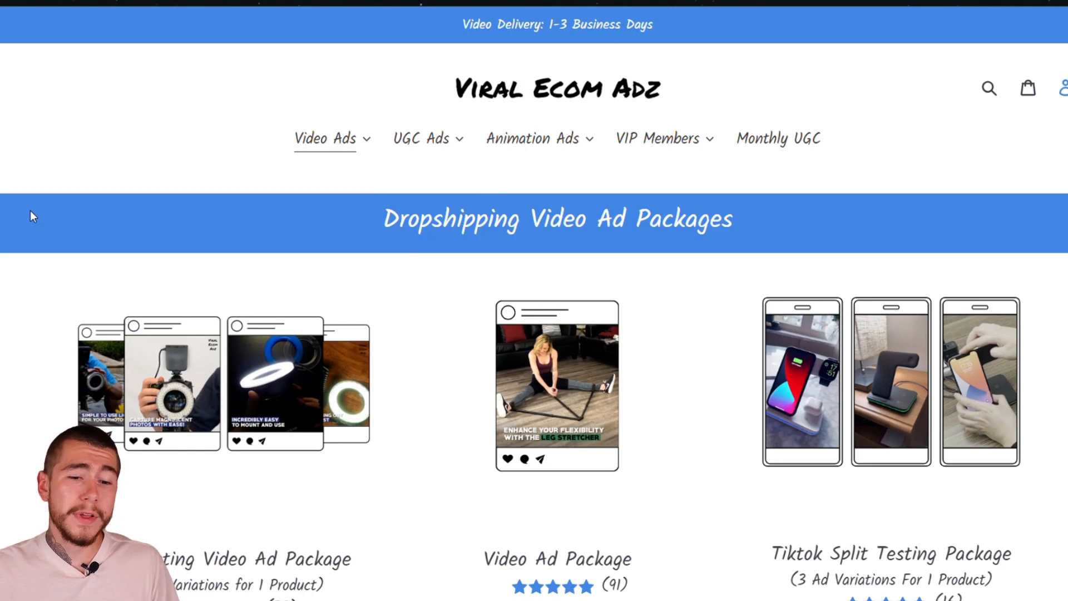
pyautogui.moveTo(242, 216)
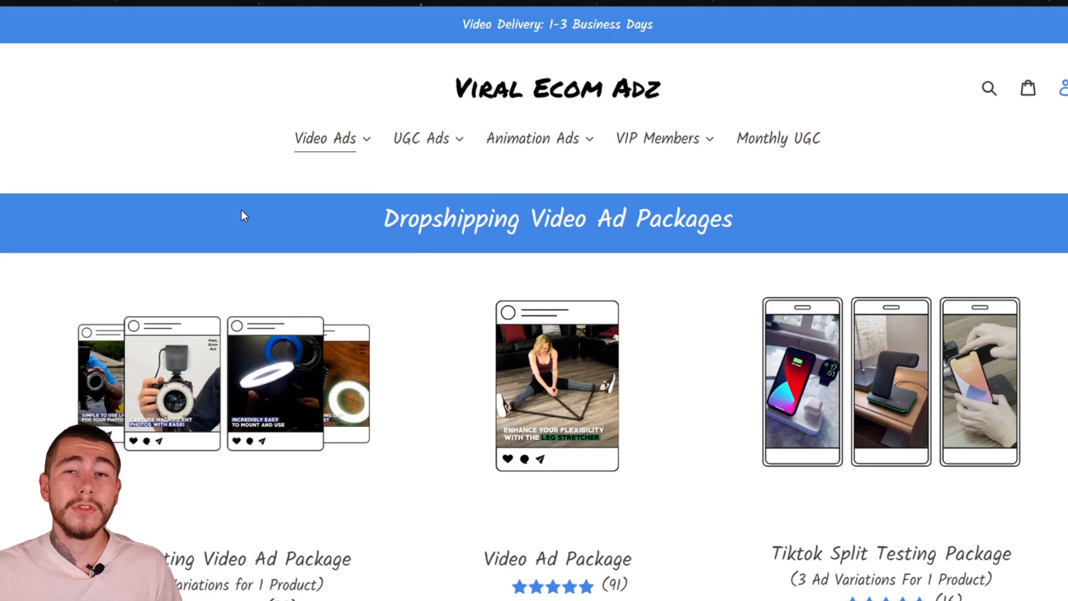
pyautogui.scroll(-3)
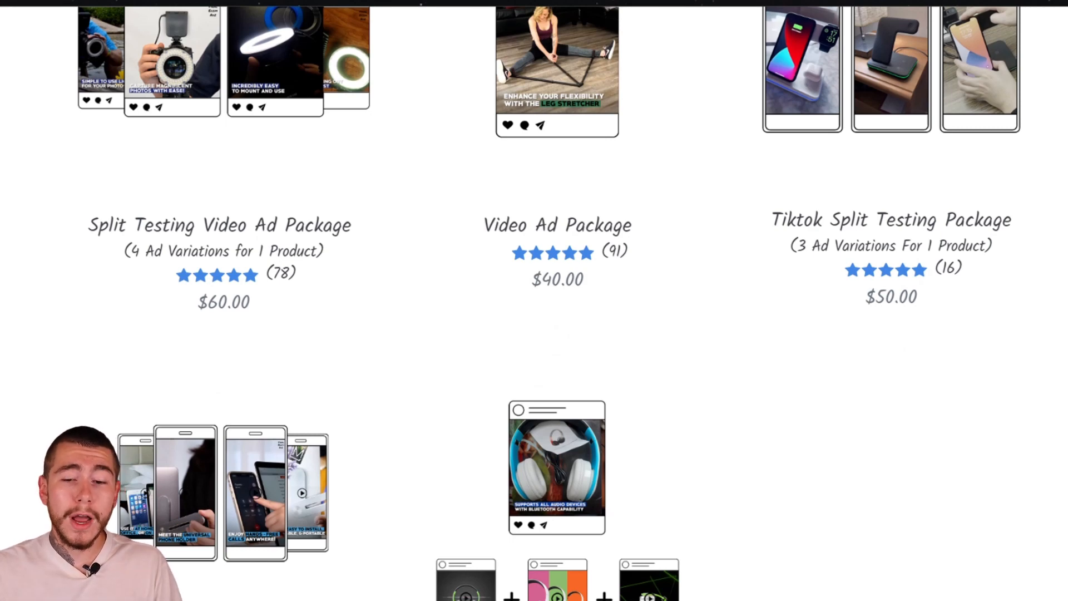
pyautogui.moveTo(1047, 222)
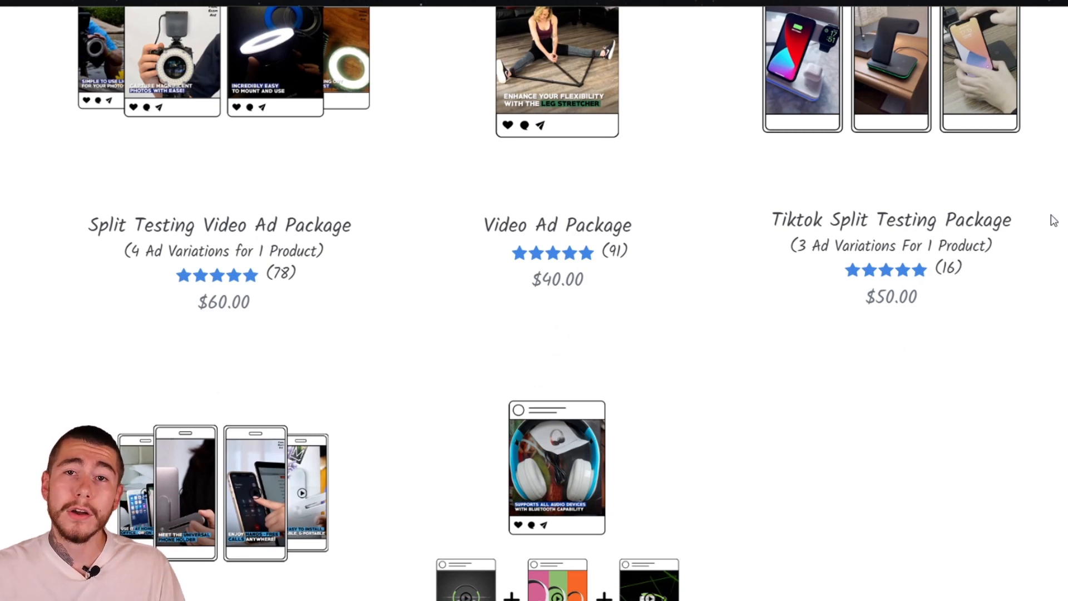
pyautogui.moveTo(1055, 249)
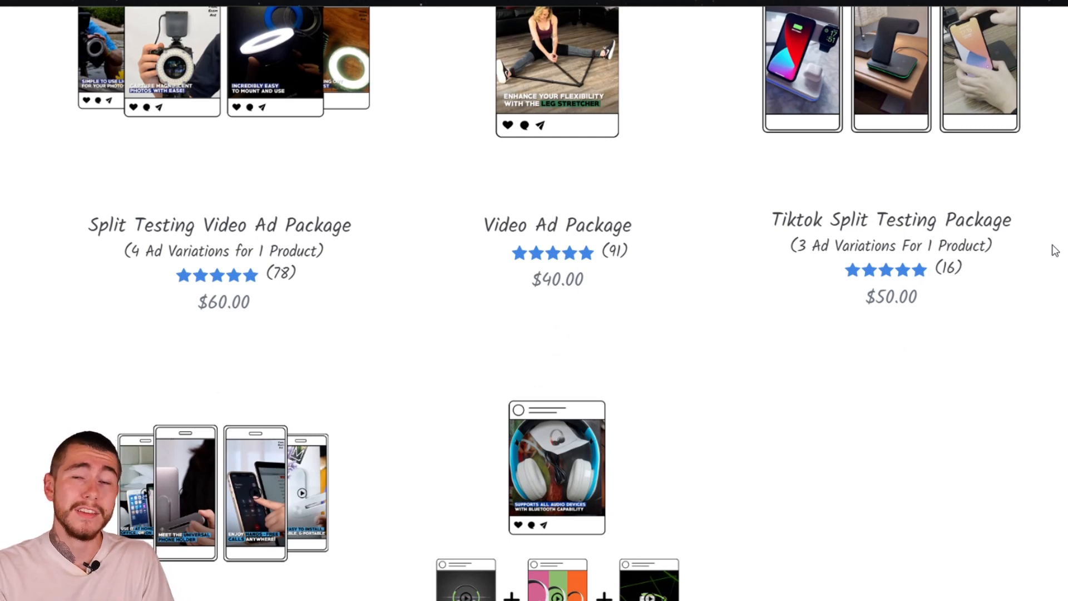
pyautogui.scroll(-3)
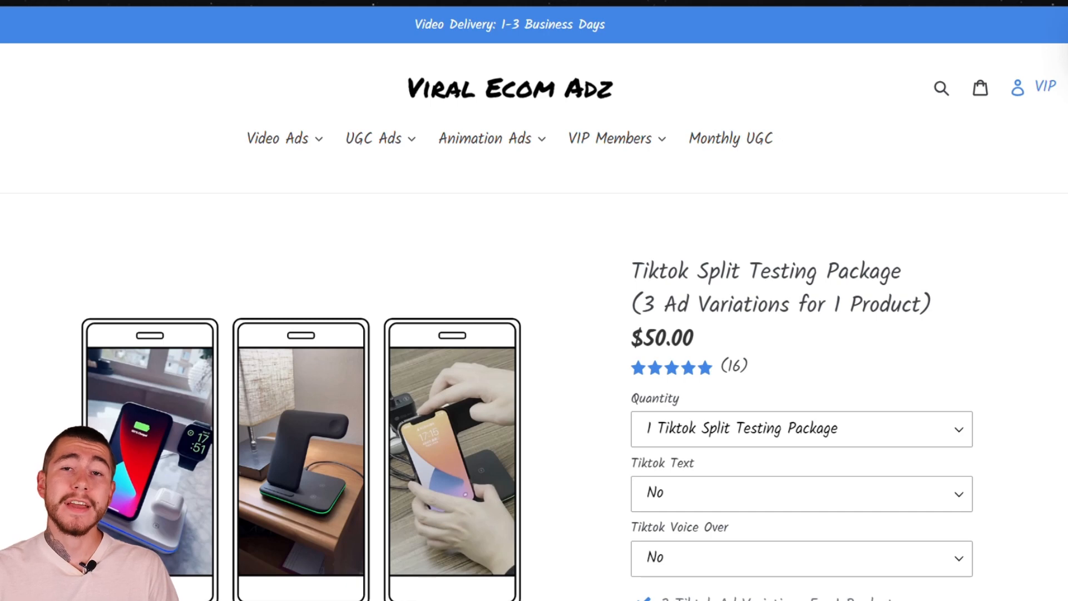
pyautogui.moveTo(854, 218)
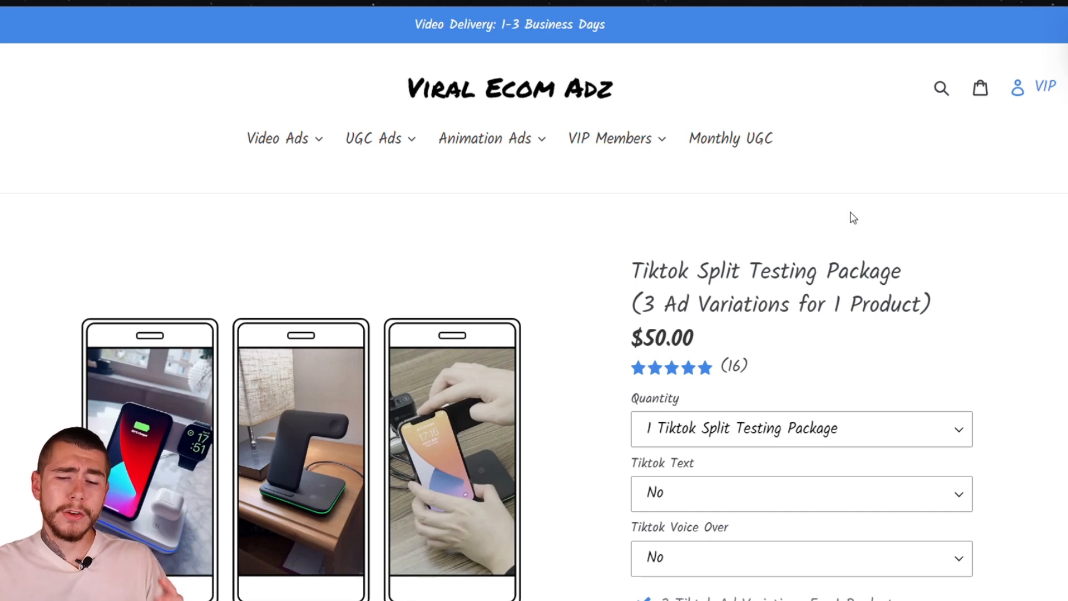
pyautogui.scroll(-3)
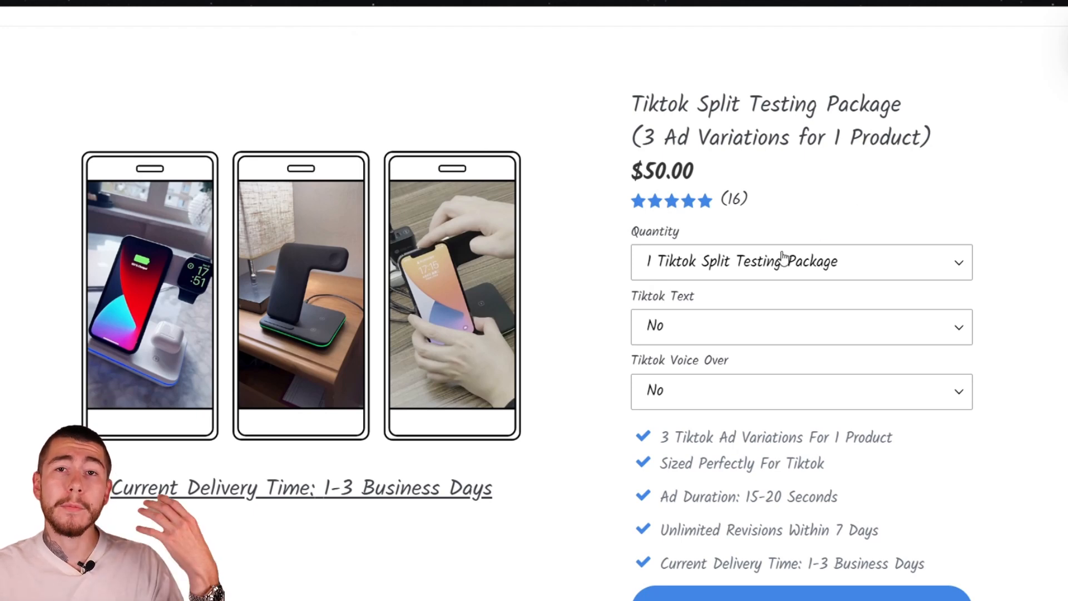
pyautogui.moveTo(753, 275)
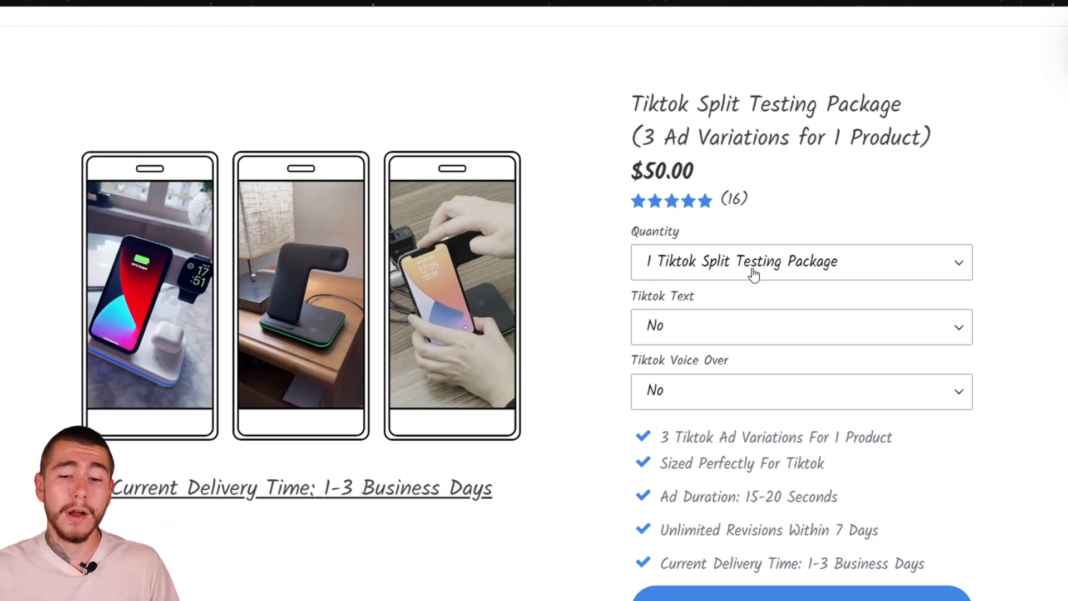
pyautogui.scroll(-3)
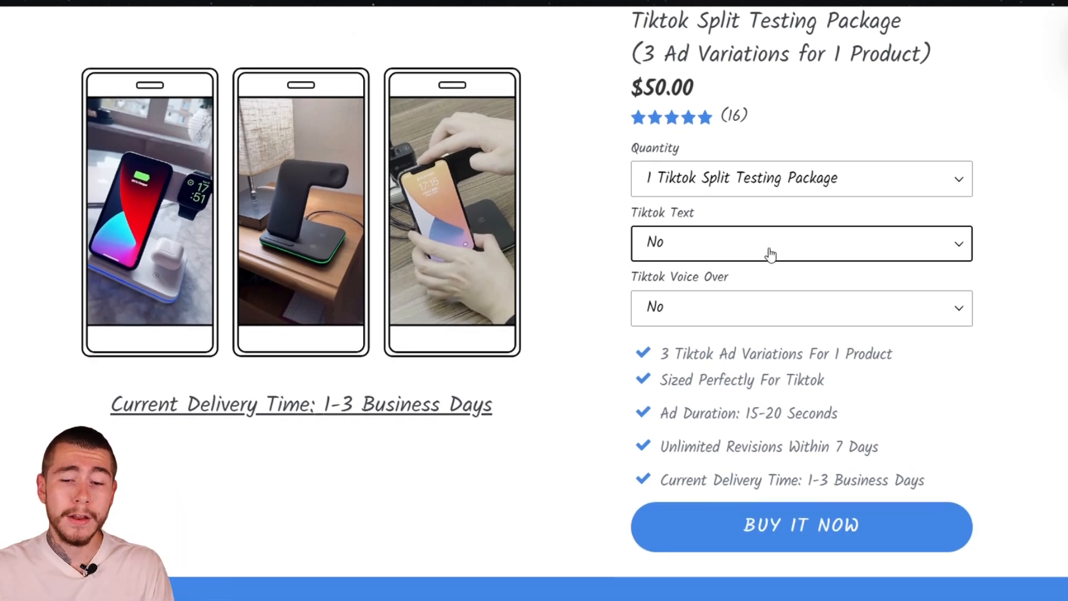
pyautogui.moveTo(802, 314)
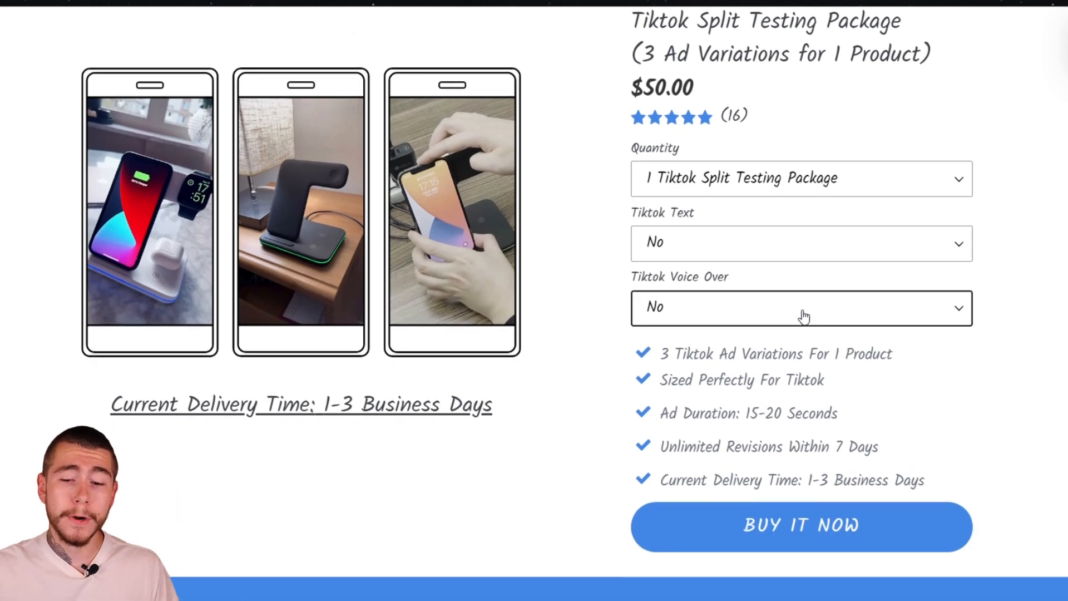
pyautogui.scroll(-3)
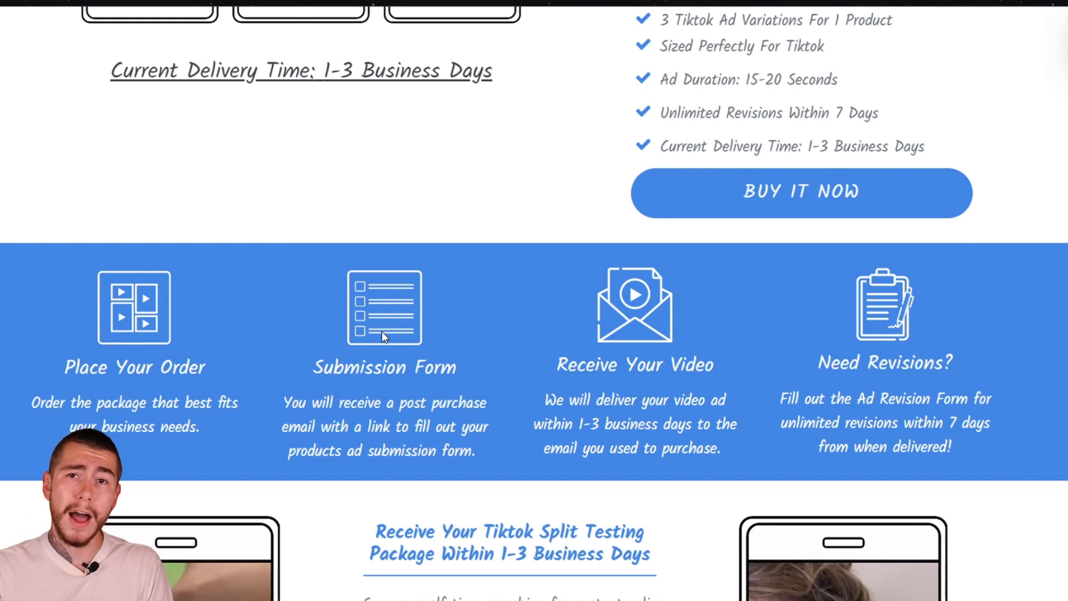
pyautogui.scroll(-3)
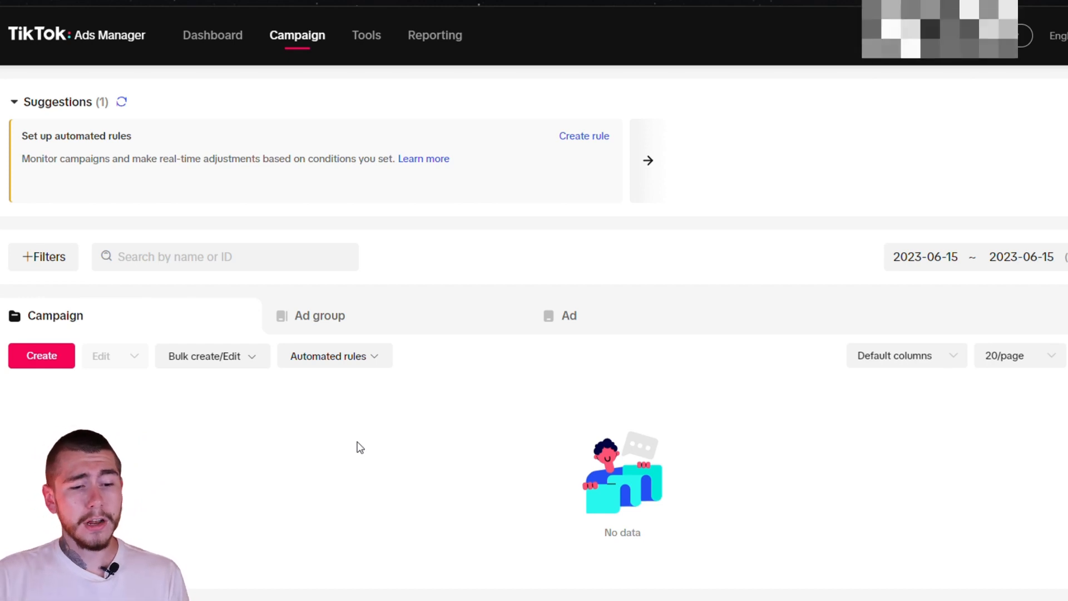
pyautogui.moveTo(91, 410)
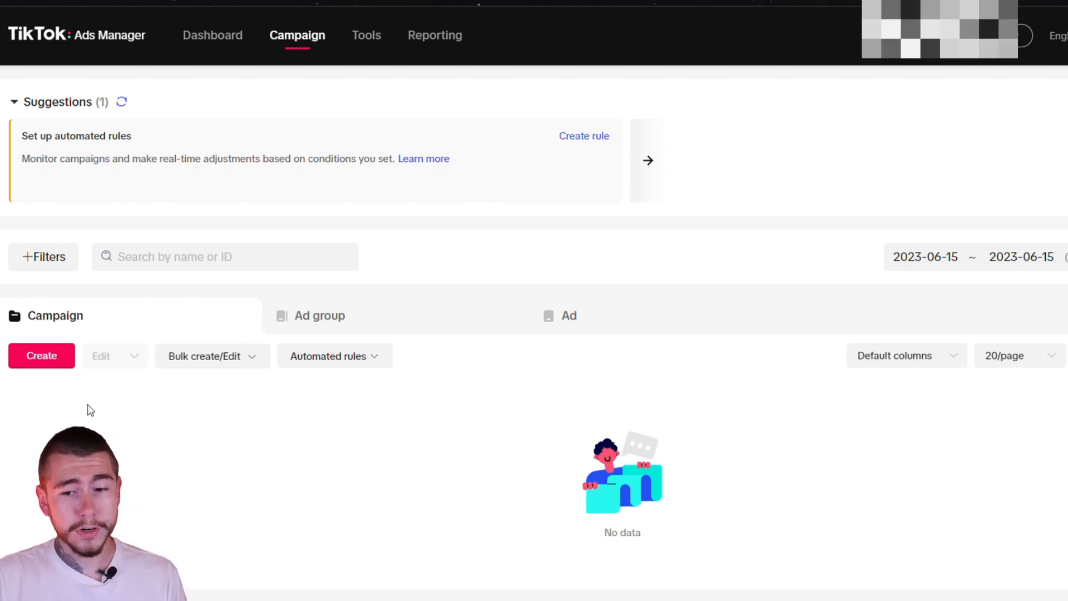
# Start a new campaign with Create on the empty Campaign tab.
pyautogui.click(40, 355)
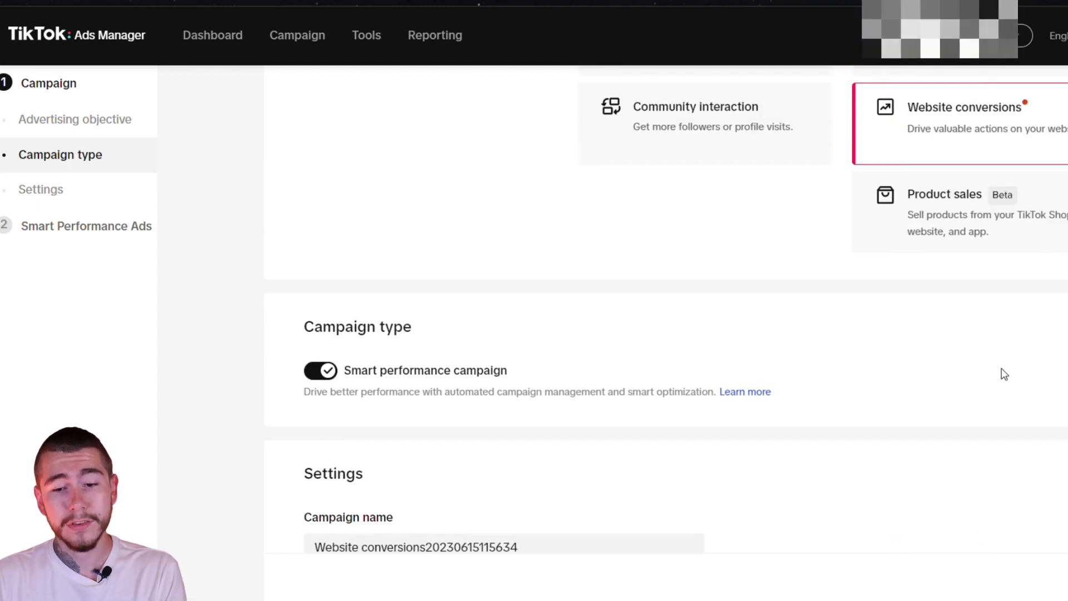
pyautogui.moveTo(1015, 282)
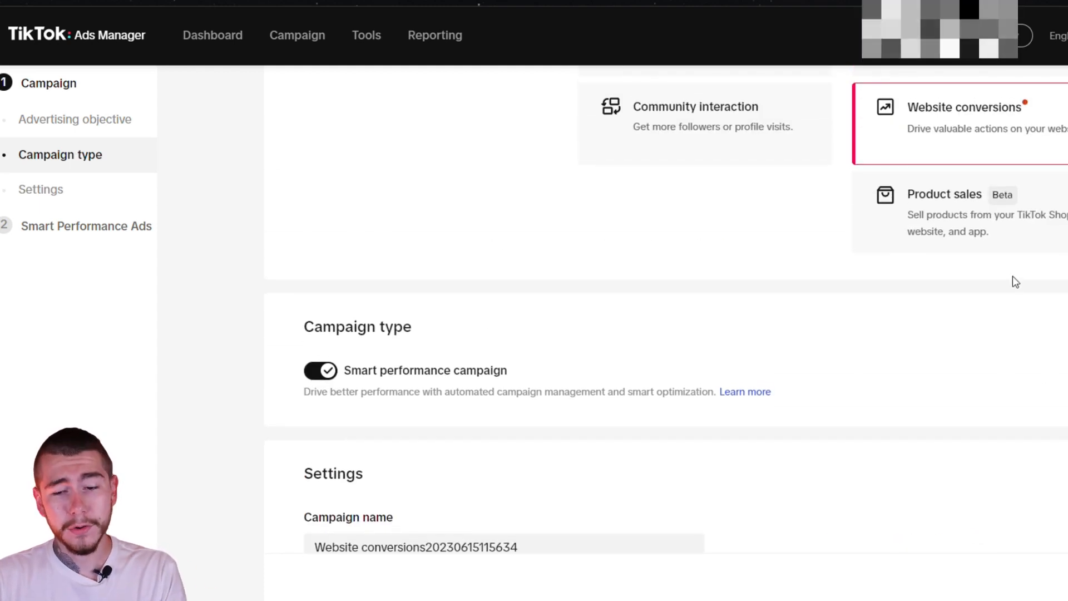
pyautogui.moveTo(568, 254)
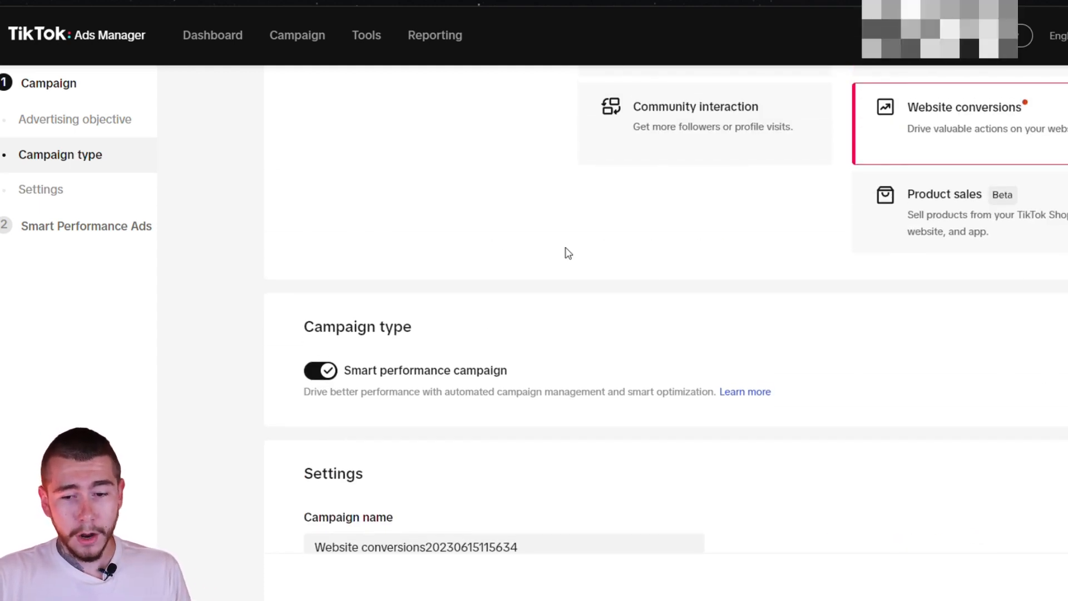
# Turn off Smart performance, name the campaign 'Product Test #1', and proceed to ad group settings.
pyautogui.scroll(-3)
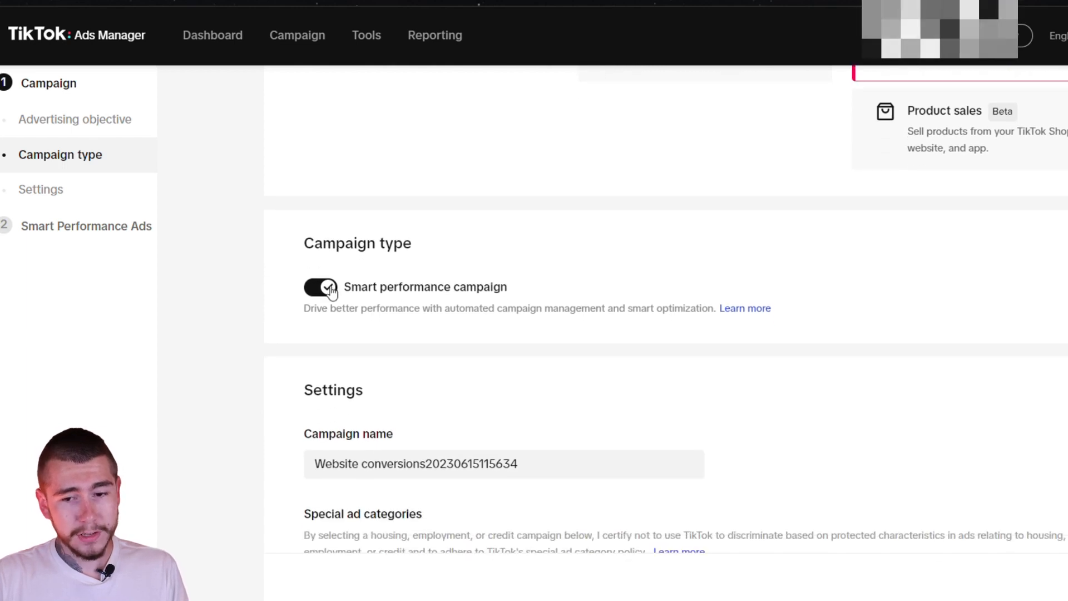
pyautogui.click(320, 286)
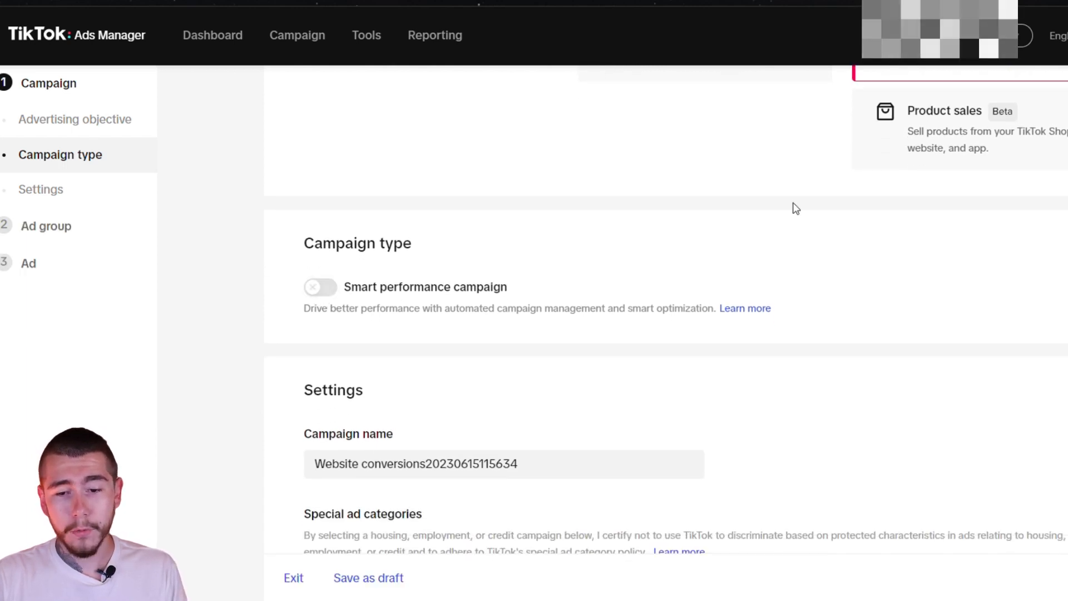
pyautogui.scroll(-3)
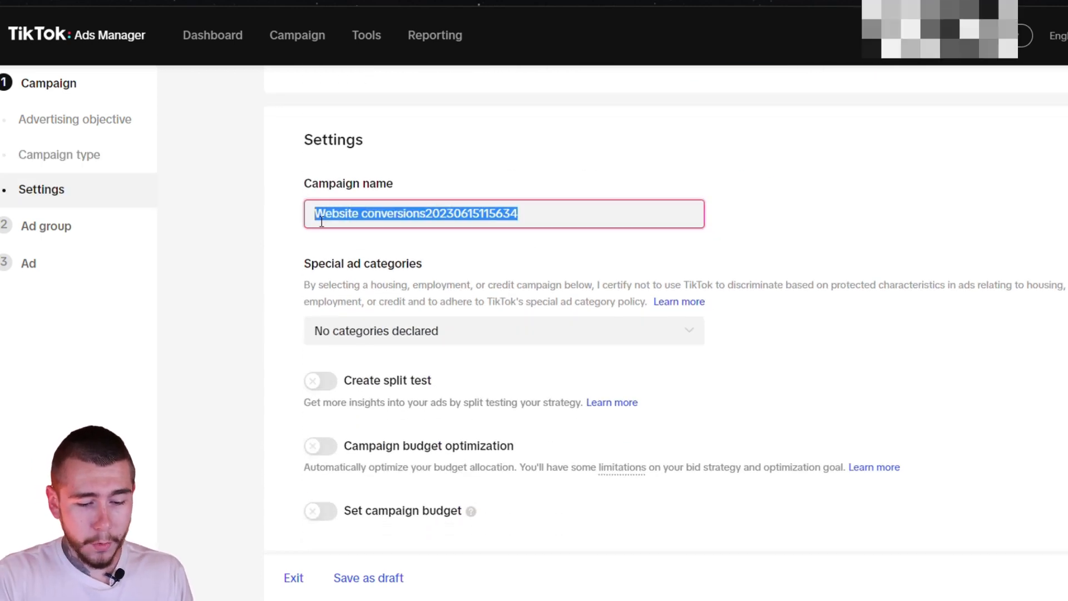
pyautogui.write('Product Test')
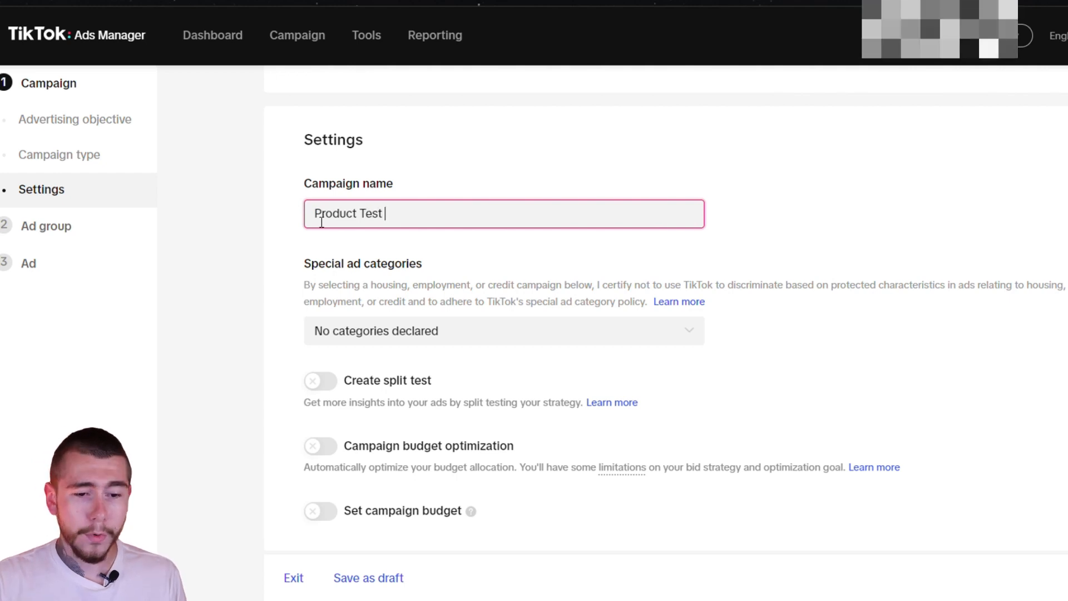
pyautogui.write('#1')
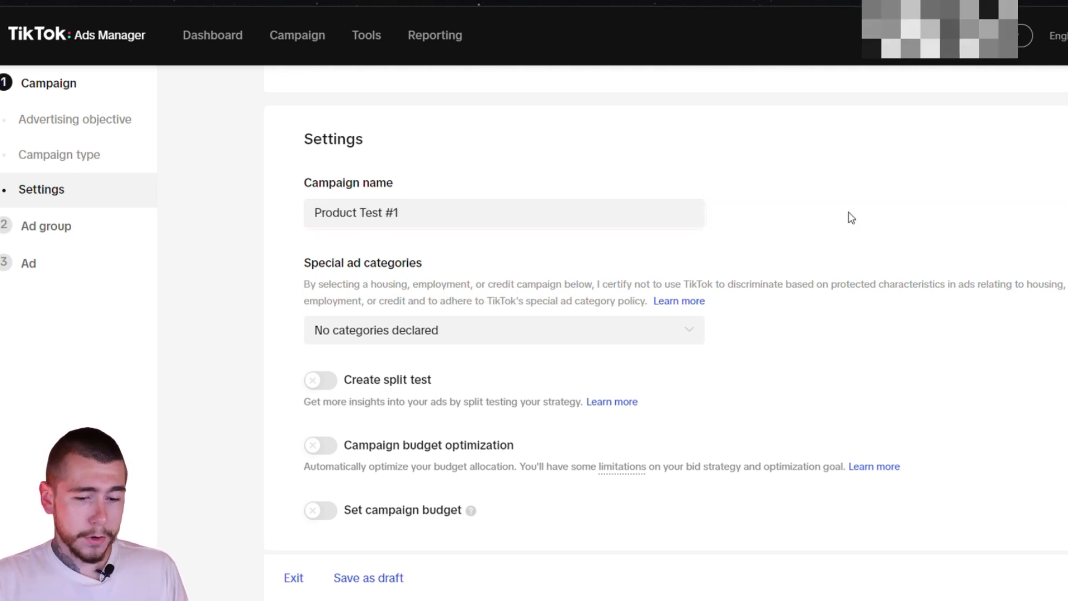
pyautogui.scroll(3)
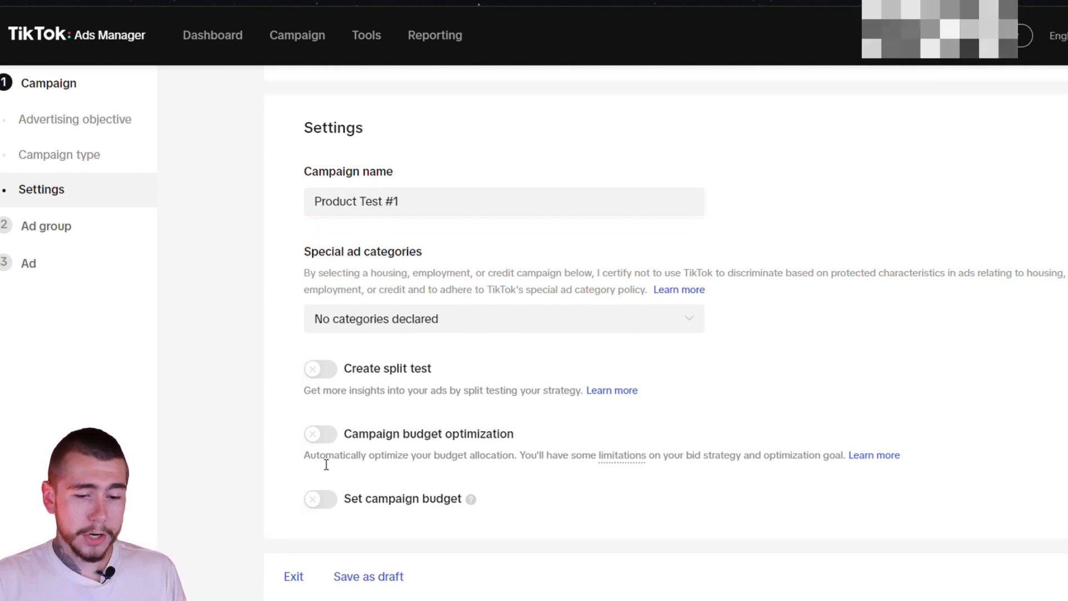
pyautogui.click(320, 433)
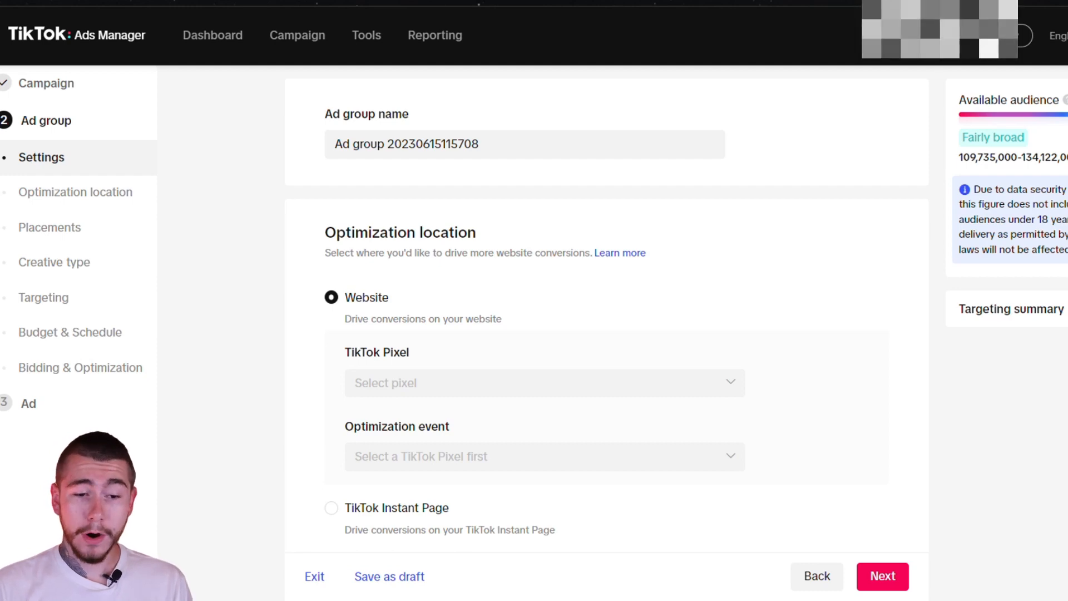
pyautogui.moveTo(440, 193)
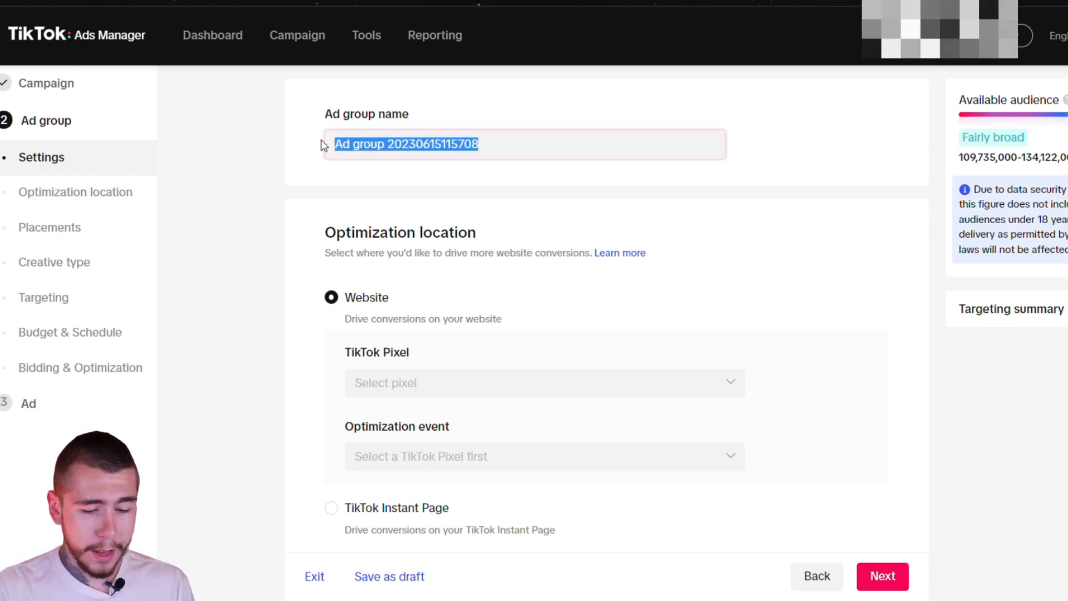
# Name the ad group 'Adset 1' and choose the pixel's optimization event.
pyautogui.write('Adset 1')
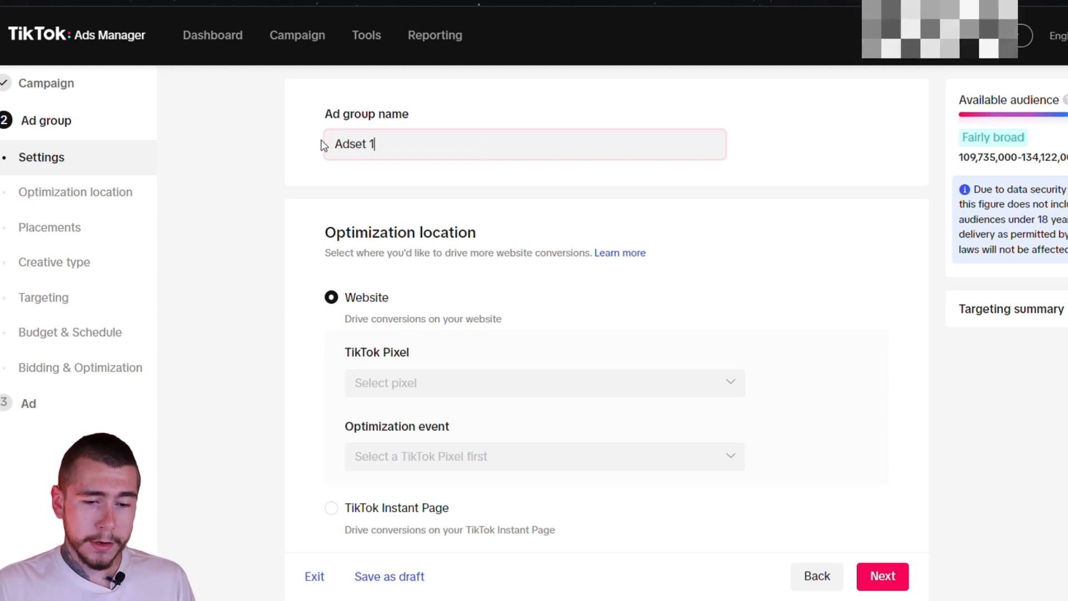
pyautogui.scroll(-3)
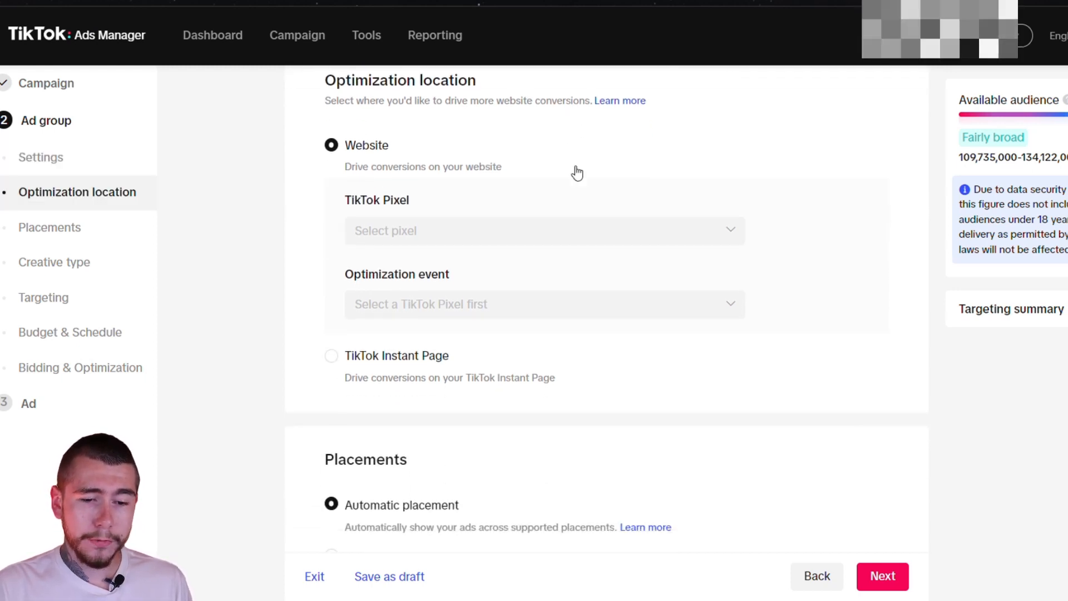
pyautogui.scroll(-3)
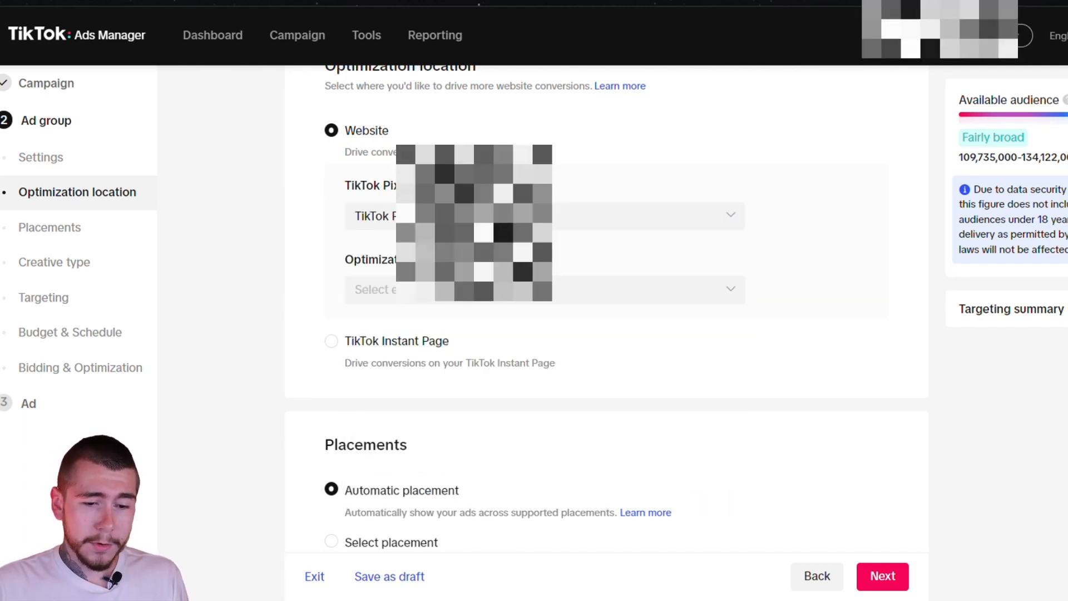
pyautogui.click(538, 289)
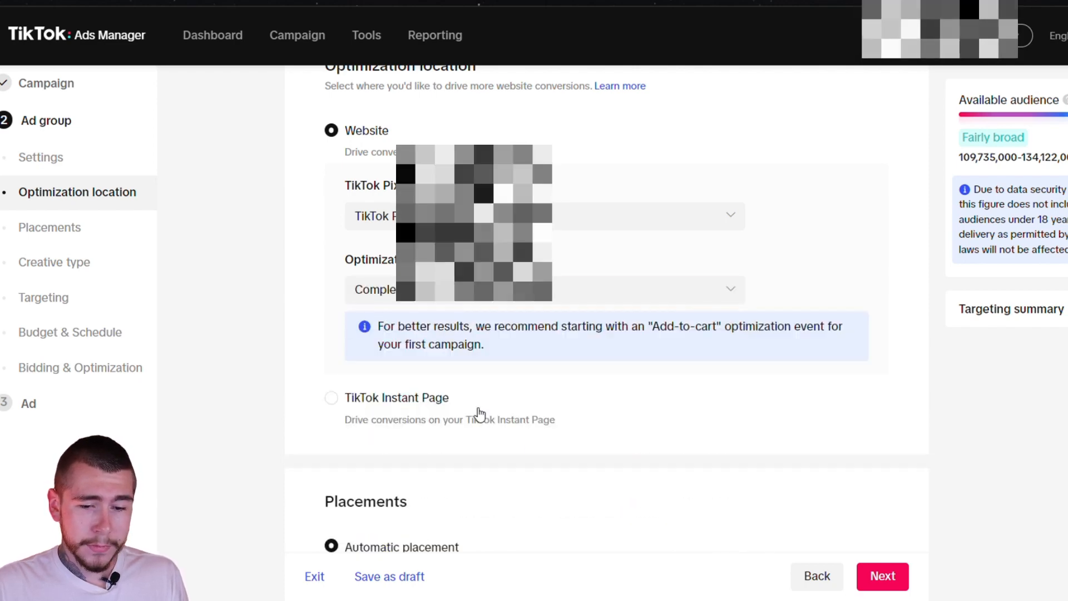
# Switch to Select placement and exclude Pangle so ads run only on TikTok.
pyautogui.scroll(-3)
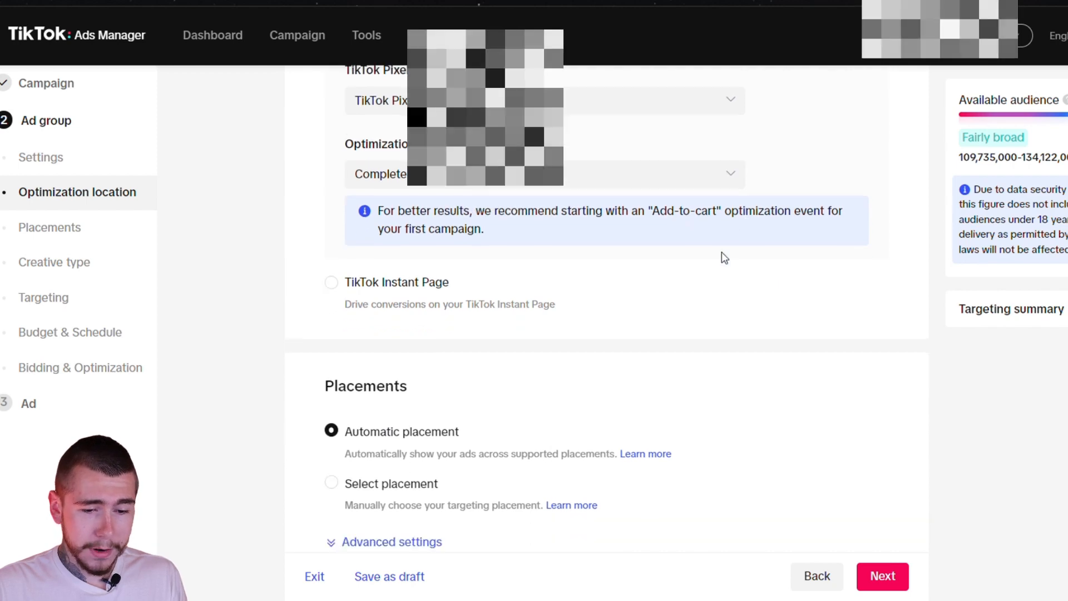
pyautogui.scroll(-3)
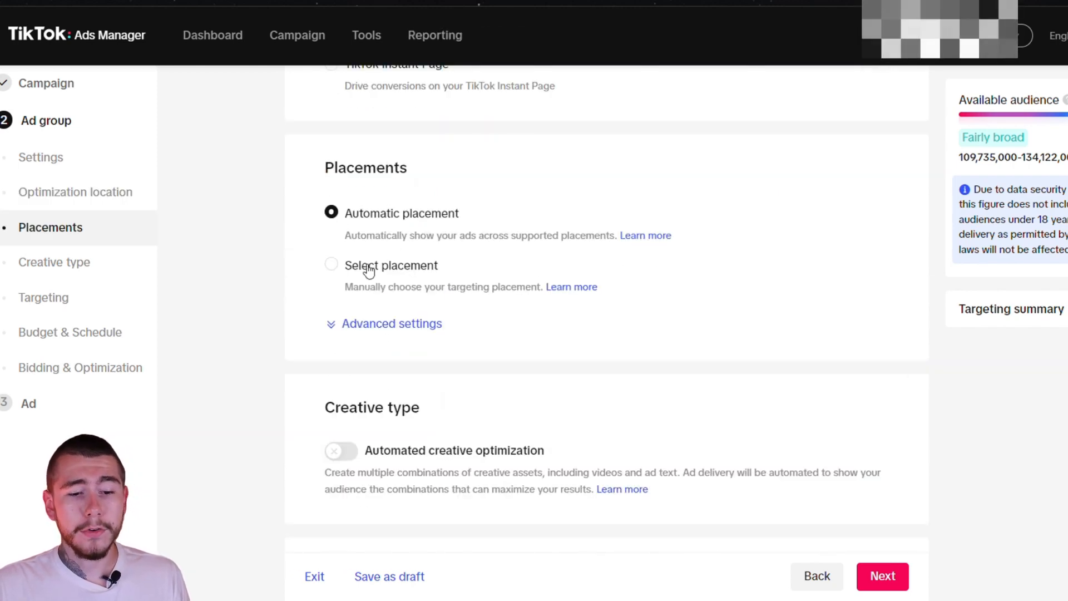
pyautogui.click(331, 265)
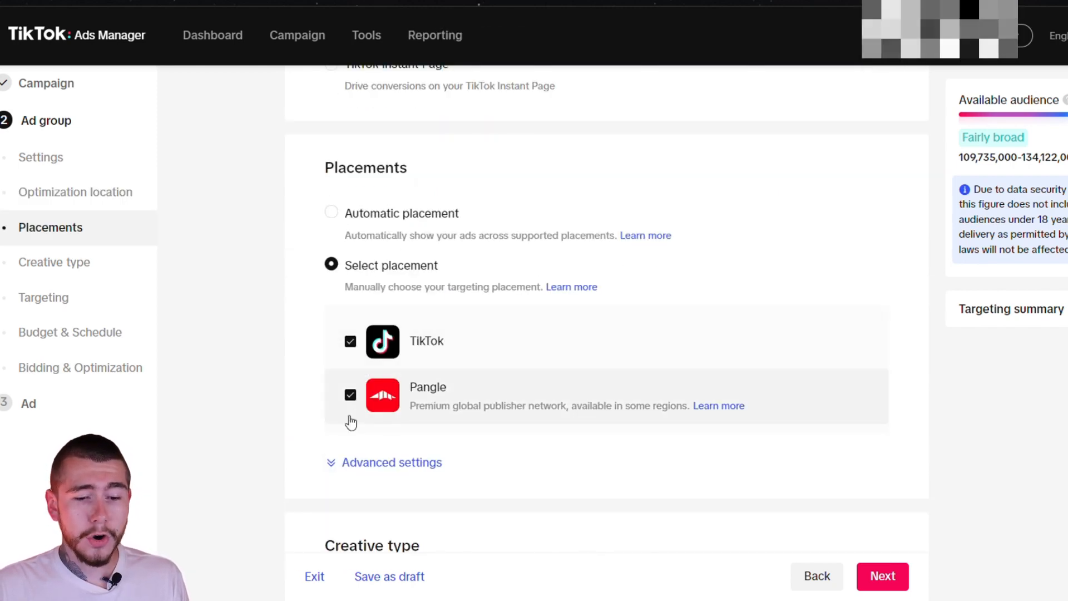
pyautogui.click(350, 395)
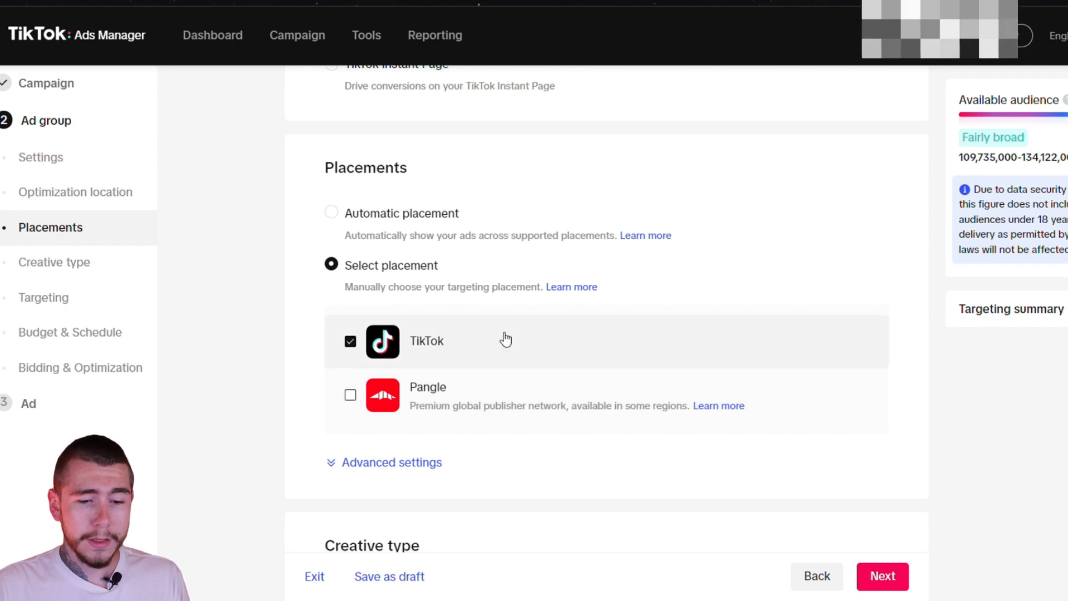
# Turn off user comments and video downloads in advanced placement settings, keeping video sharing on.
pyautogui.scroll(-3)
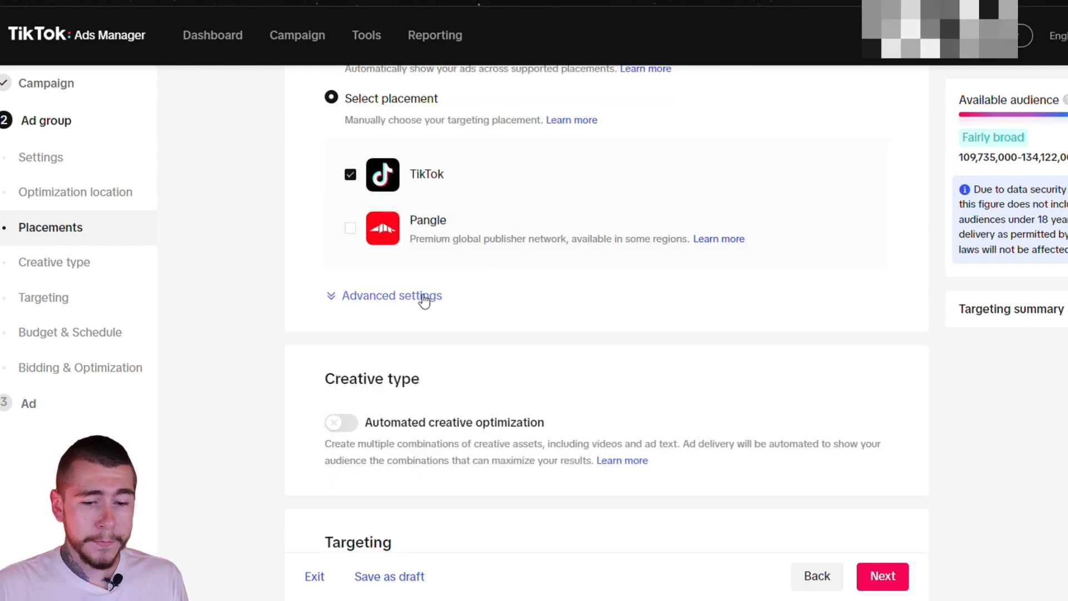
pyautogui.click(392, 295)
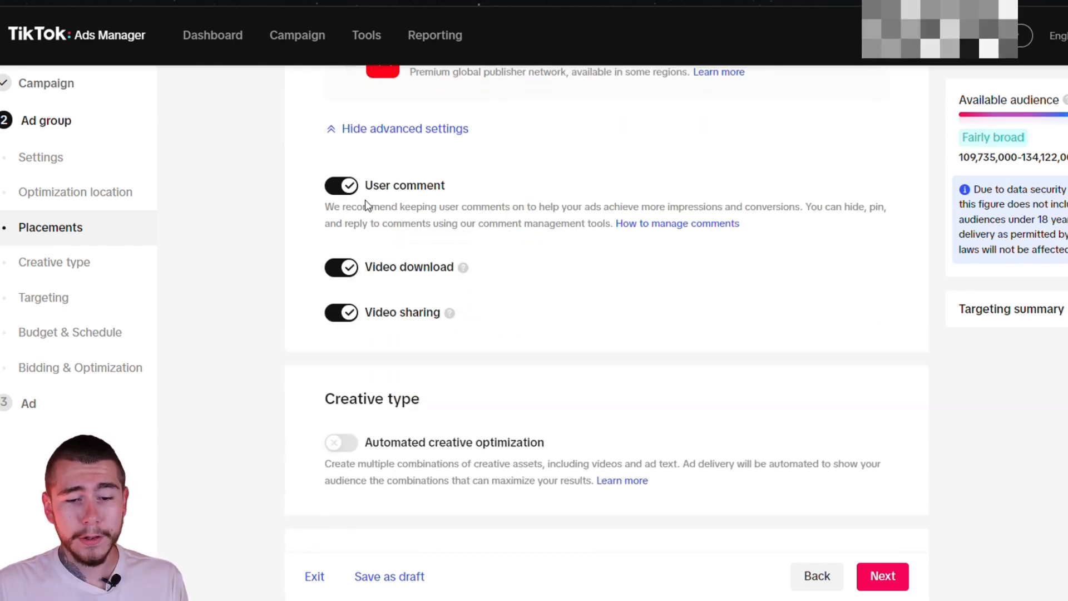
pyautogui.click(340, 184)
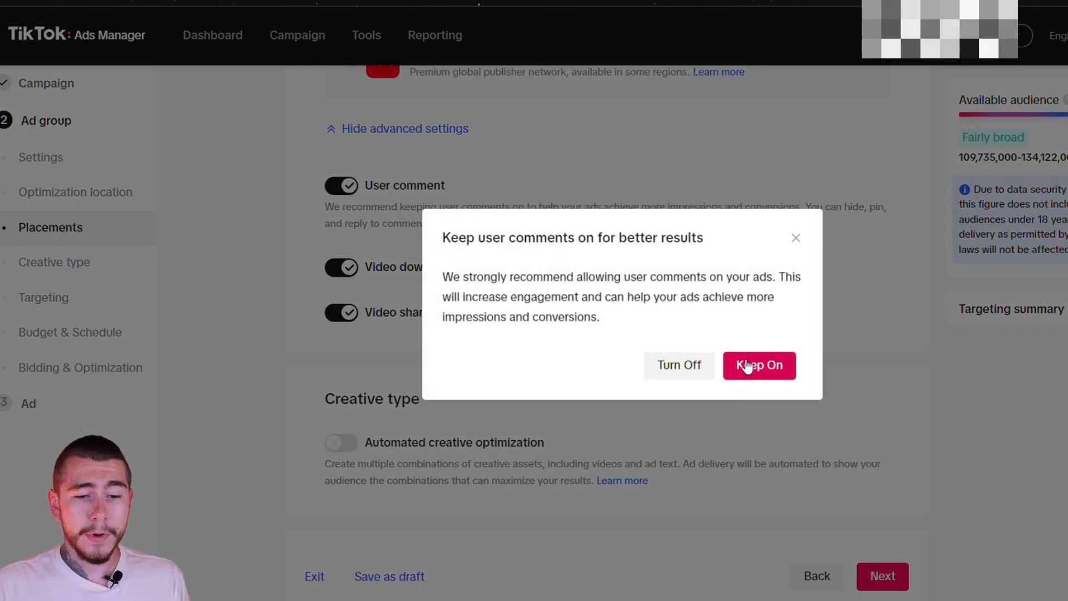
pyautogui.click(758, 365)
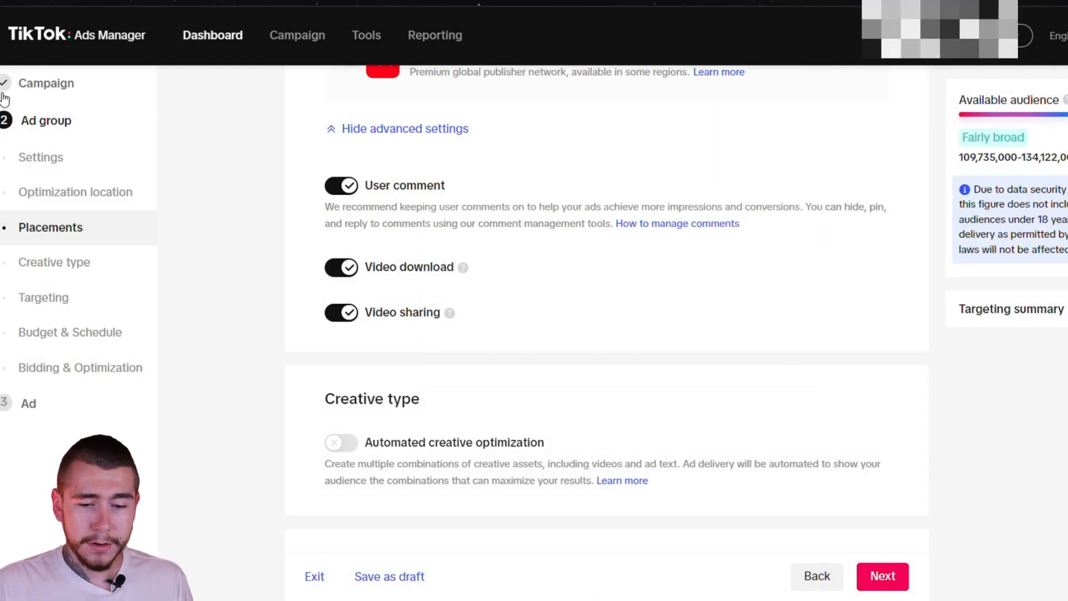
pyautogui.click(340, 185)
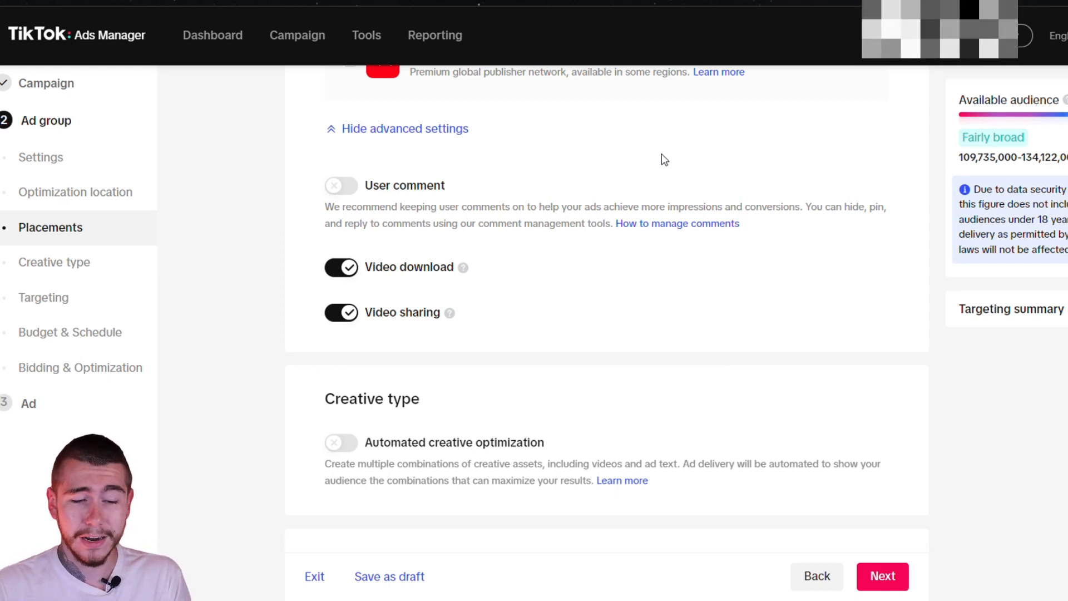
pyautogui.moveTo(488, 100)
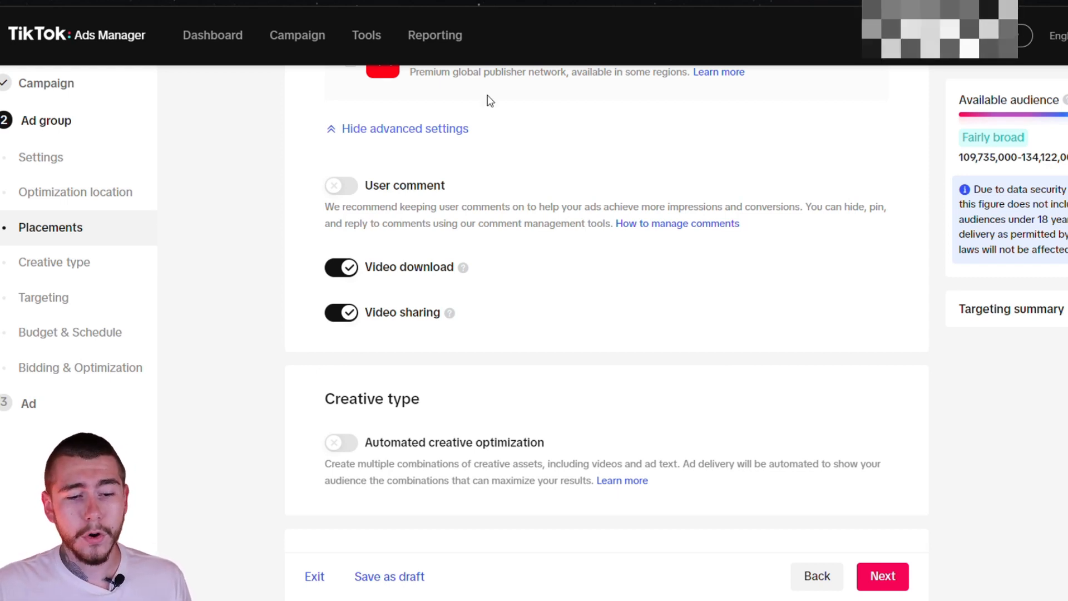
pyautogui.click(340, 266)
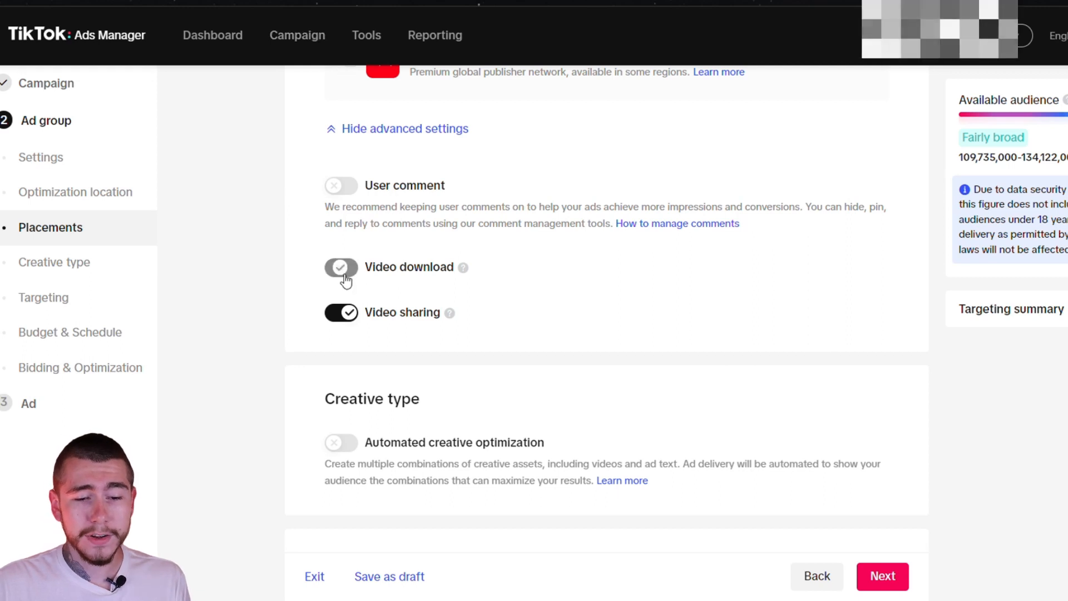
pyautogui.click(341, 266)
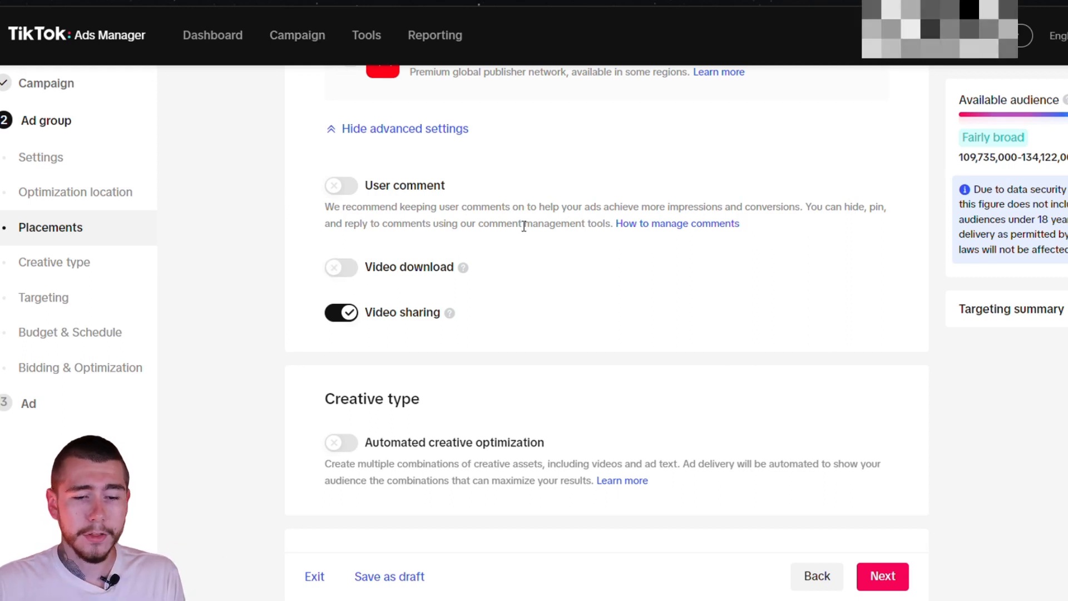
pyautogui.moveTo(490, 204)
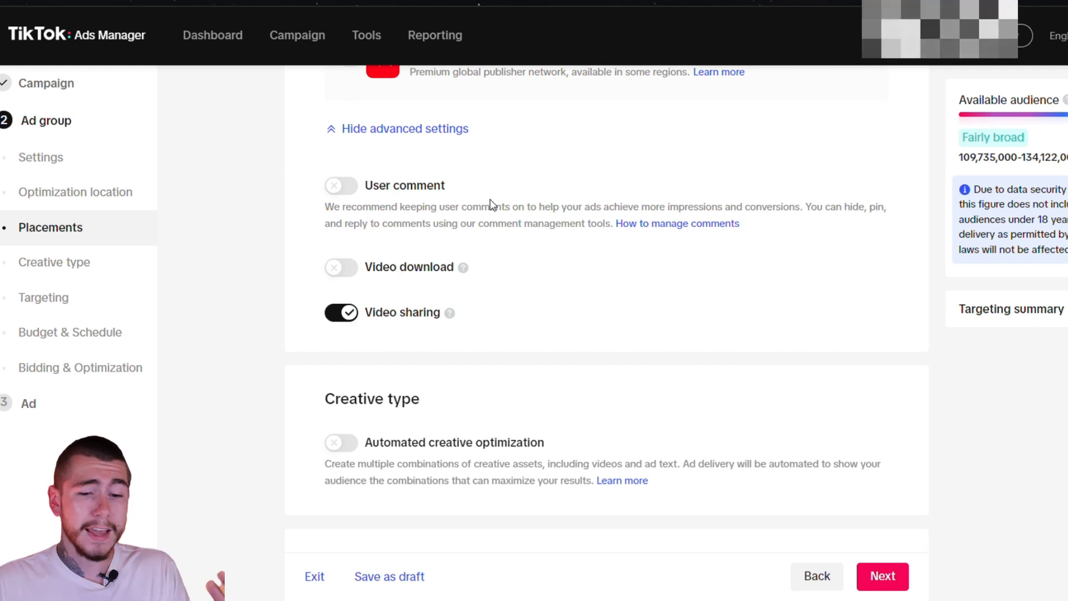
# Add Canada alongside the United States in Adset 1's location targeting.
pyautogui.scroll(-3)
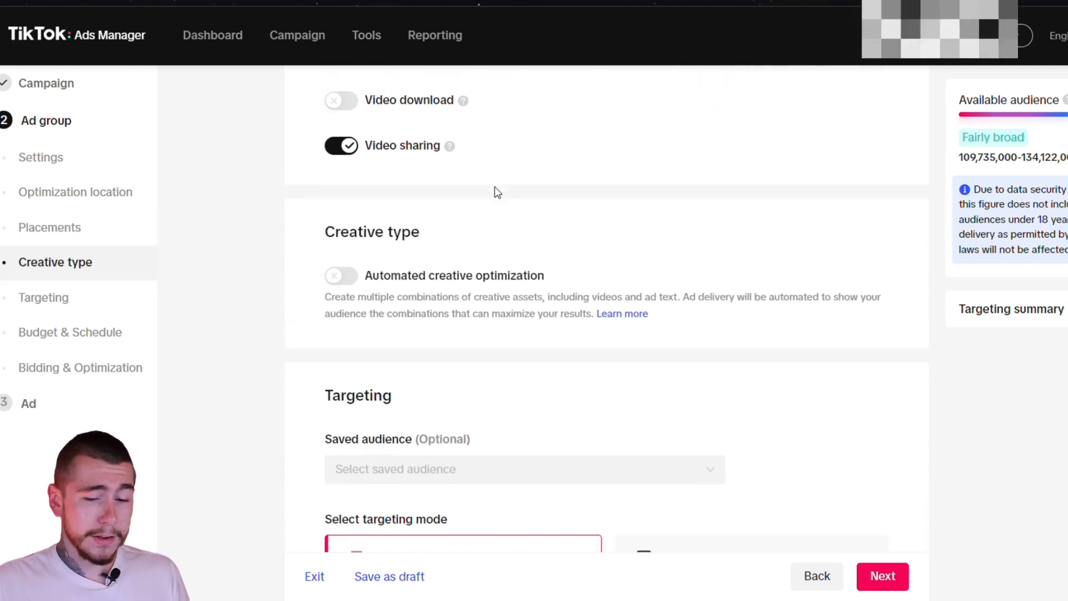
pyautogui.moveTo(552, 178)
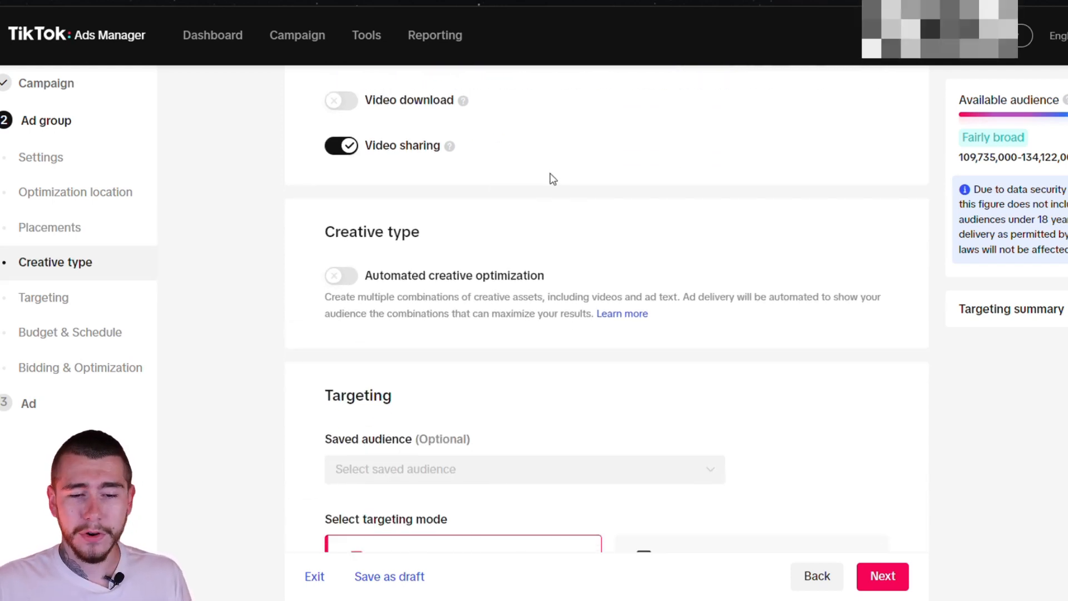
pyautogui.scroll(-3)
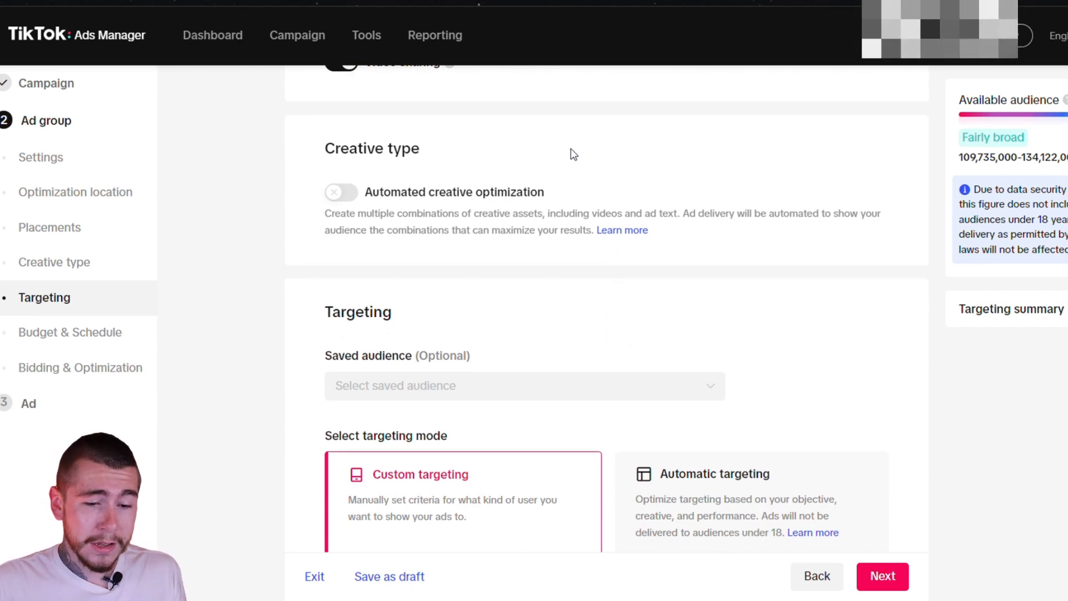
pyautogui.scroll(-3)
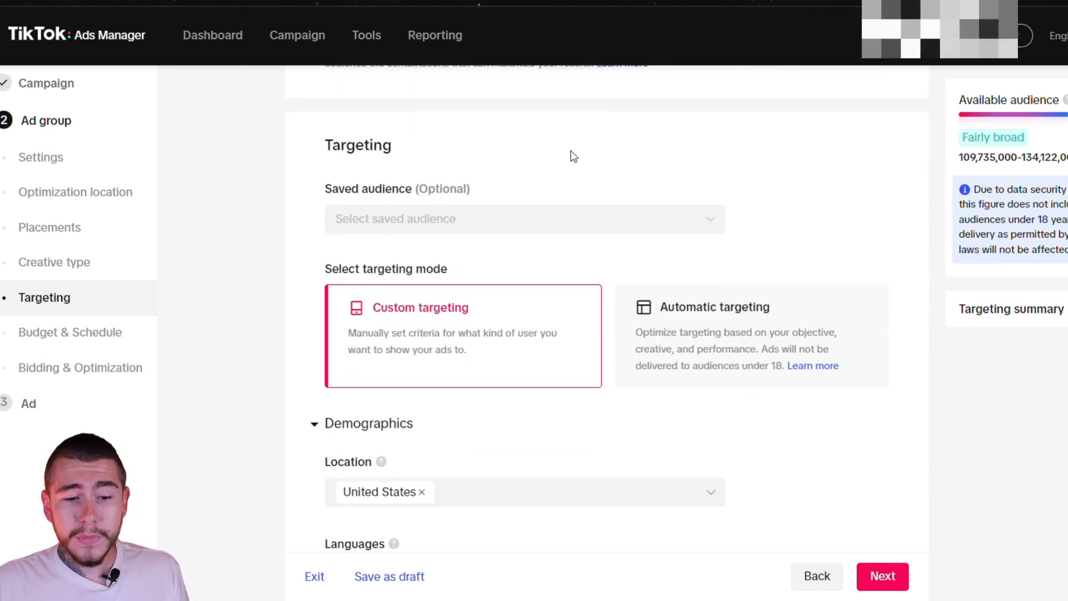
pyautogui.scroll(-3)
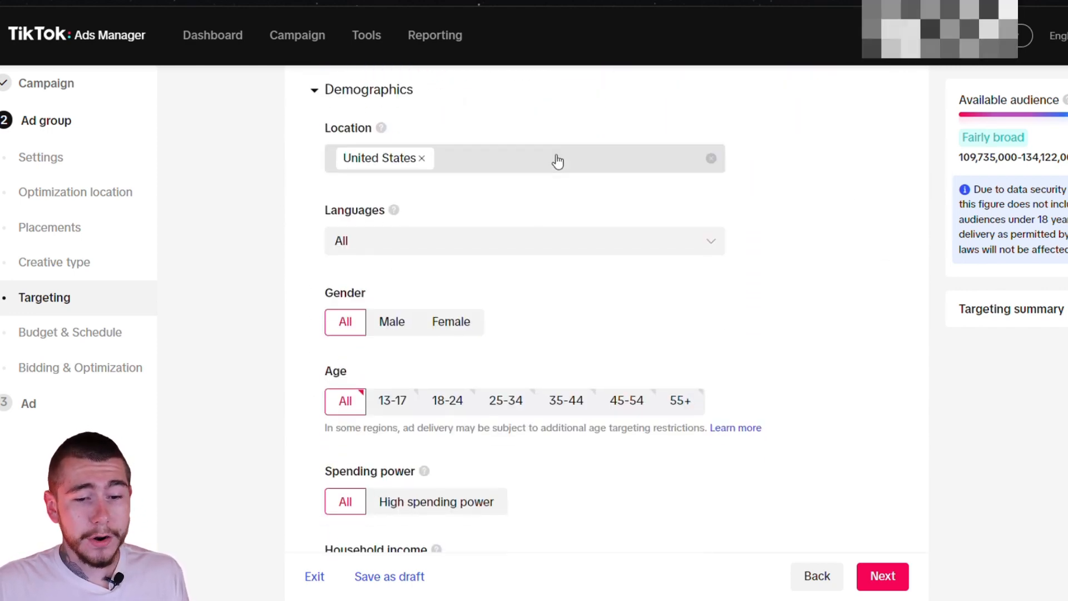
pyautogui.click(558, 158)
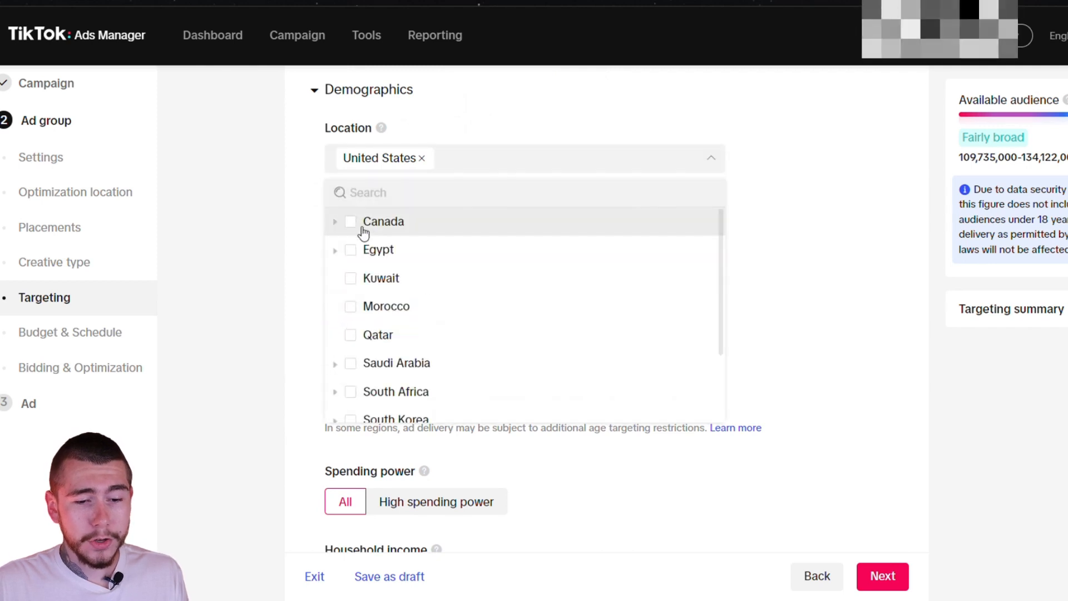
pyautogui.click(334, 221)
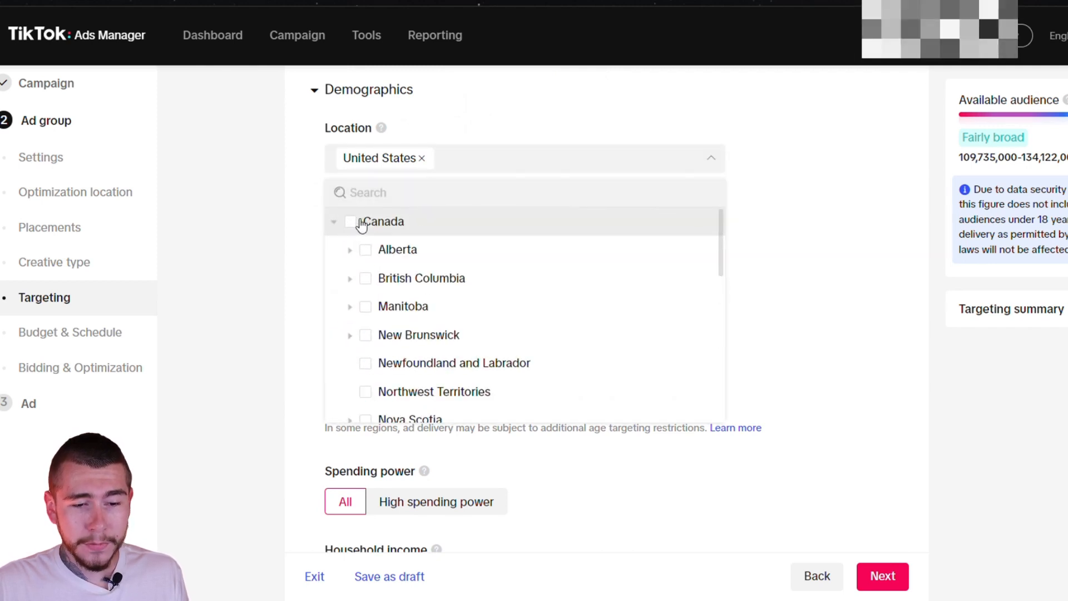
pyautogui.click(364, 222)
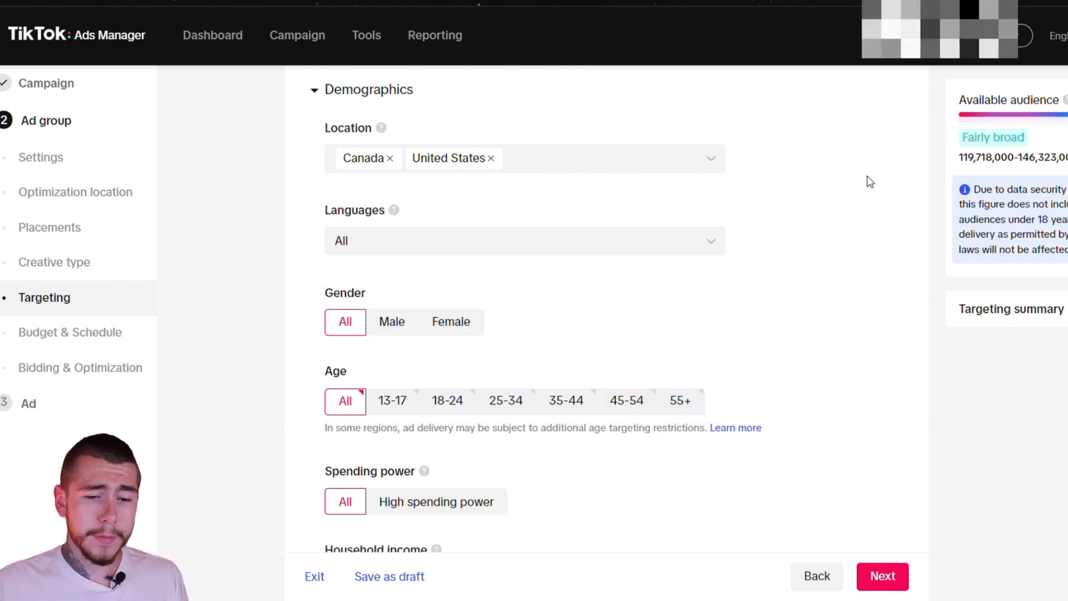
pyautogui.scroll(-3)
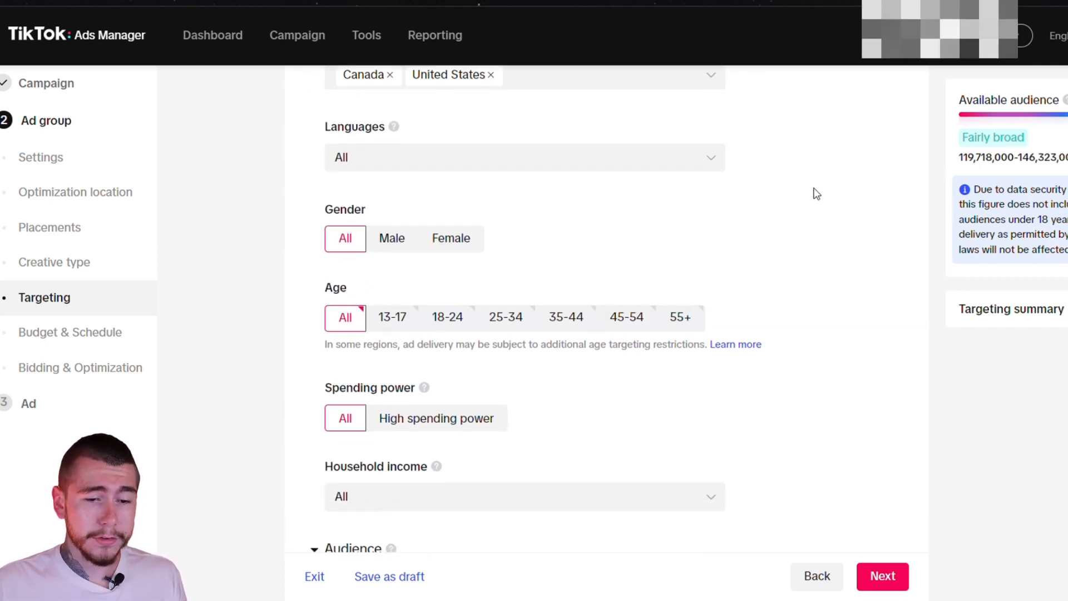
pyautogui.scroll(-3)
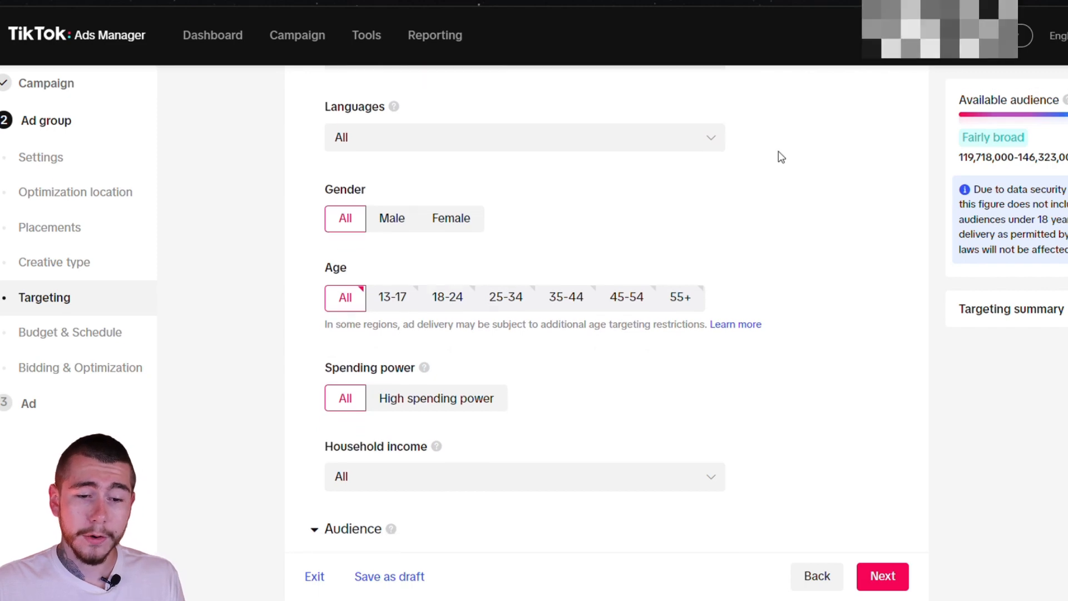
pyautogui.scroll(-3)
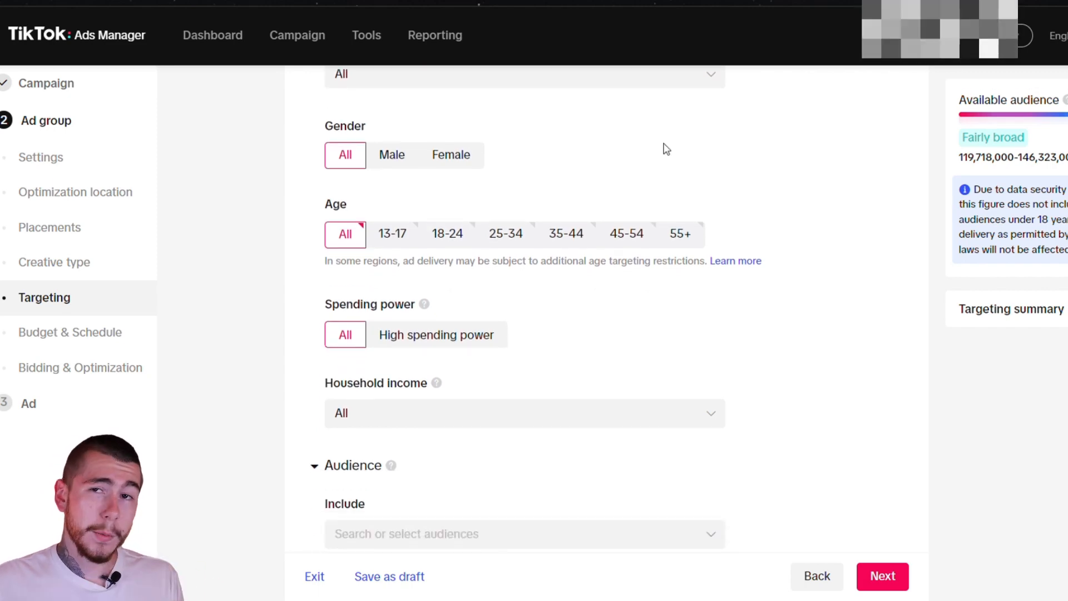
pyautogui.moveTo(468, 140)
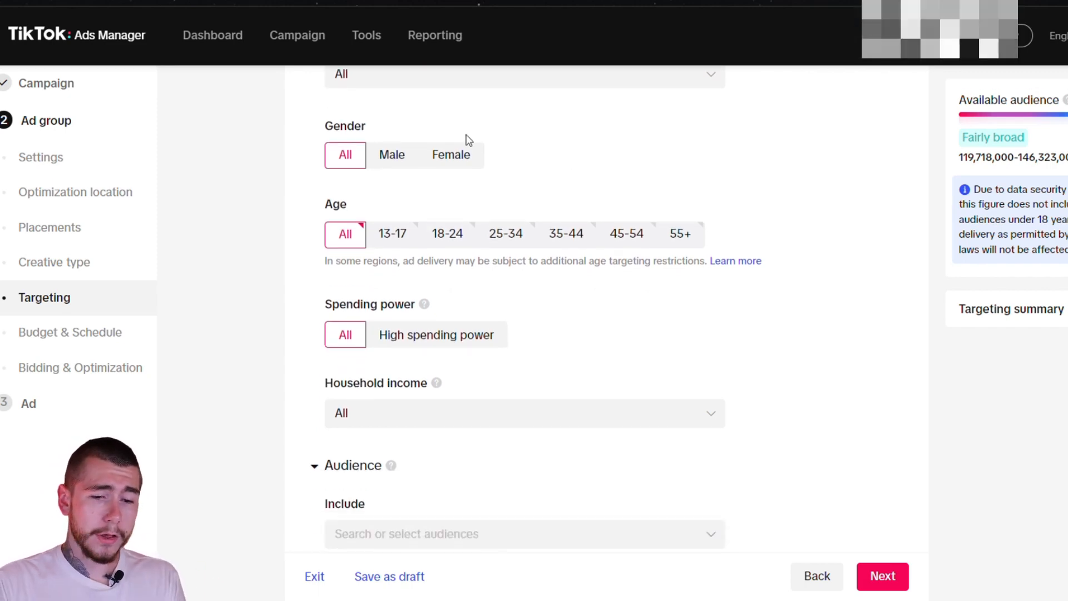
pyautogui.moveTo(455, 133)
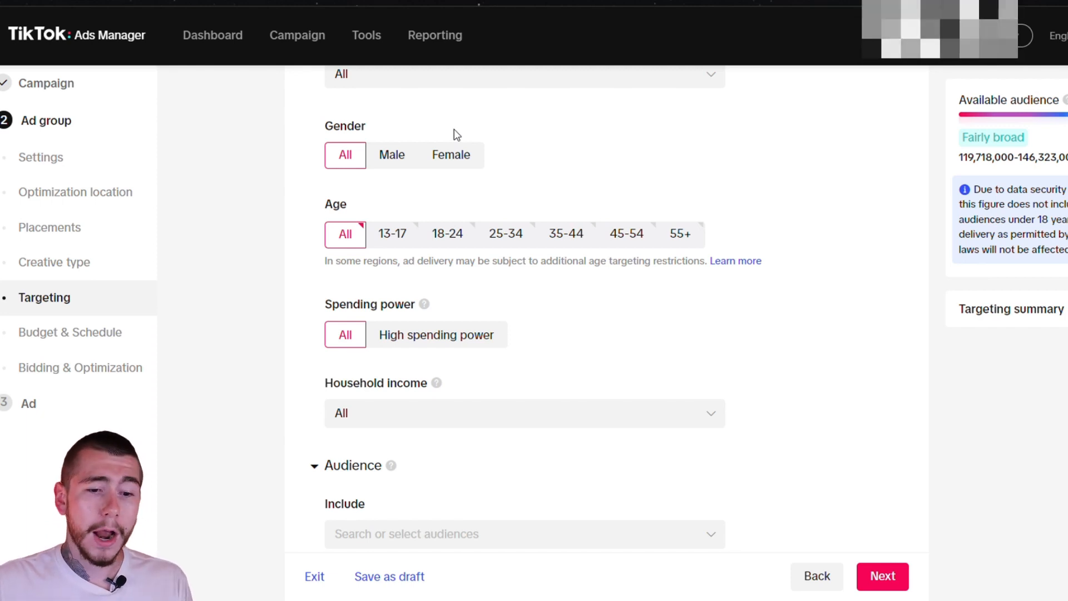
pyautogui.moveTo(384, 123)
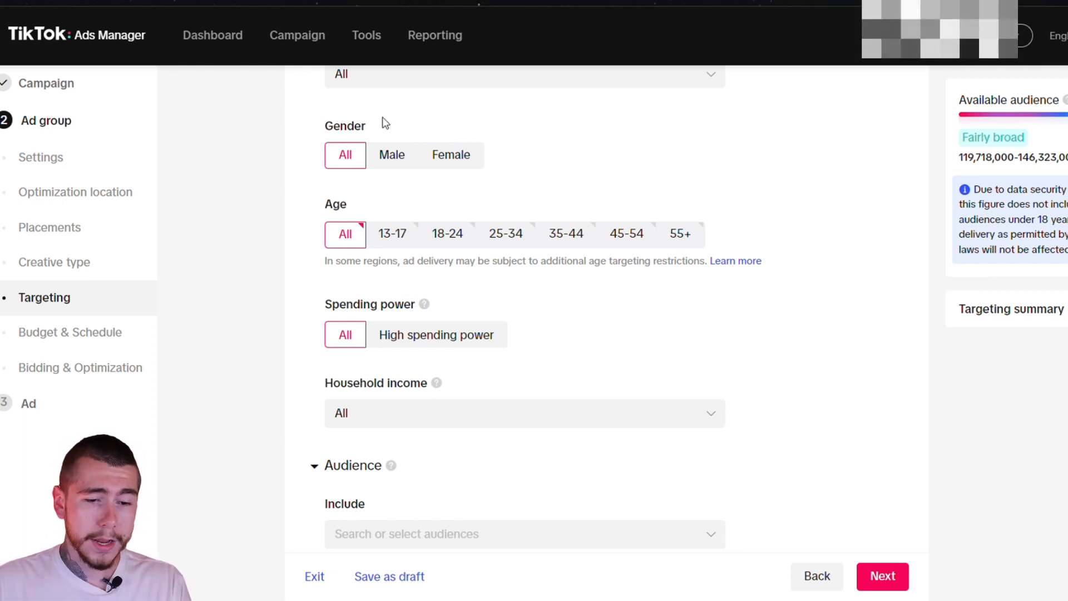
# Select the 18-24 through 55+ age groups, excluding 13-17, in age targeting.
pyautogui.scroll(-3)
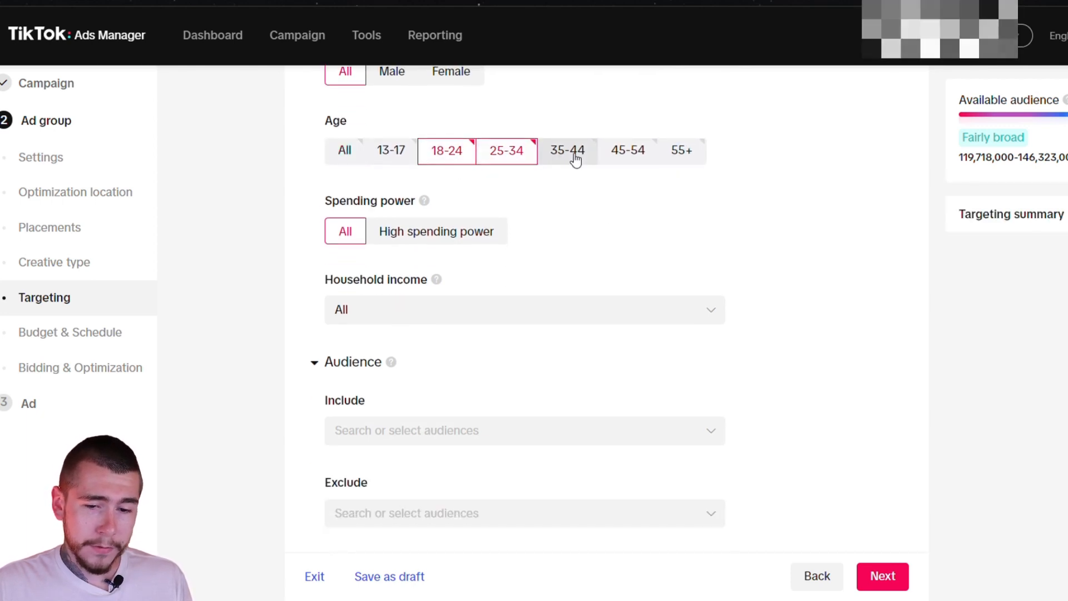
pyautogui.click(567, 151)
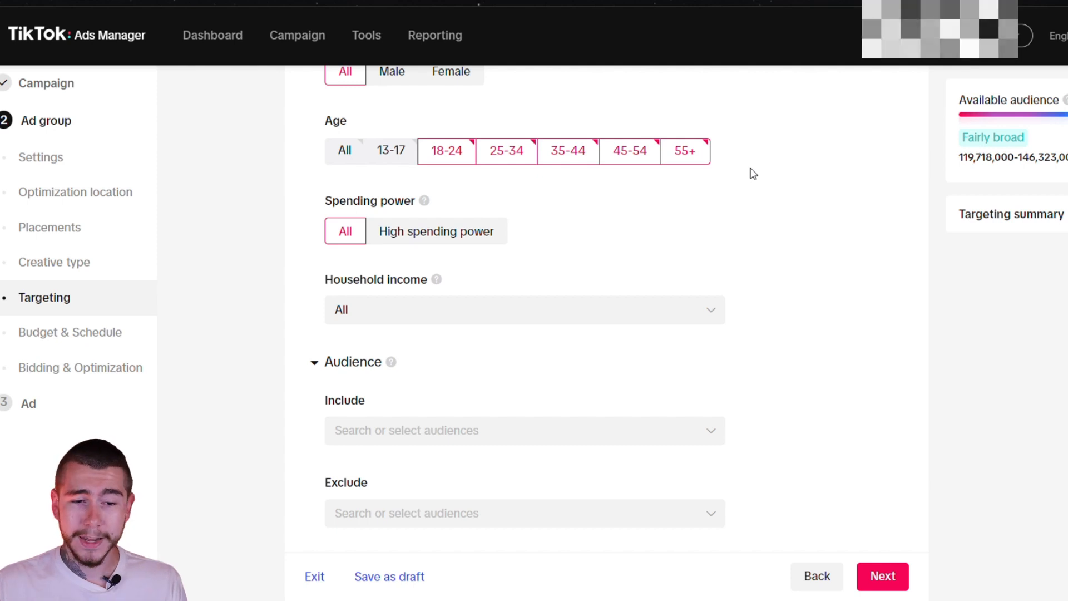
pyautogui.moveTo(957, 264)
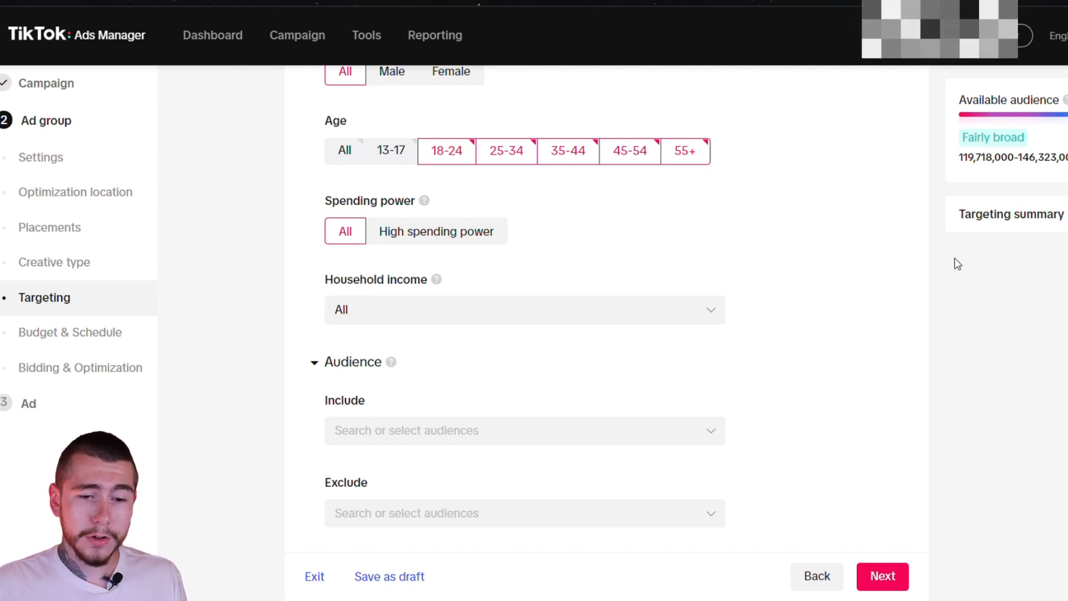
pyautogui.scroll(-3)
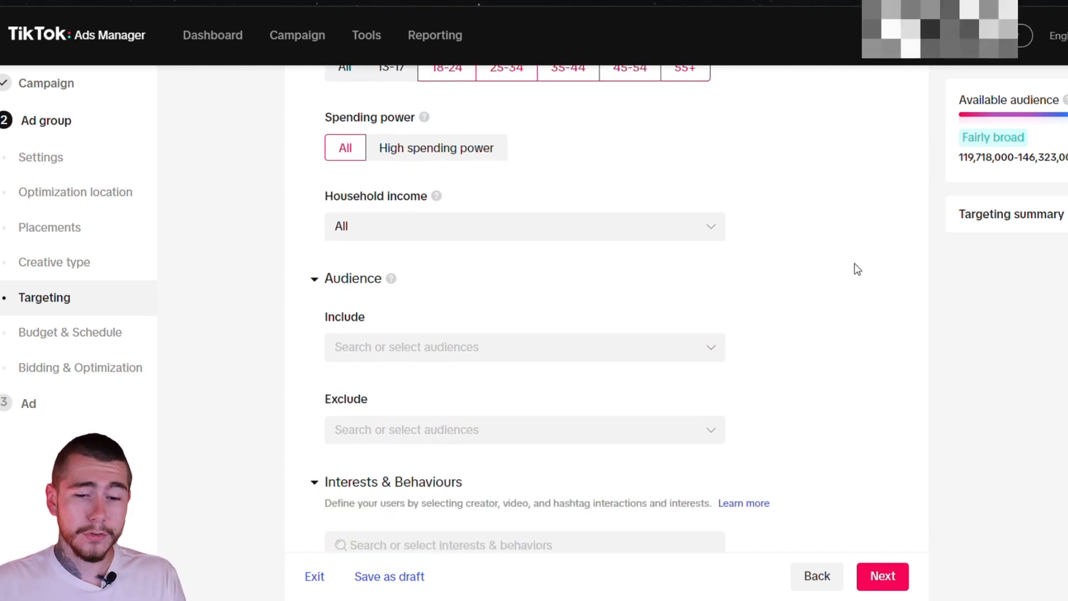
pyautogui.moveTo(776, 230)
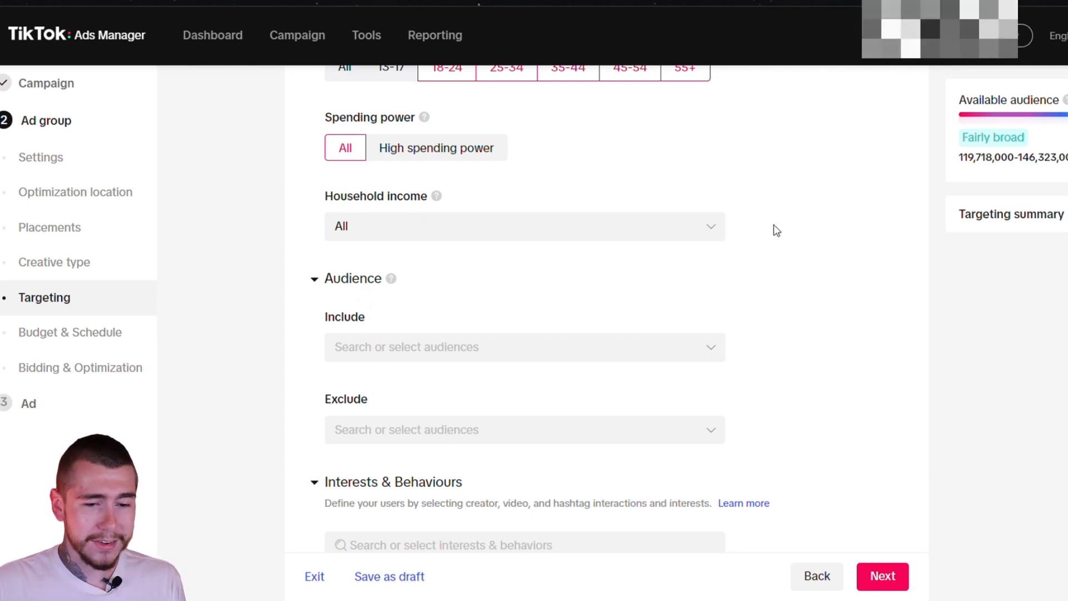
pyautogui.moveTo(783, 226)
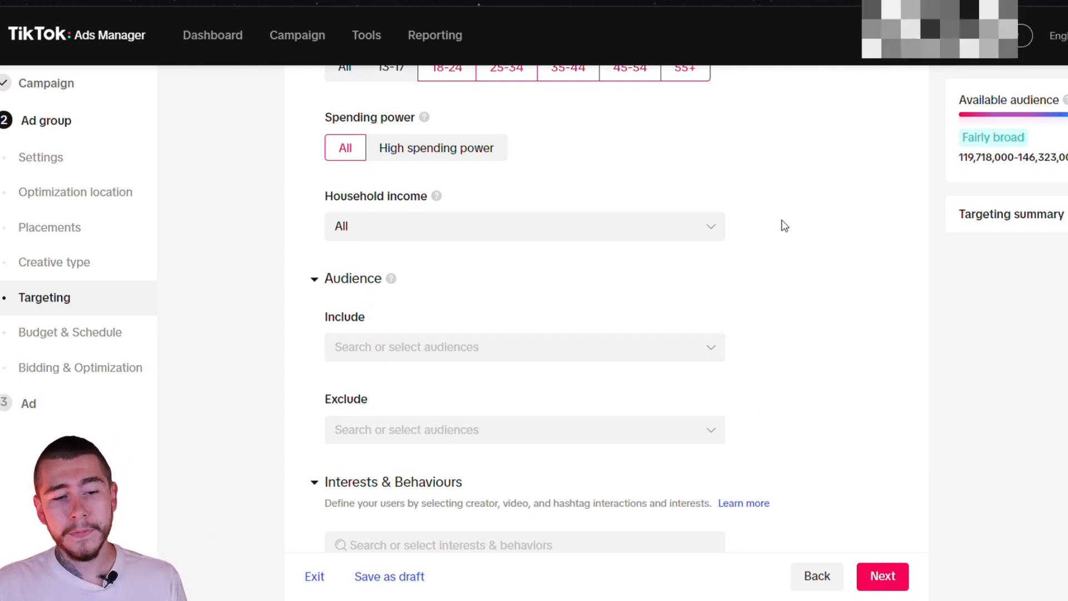
pyautogui.scroll(-3)
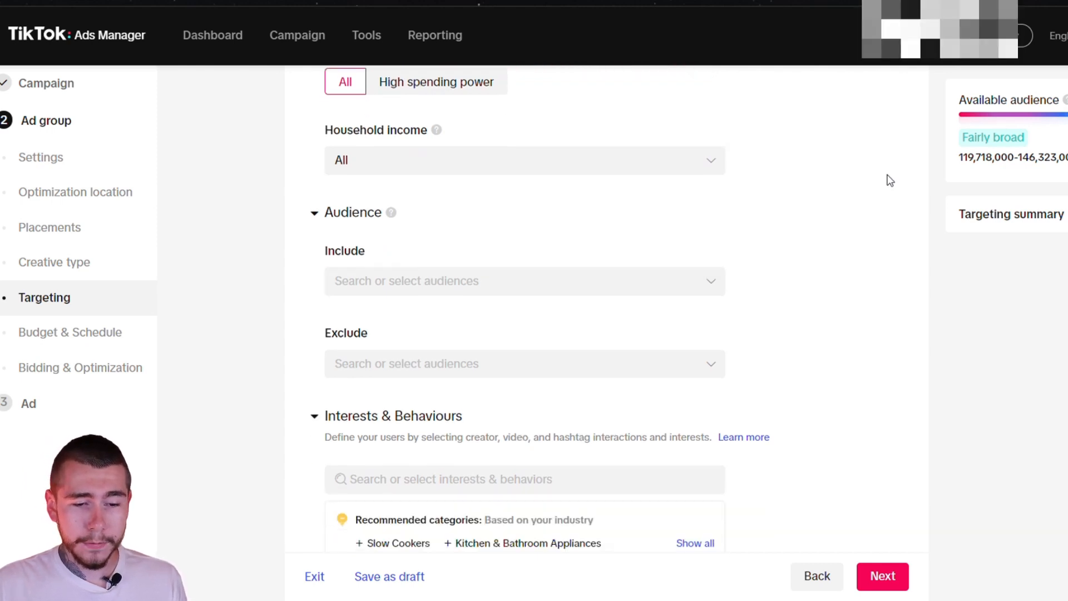
pyautogui.scroll(-3)
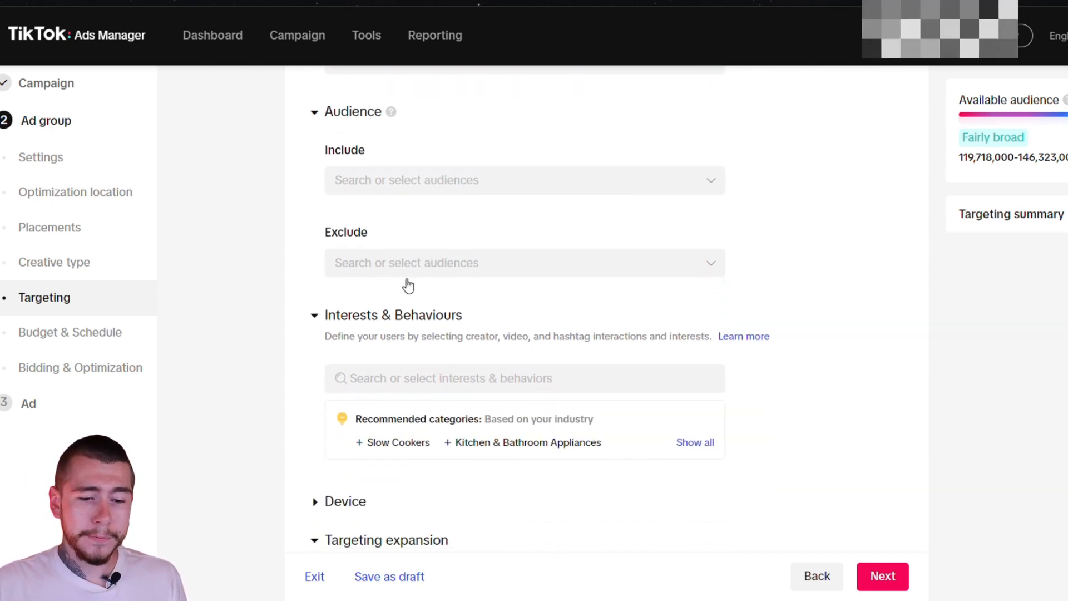
pyautogui.scroll(-3)
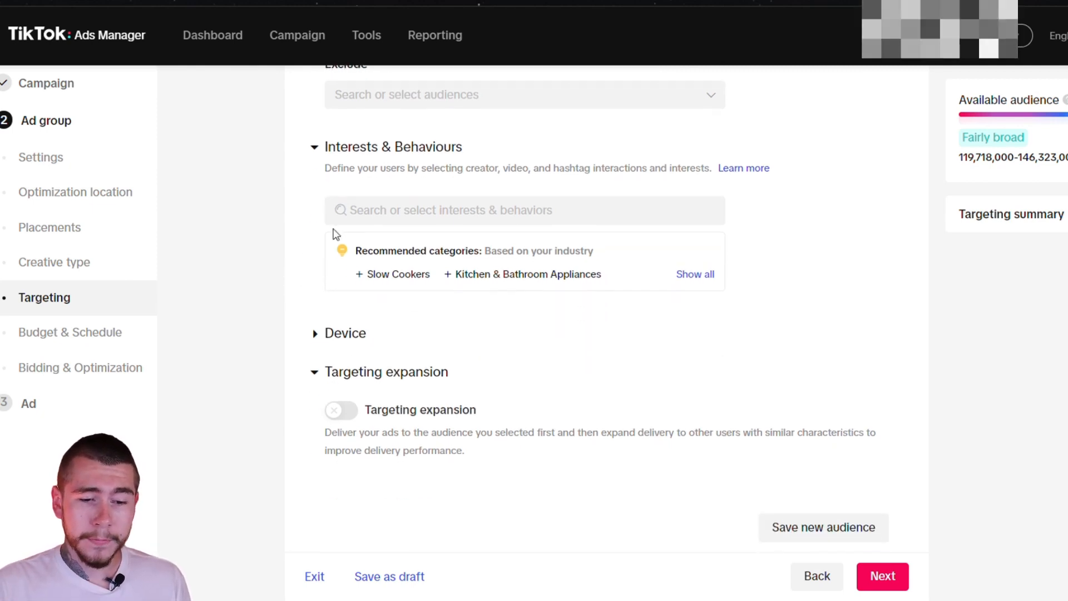
pyautogui.scroll(-3)
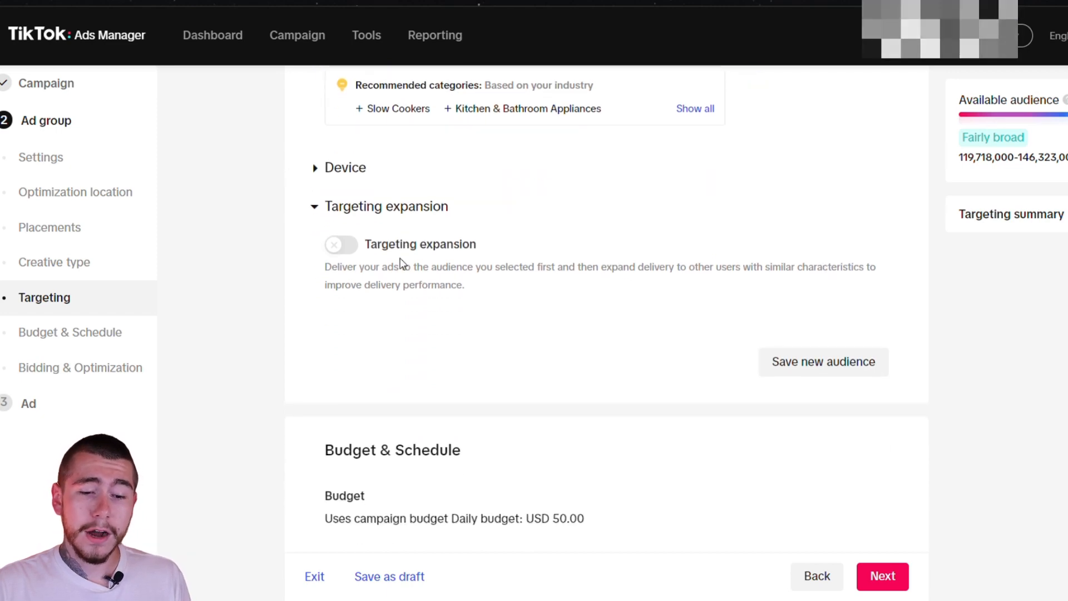
pyautogui.moveTo(464, 264)
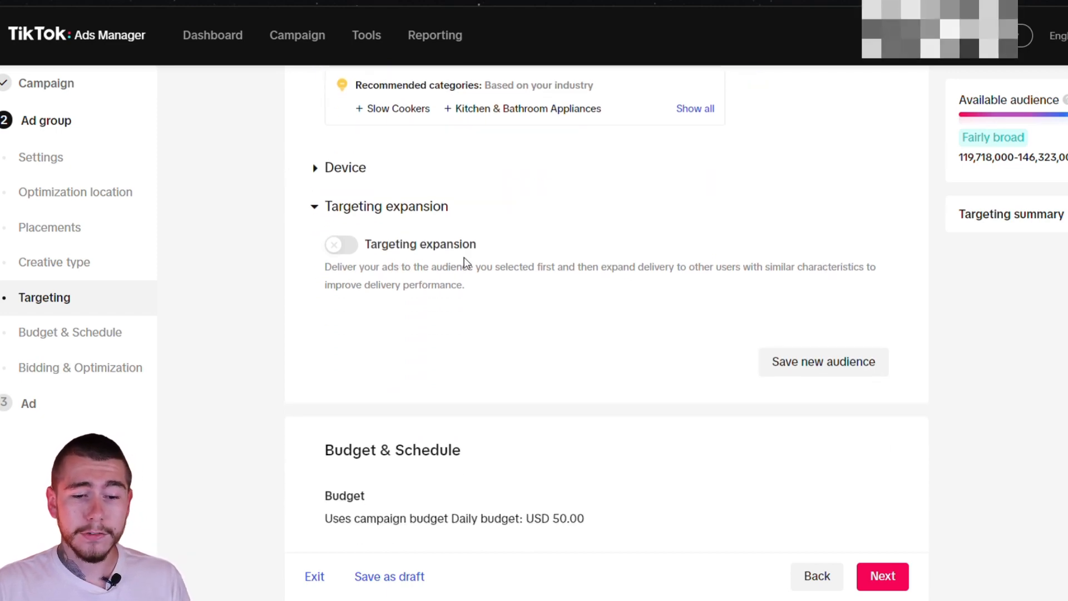
pyautogui.moveTo(494, 261)
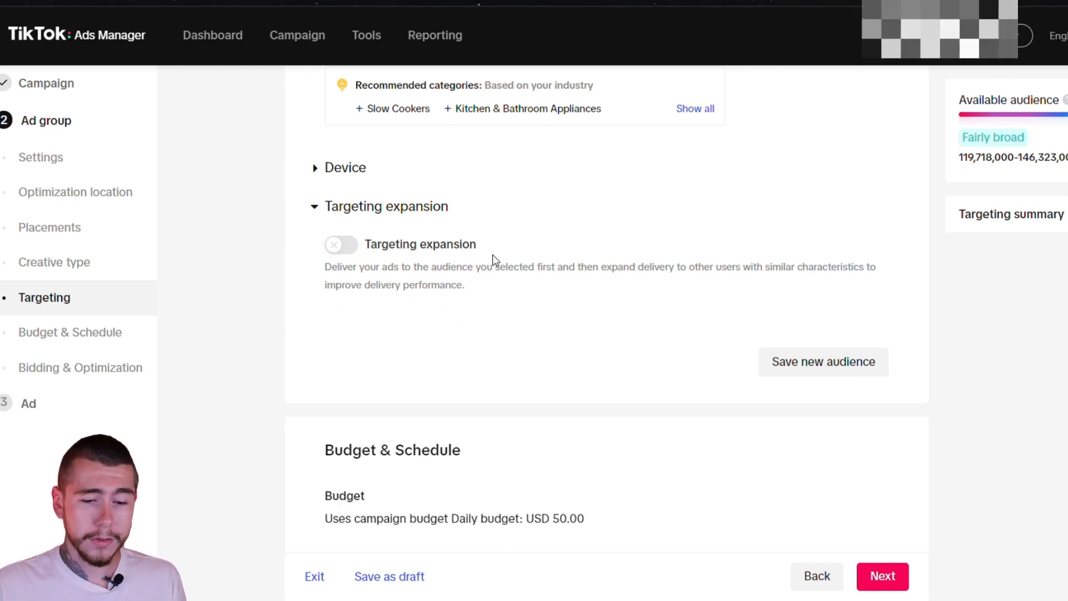
# Scroll down to the ad group's Budget & Schedule section.
pyautogui.scroll(-3)
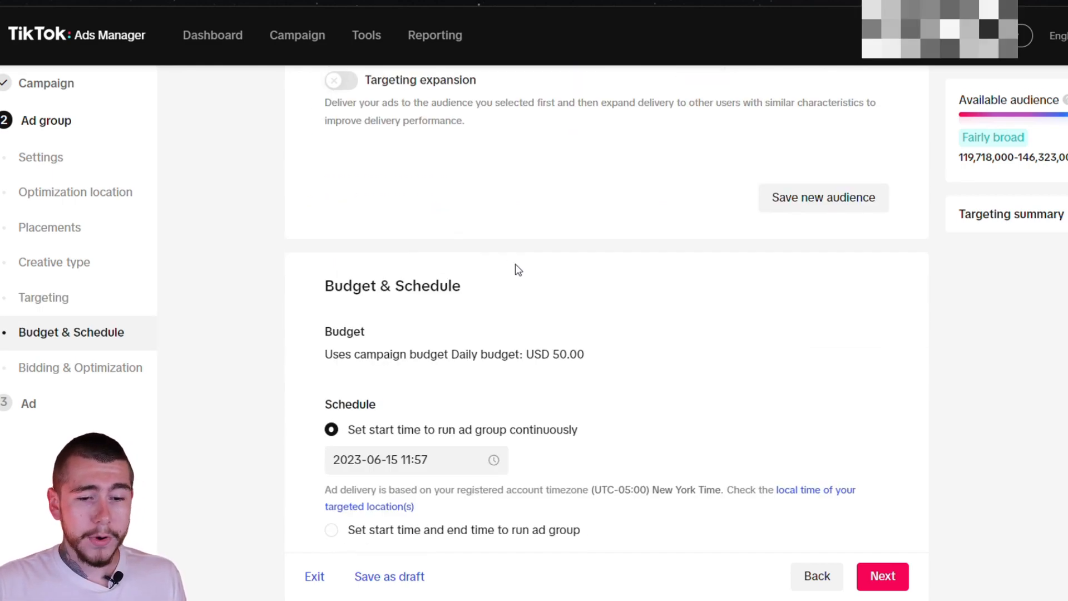
pyautogui.scroll(-3)
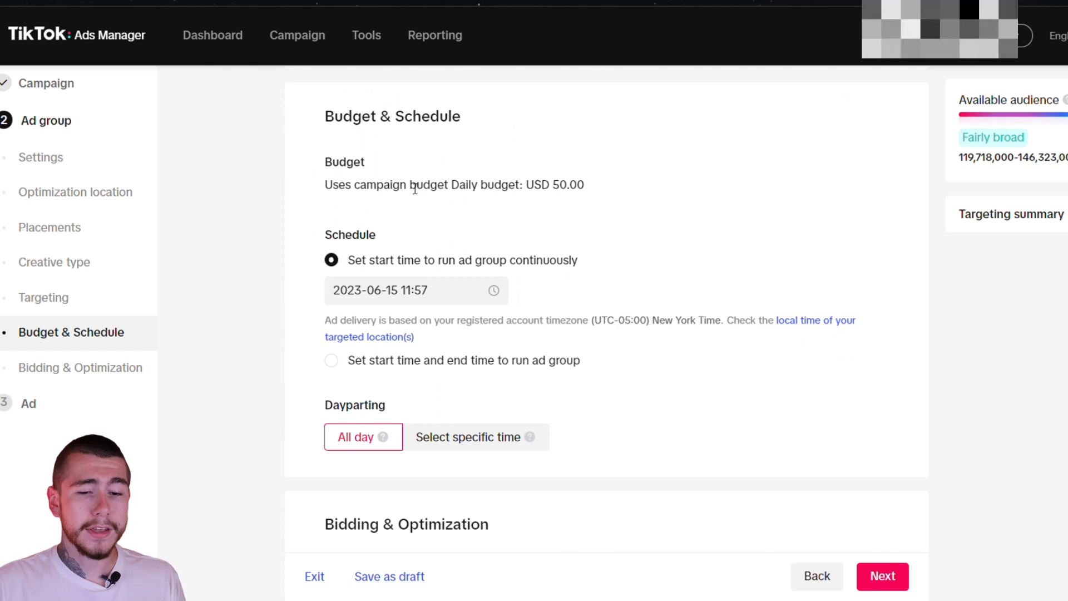
pyautogui.moveTo(518, 179)
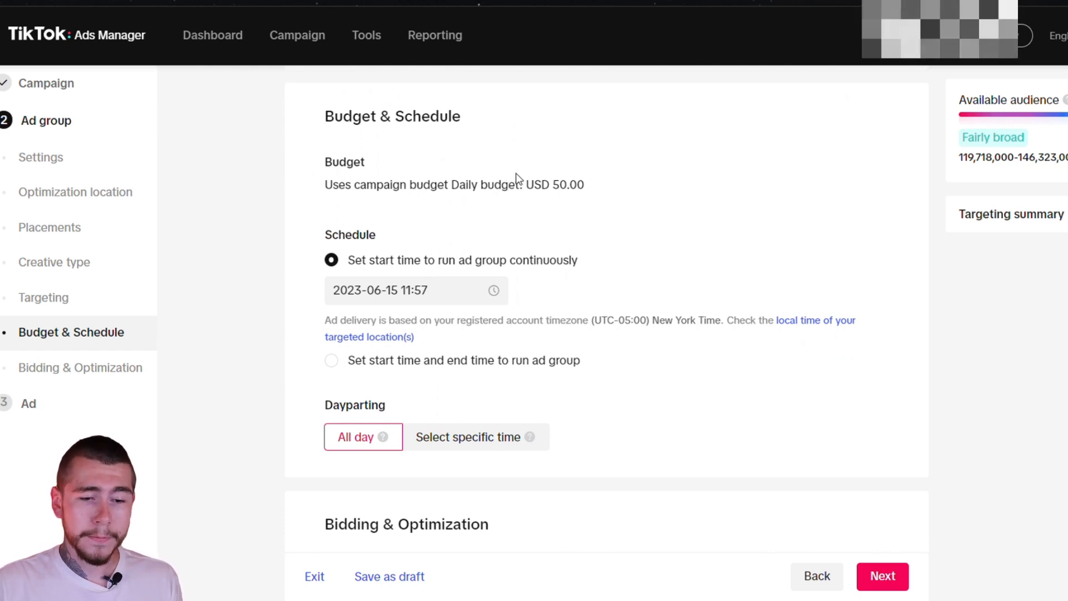
pyautogui.scroll(-3)
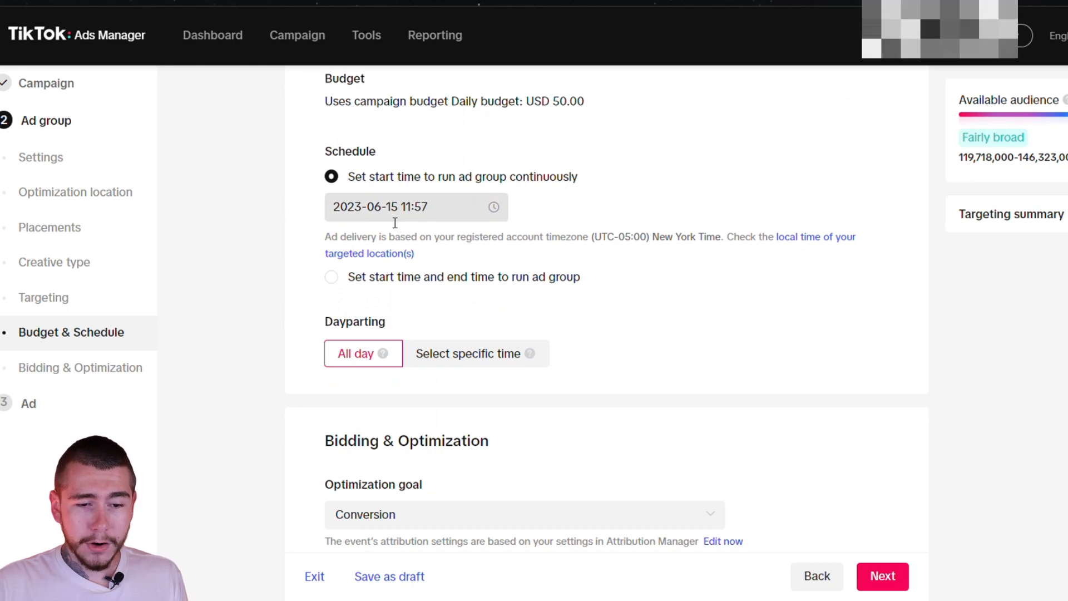
pyautogui.moveTo(392, 216)
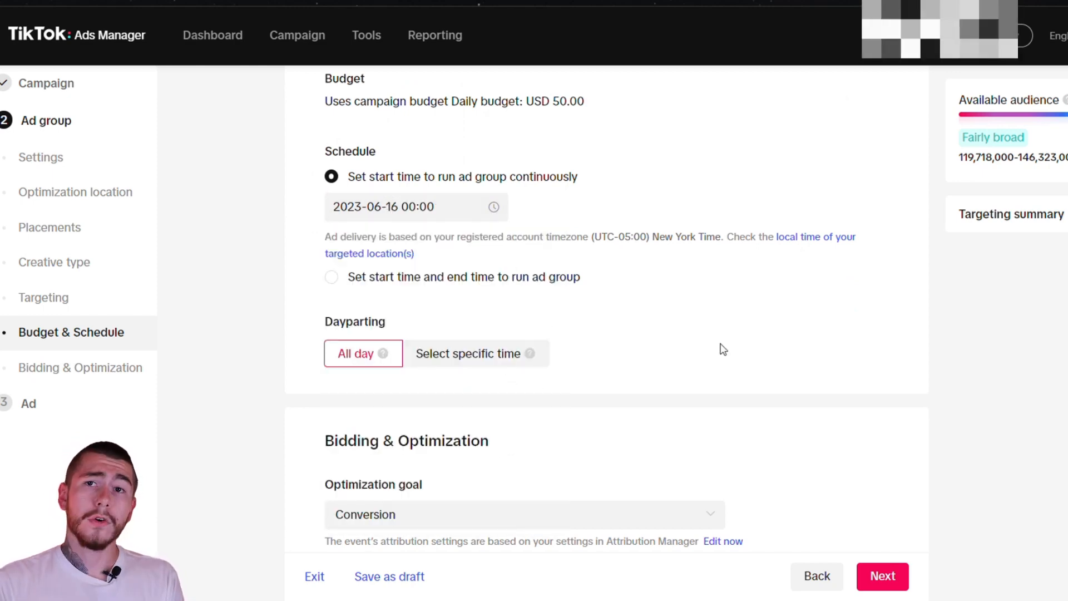
pyautogui.moveTo(708, 351)
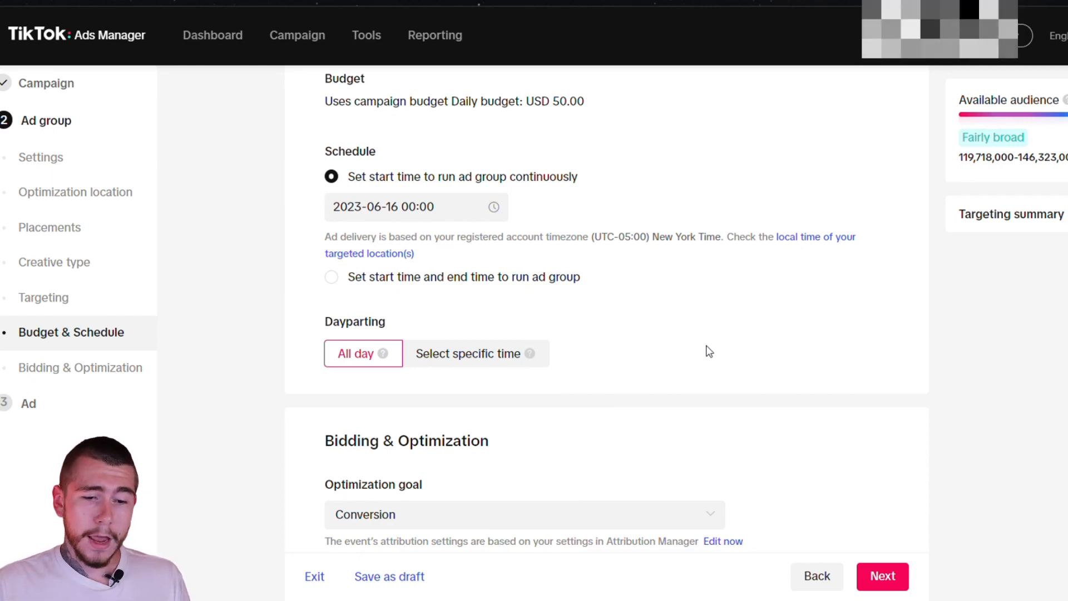
# Switch Dayparting from all day to Select specific time.
pyautogui.scroll(-3)
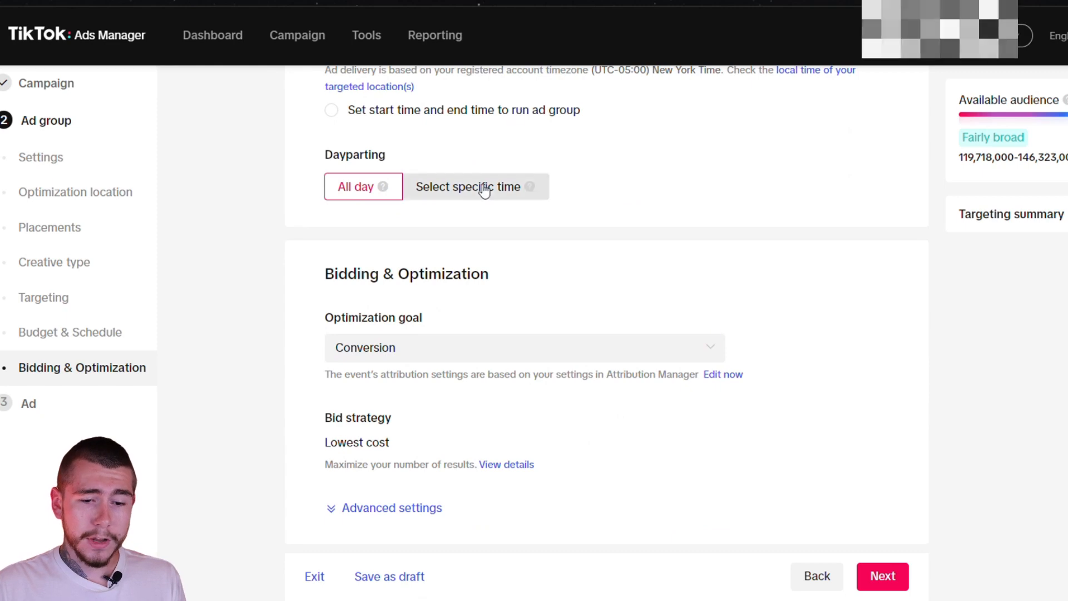
pyautogui.click(468, 187)
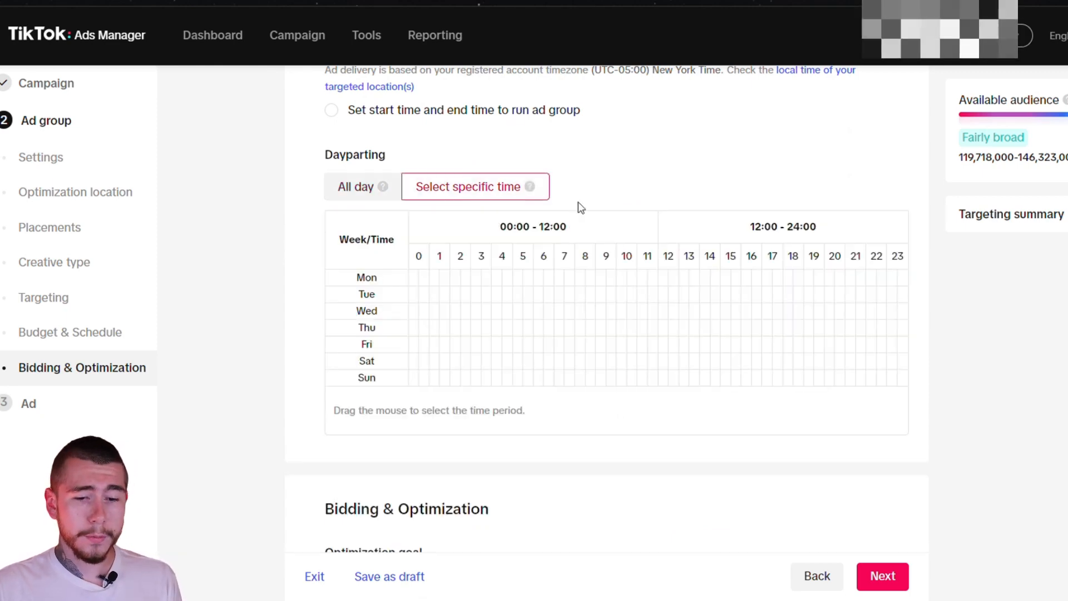
pyautogui.moveTo(480, 298)
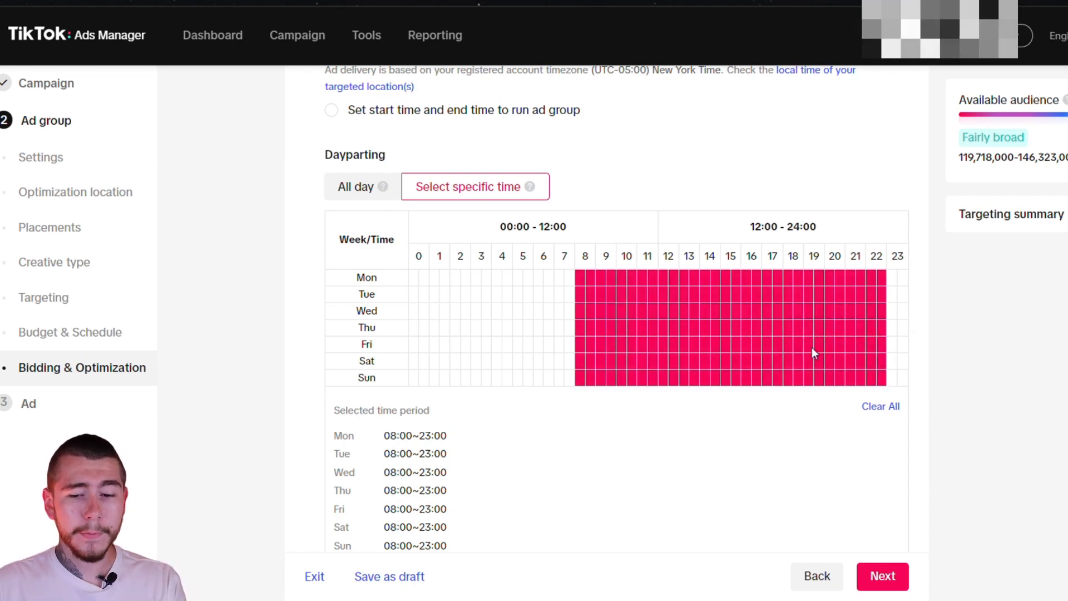
pyautogui.moveTo(1056, 382)
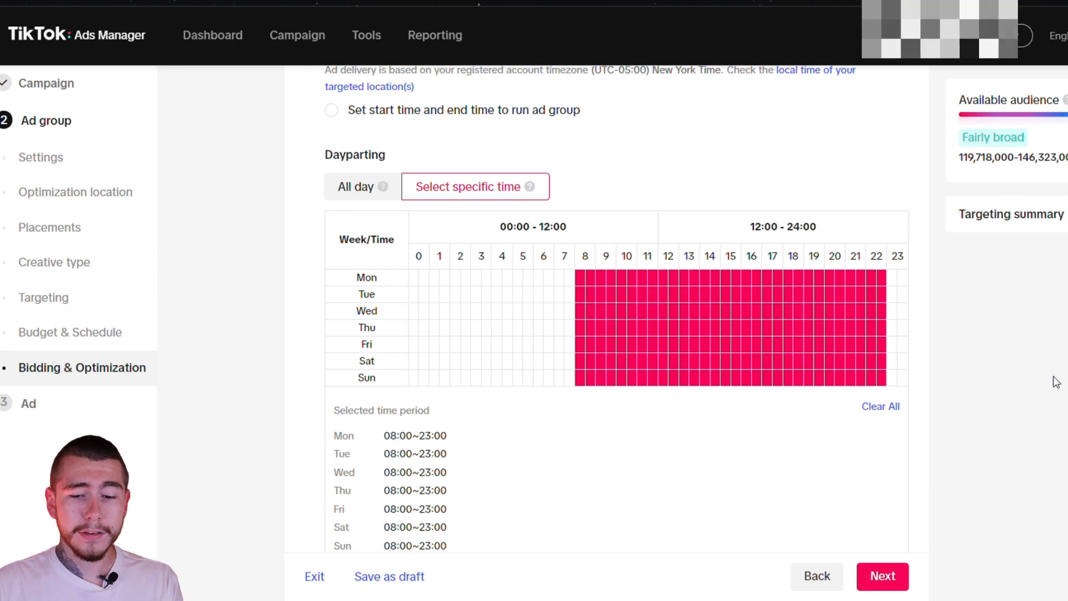
# Expand bidding advanced settings showing Impression (oCPM) billing and Standard delivery, then continue to ad setup.
pyautogui.scroll(-3)
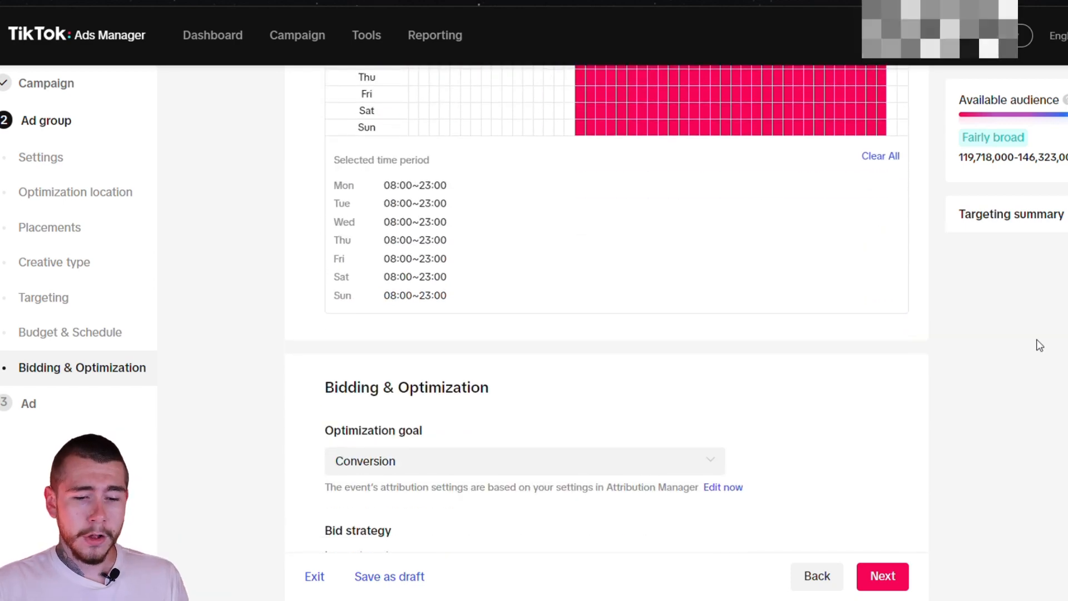
pyautogui.scroll(-3)
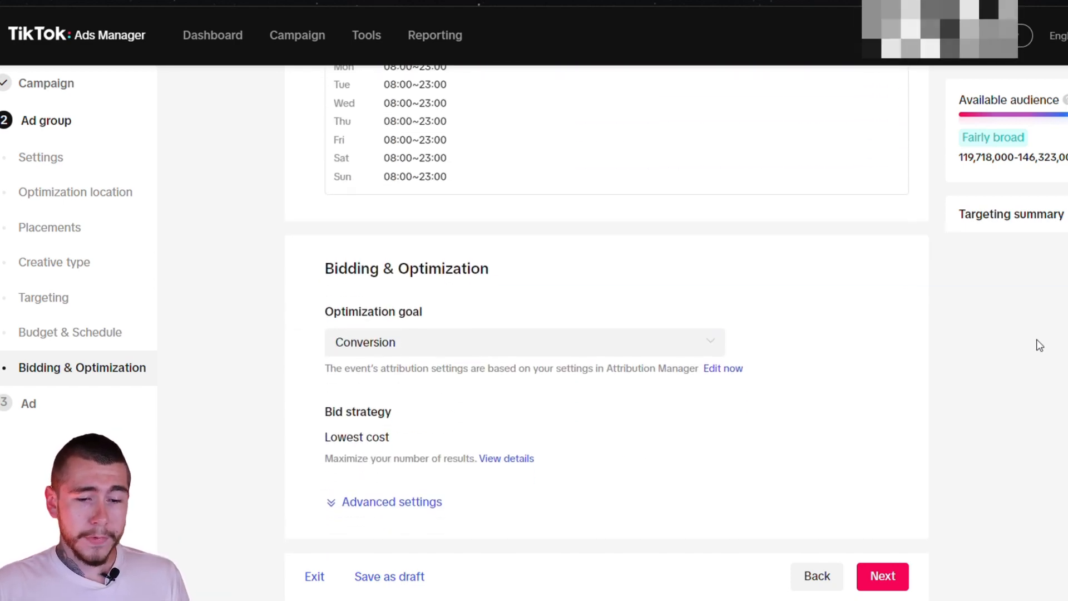
pyautogui.moveTo(455, 327)
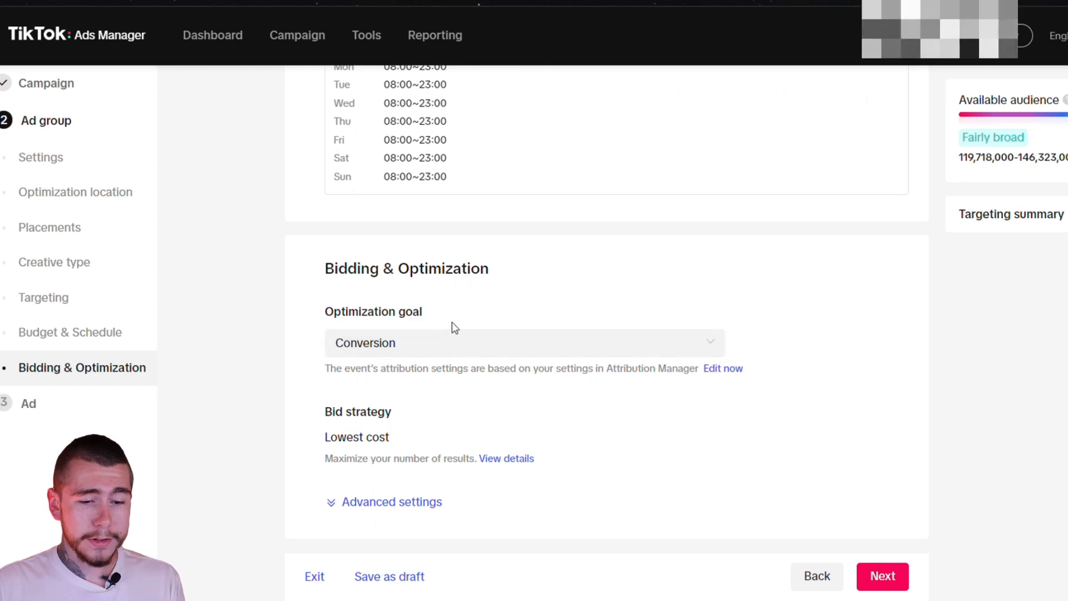
pyautogui.moveTo(418, 422)
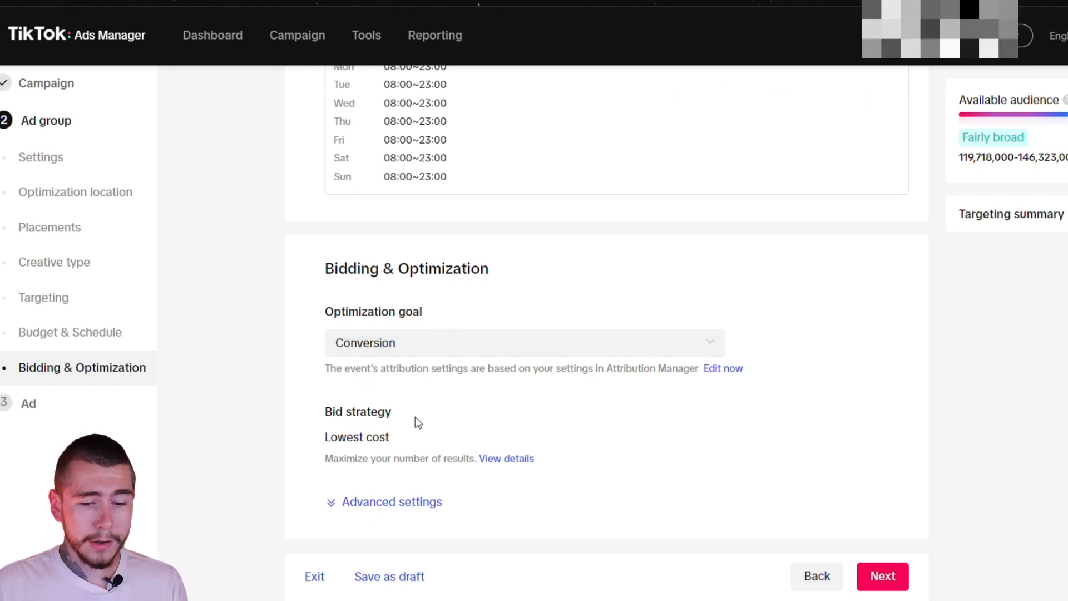
pyautogui.click(391, 501)
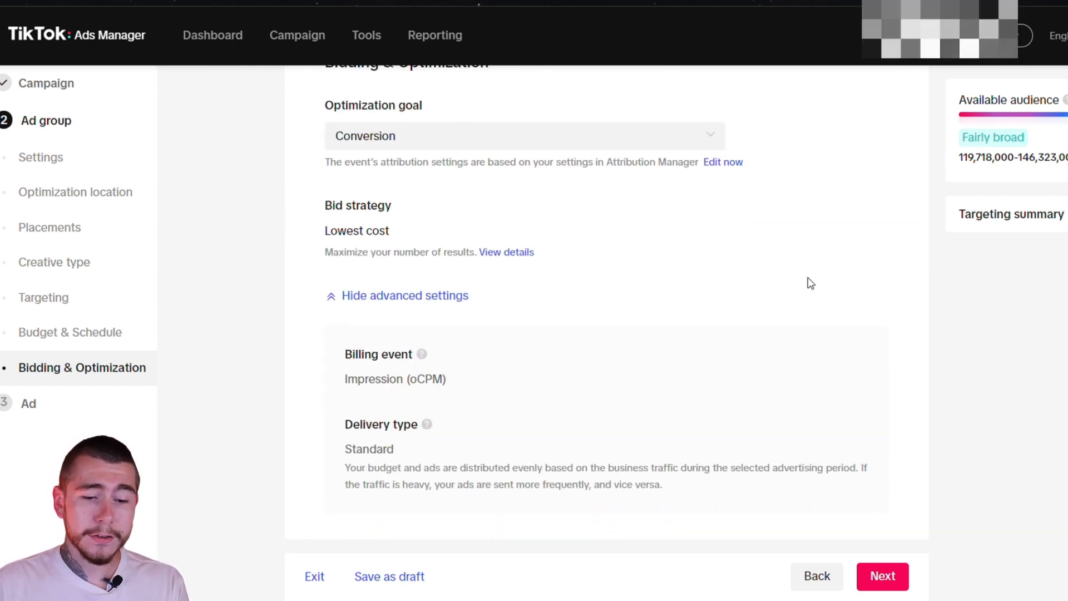
pyautogui.moveTo(605, 376)
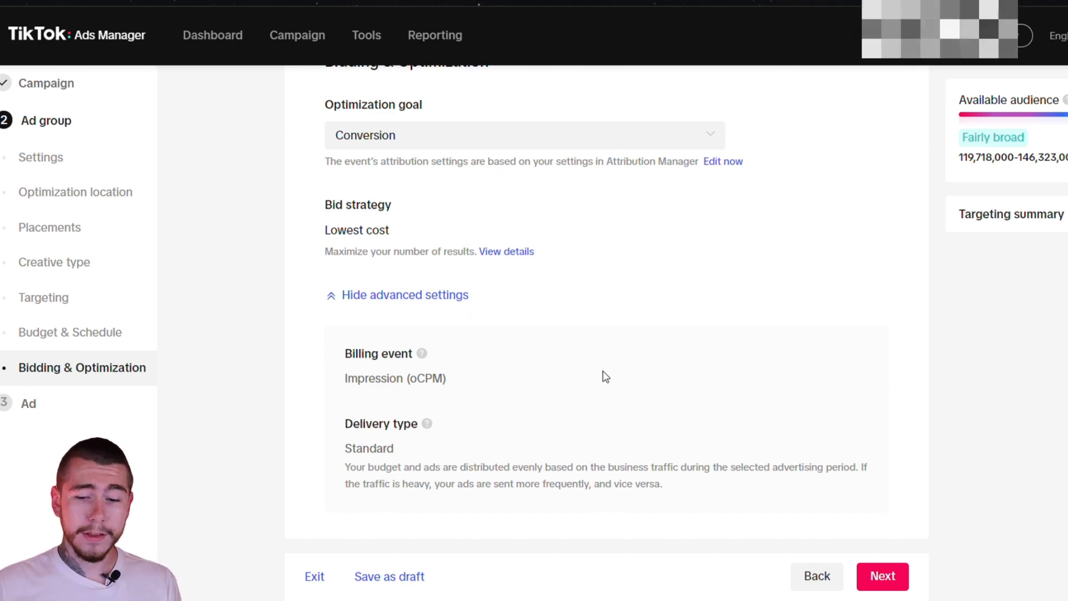
pyautogui.moveTo(725, 422)
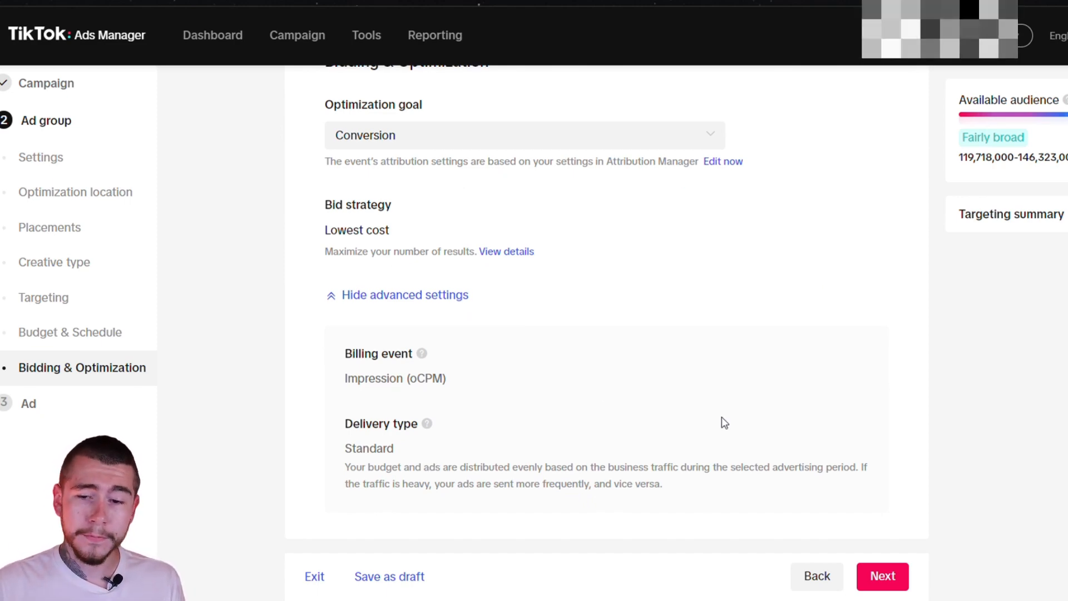
pyautogui.click(881, 576)
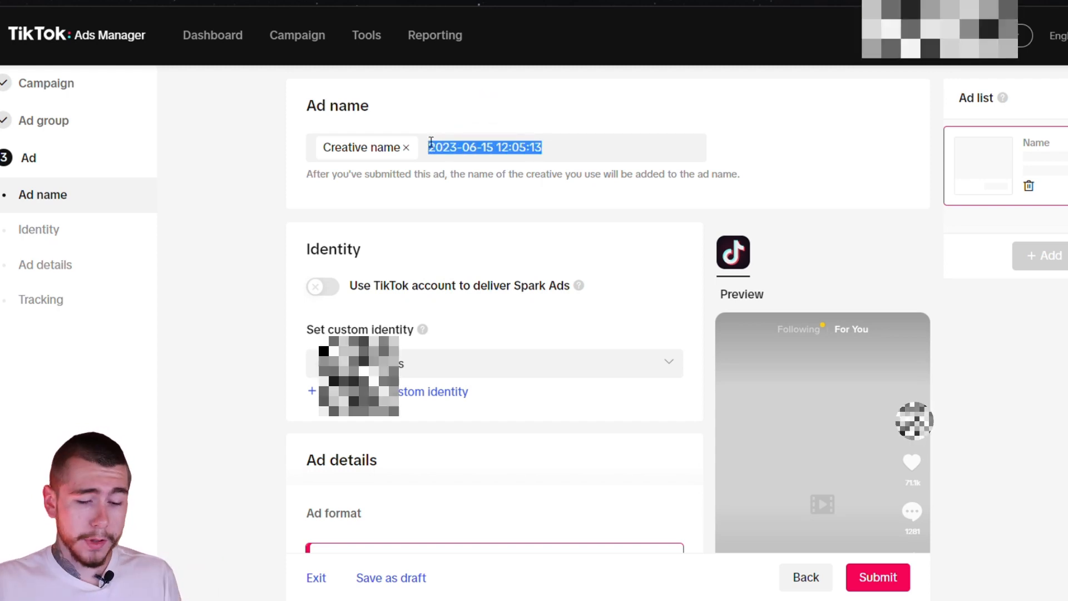
# Replace the default ad name with 'Creative 1' and scroll down to Ad details.
pyautogui.write('Cr')
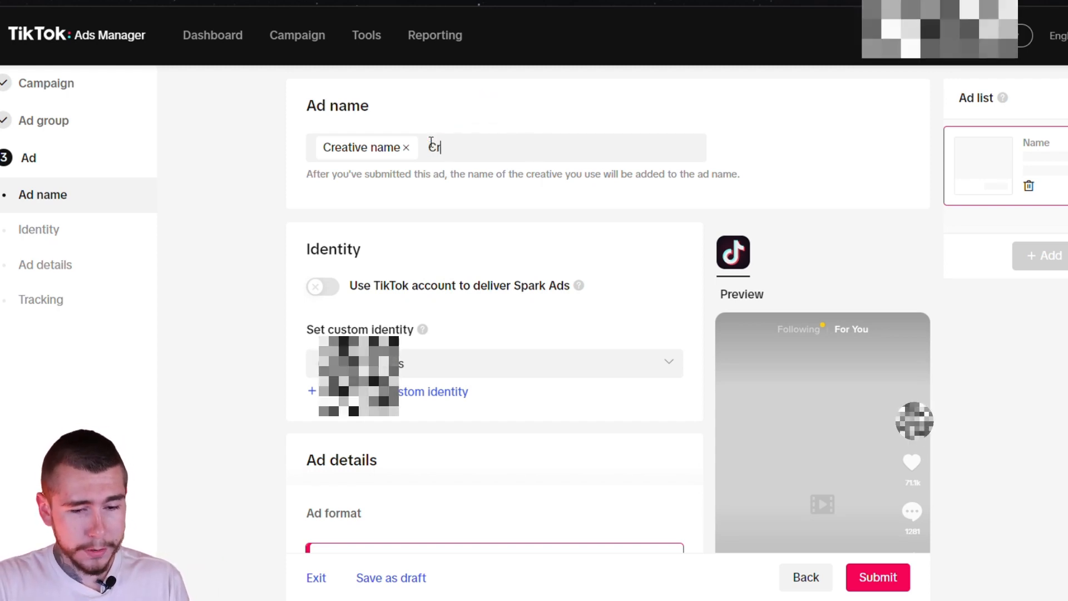
pyautogui.write('Creative 1')
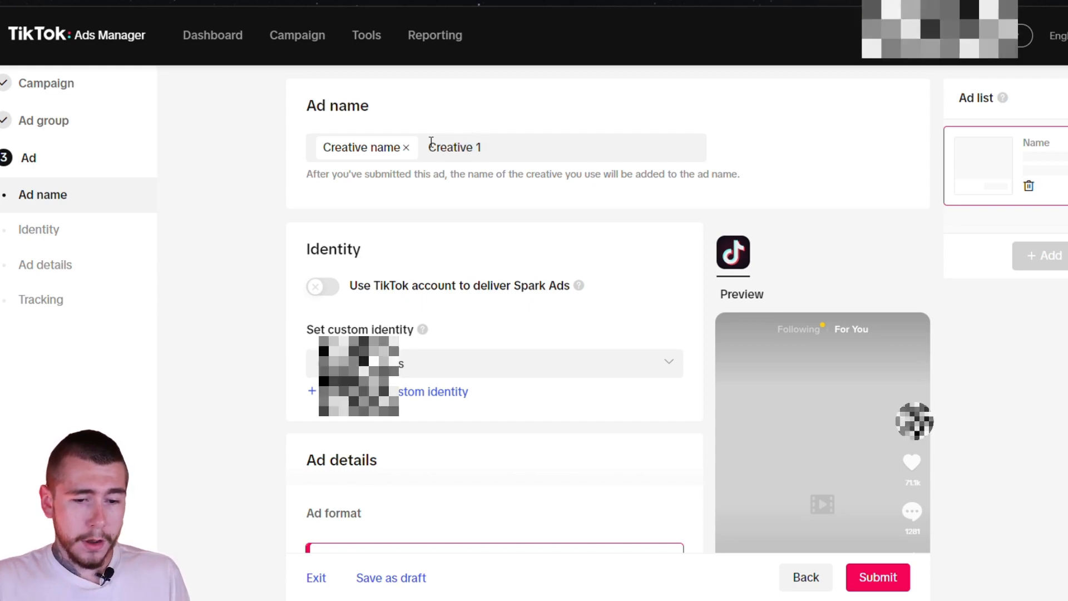
pyautogui.scroll(-3)
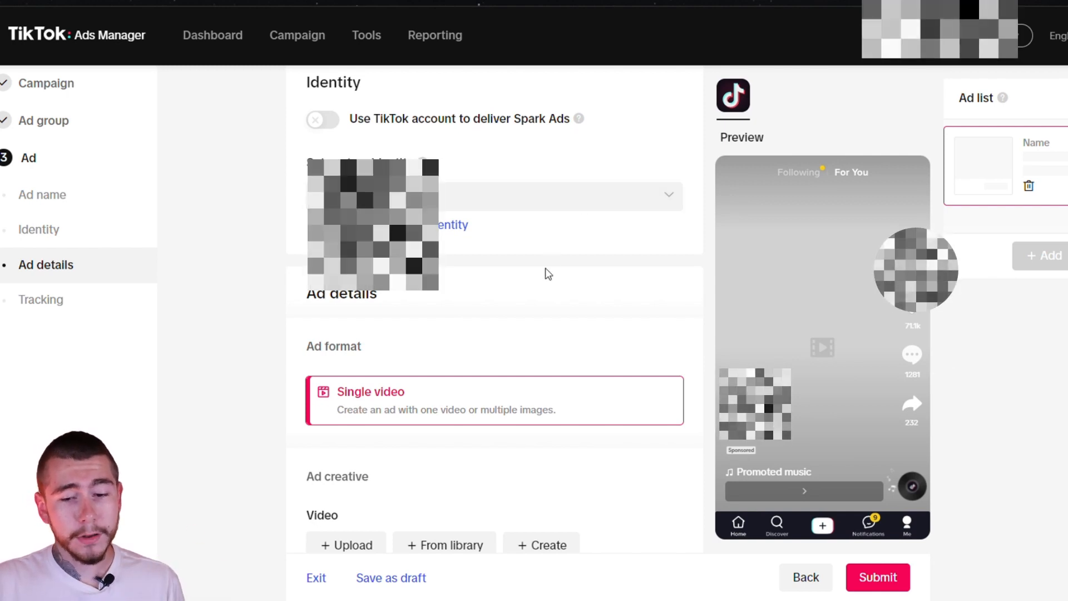
pyautogui.moveTo(540, 242)
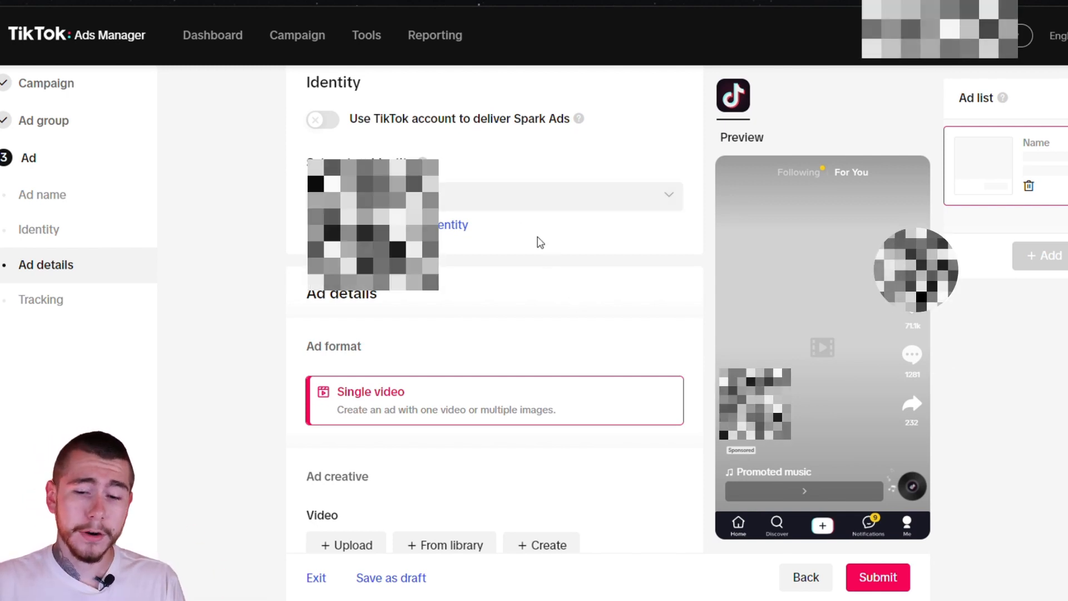
pyautogui.moveTo(821, 281)
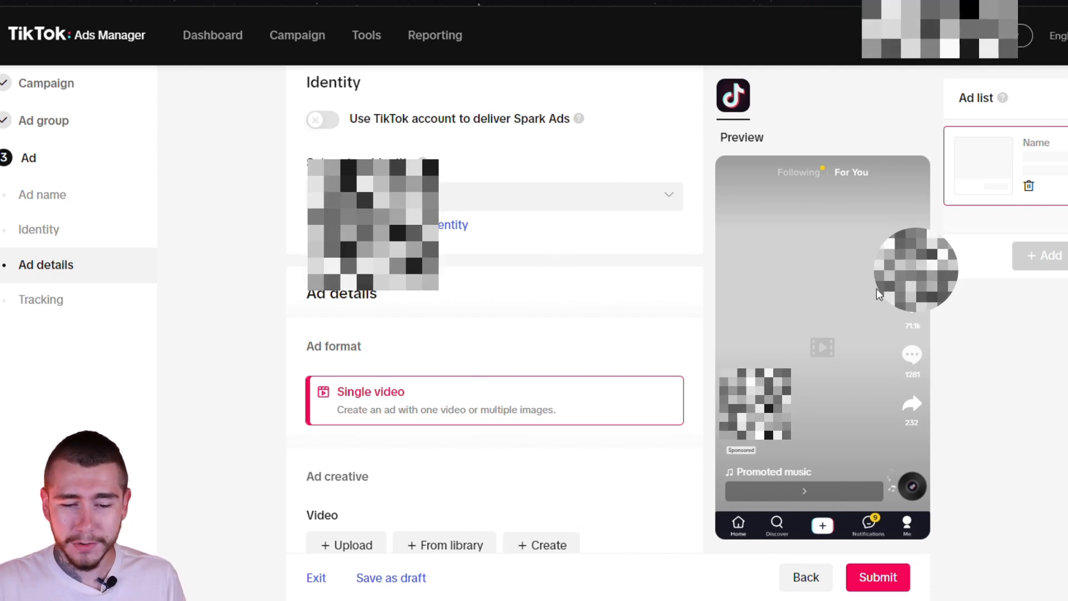
pyautogui.moveTo(791, 371)
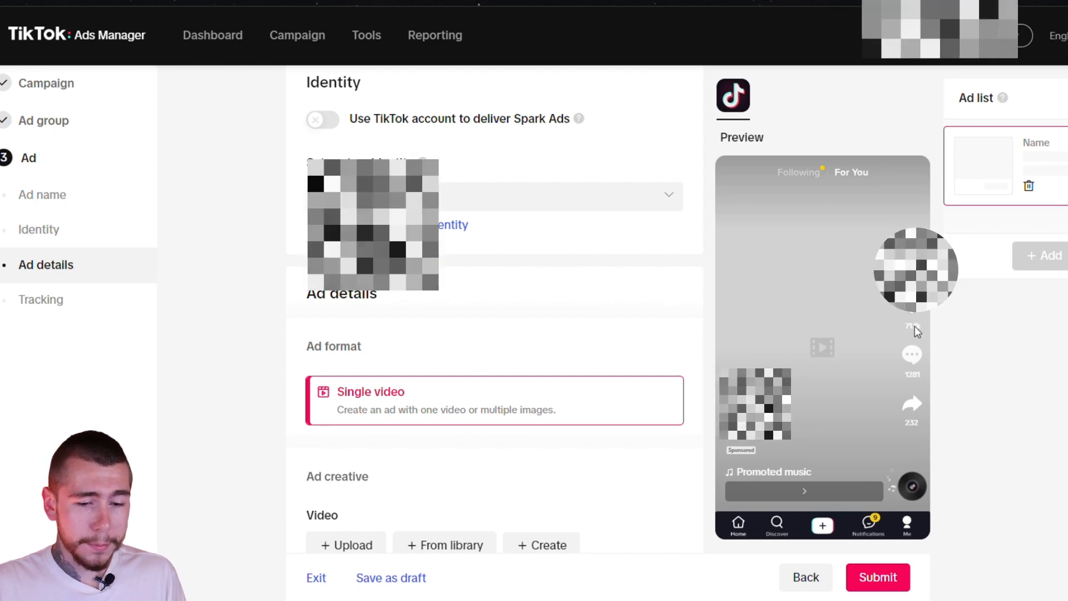
pyautogui.scroll(-3)
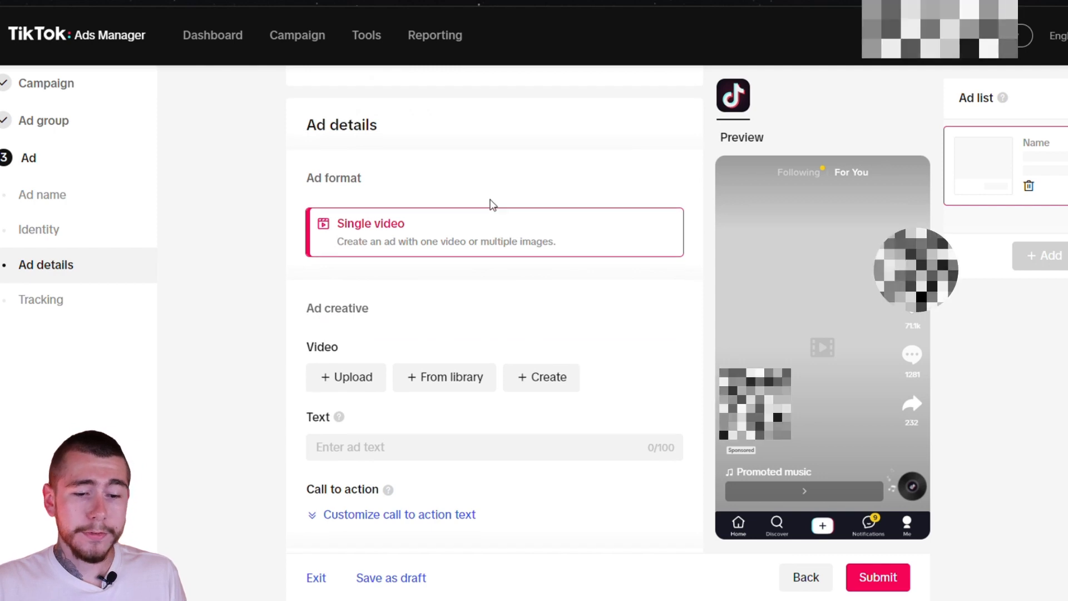
# Enter 'Get it for 50% off today only!' as the ad text under Ad creative.
pyautogui.scroll(-3)
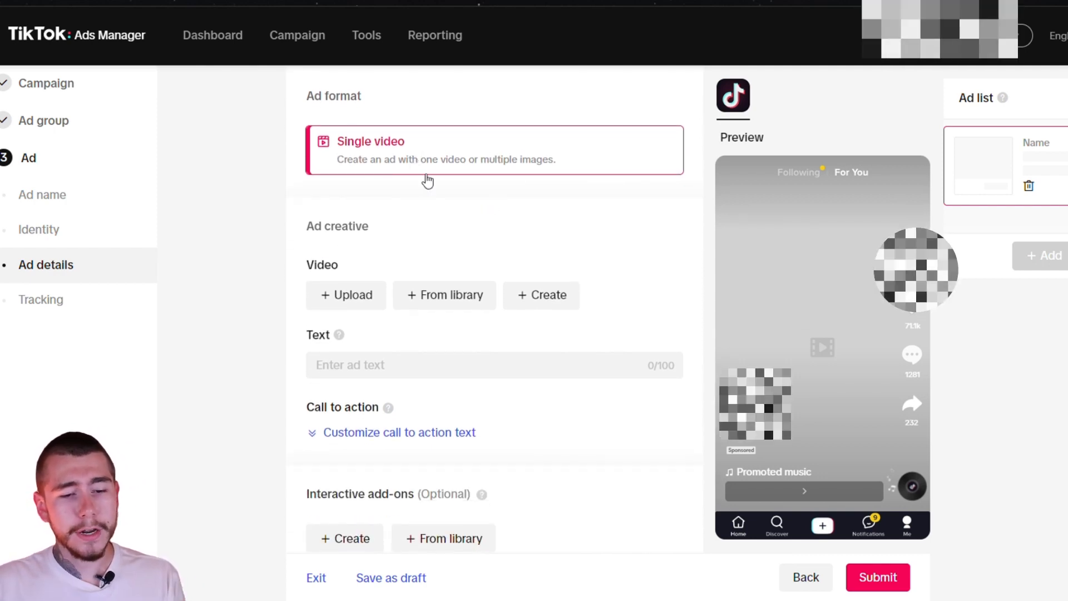
pyautogui.scroll(-3)
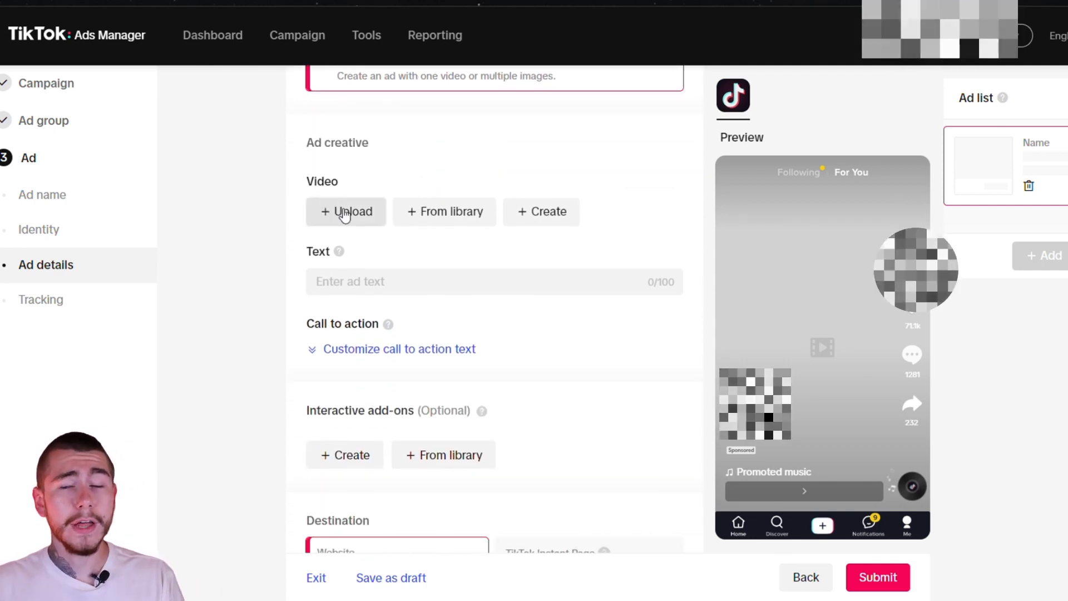
pyautogui.moveTo(400, 133)
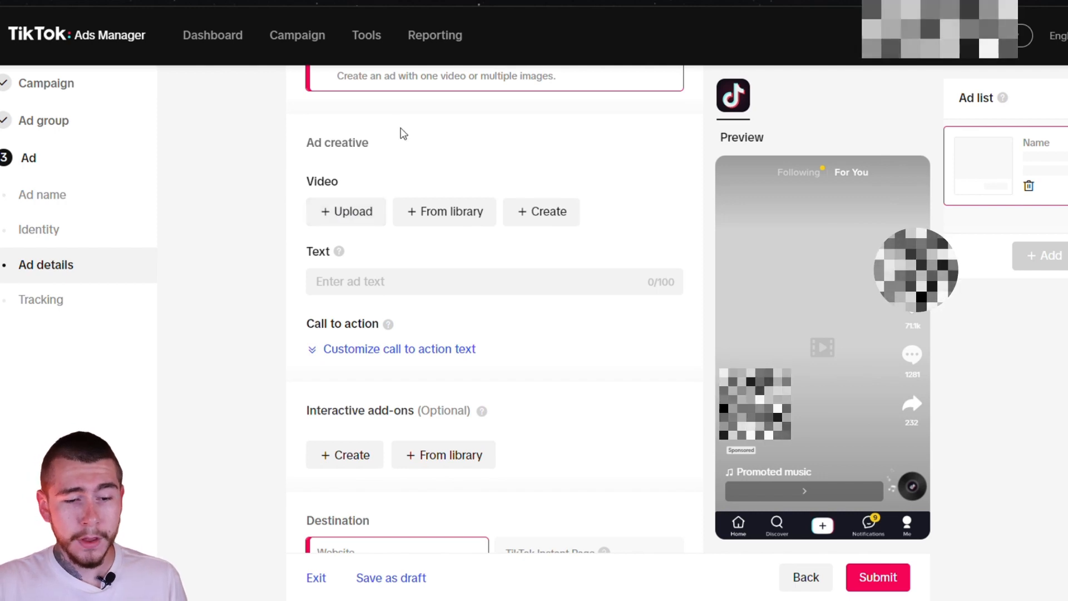
pyautogui.scroll(-3)
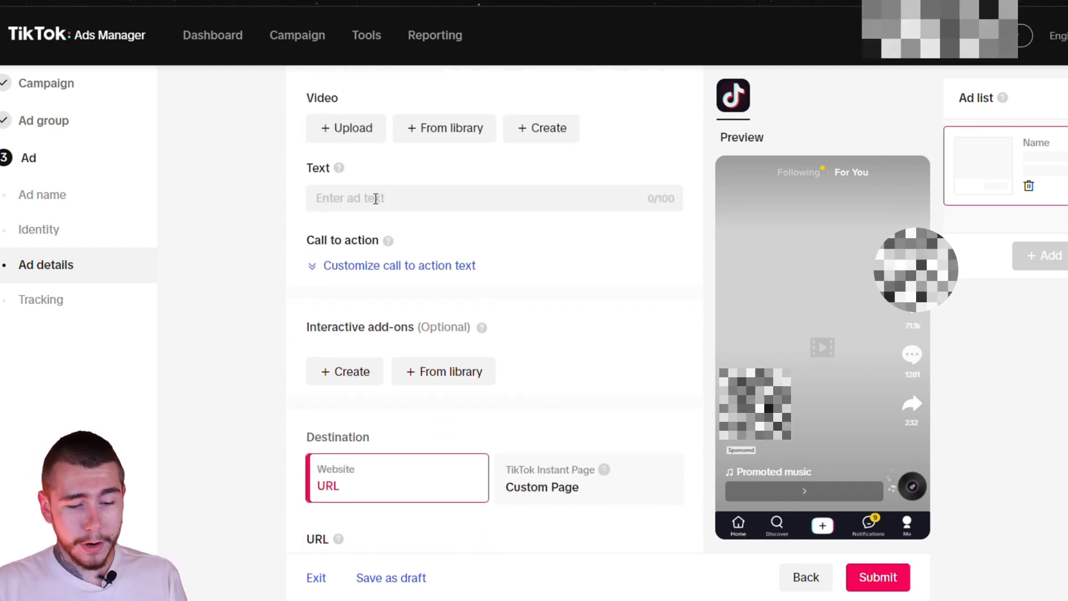
pyautogui.click(477, 197)
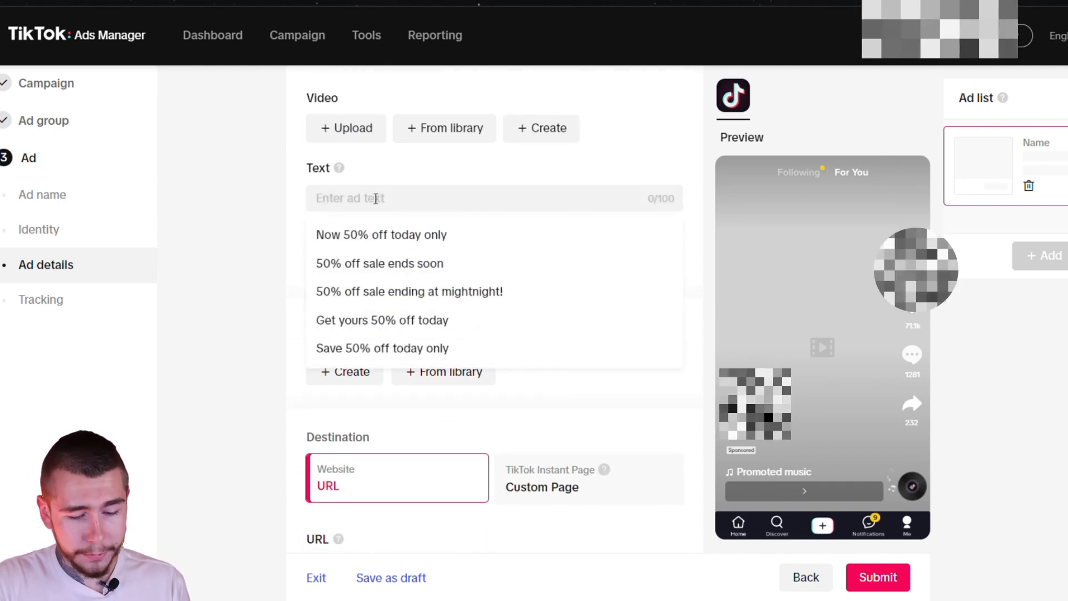
pyautogui.write('Get it for 50%')
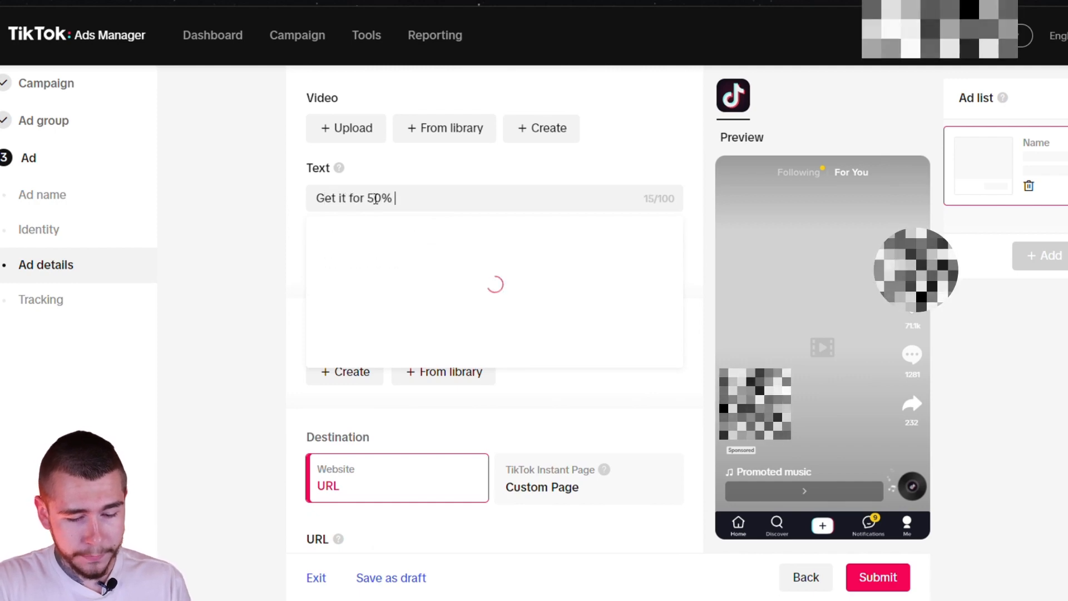
pyautogui.write('off today onl')
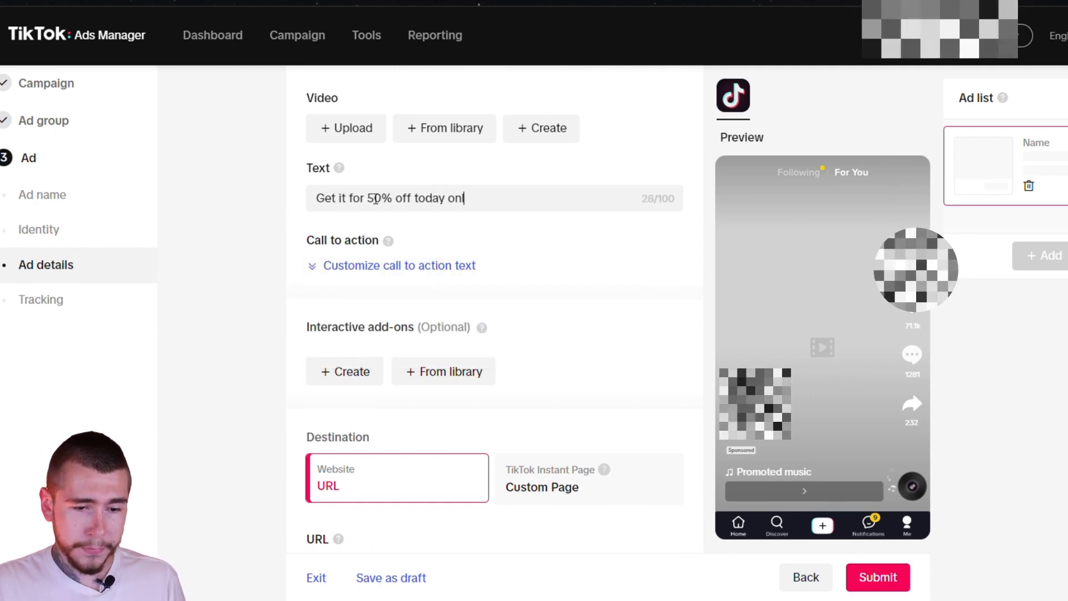
pyautogui.write('ly!')
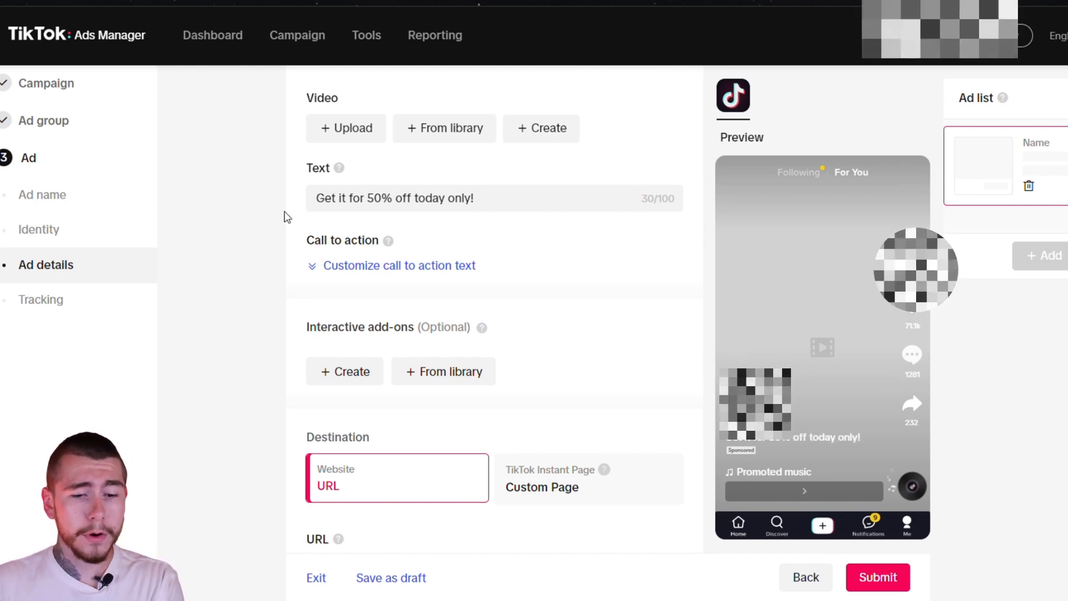
pyautogui.moveTo(376, 237)
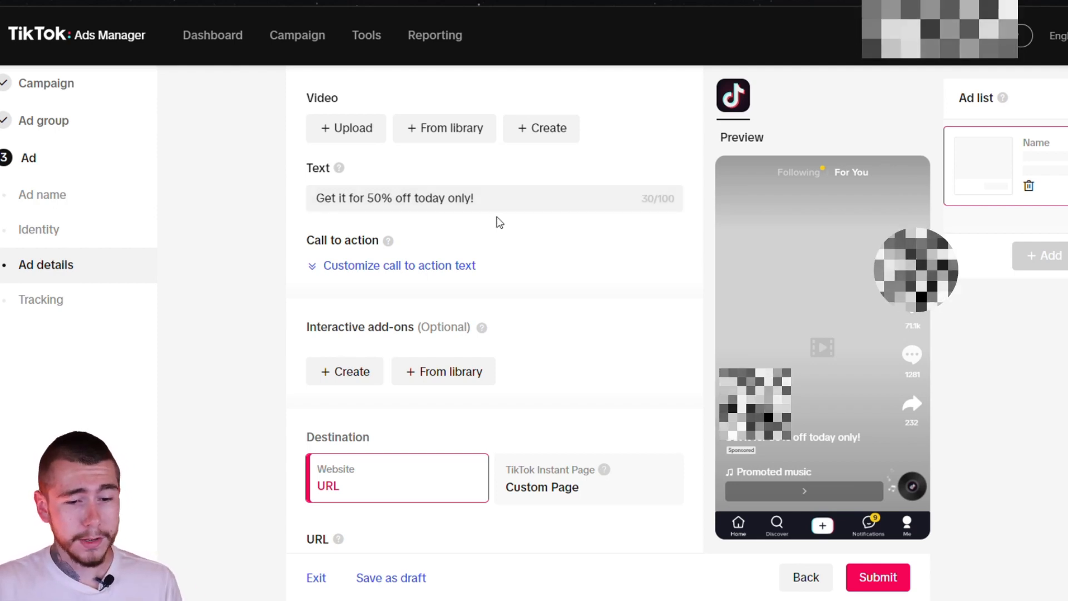
# Switch the call to action to Standard with 'Shop now'.
pyautogui.click(400, 264)
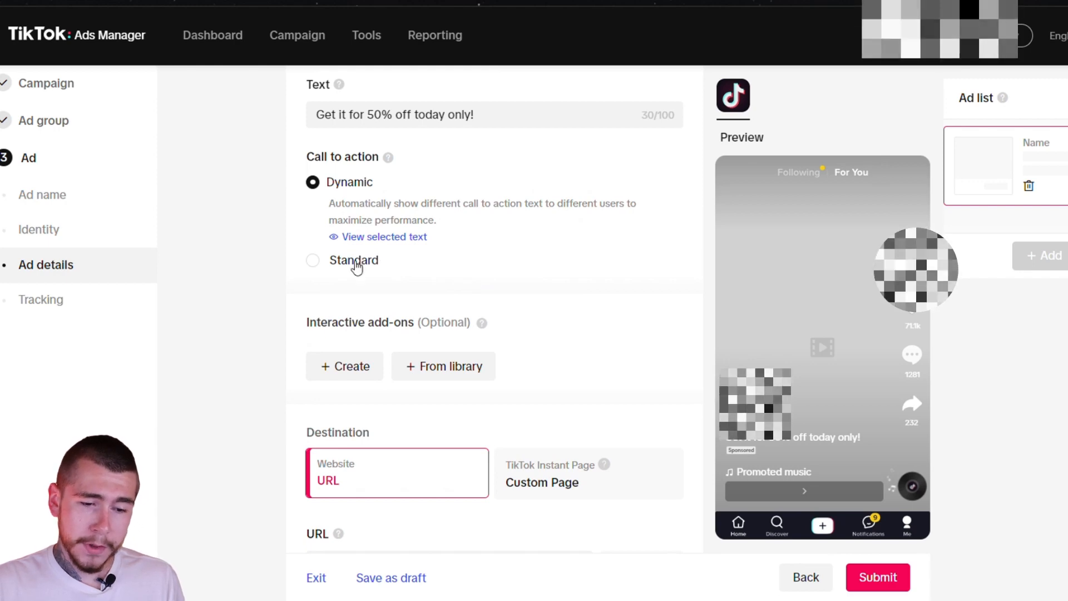
pyautogui.click(312, 260)
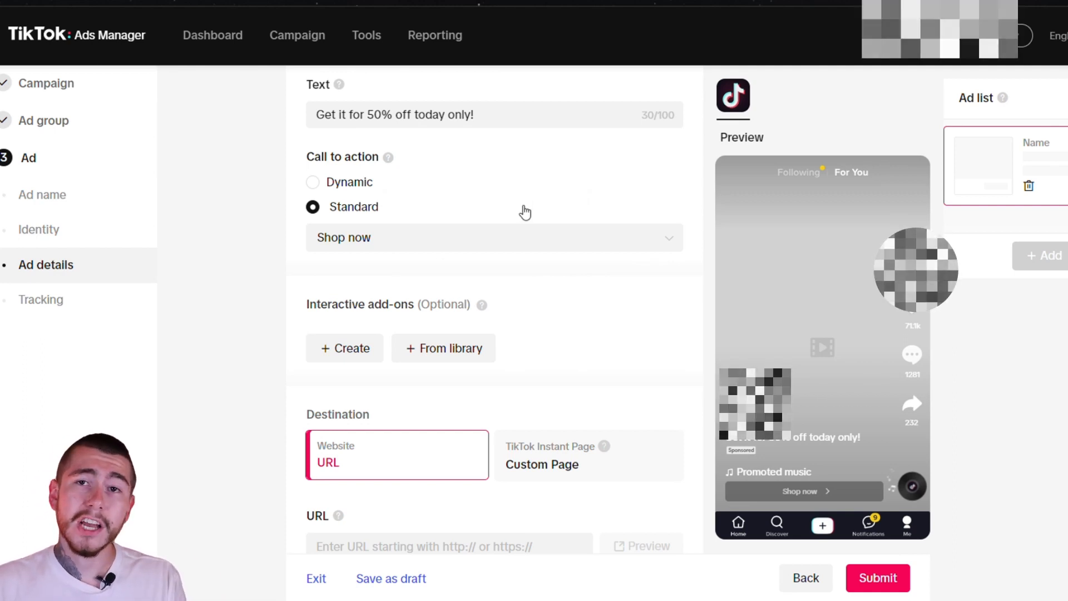
pyautogui.moveTo(535, 202)
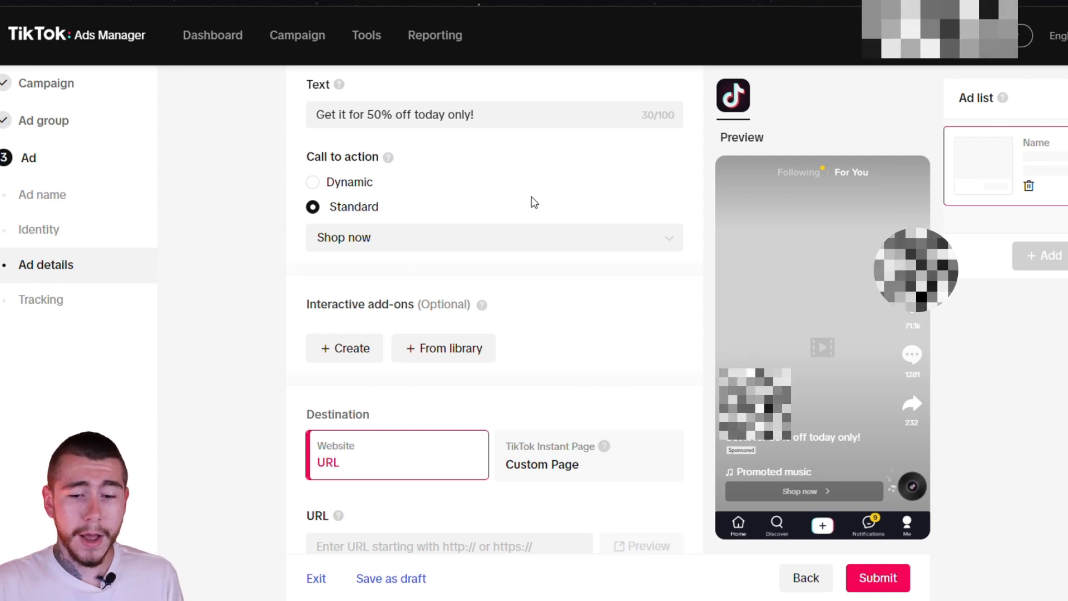
pyautogui.moveTo(531, 238)
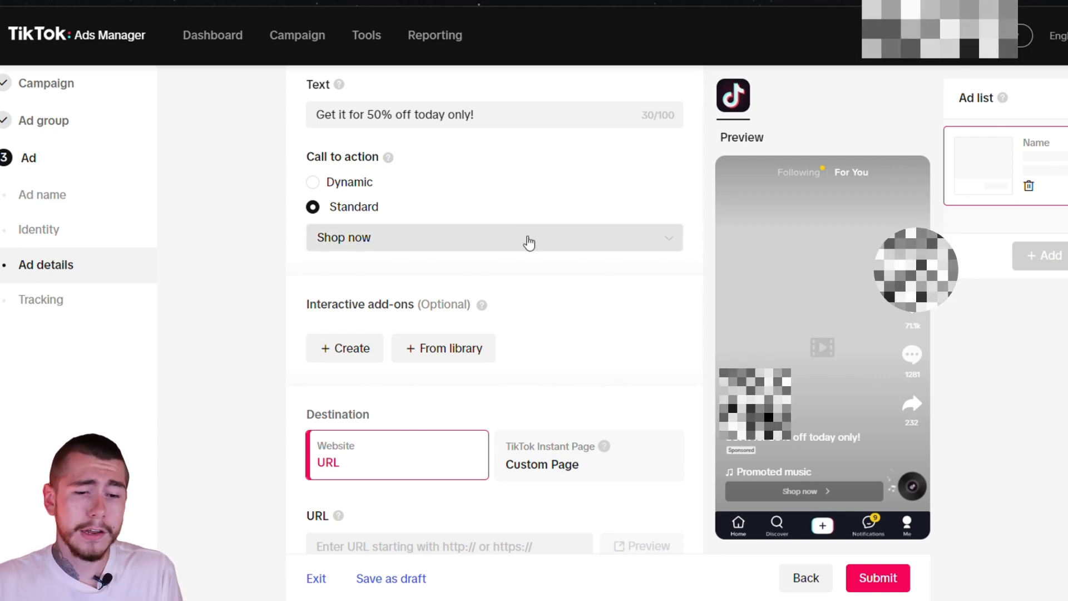
pyautogui.scroll(-3)
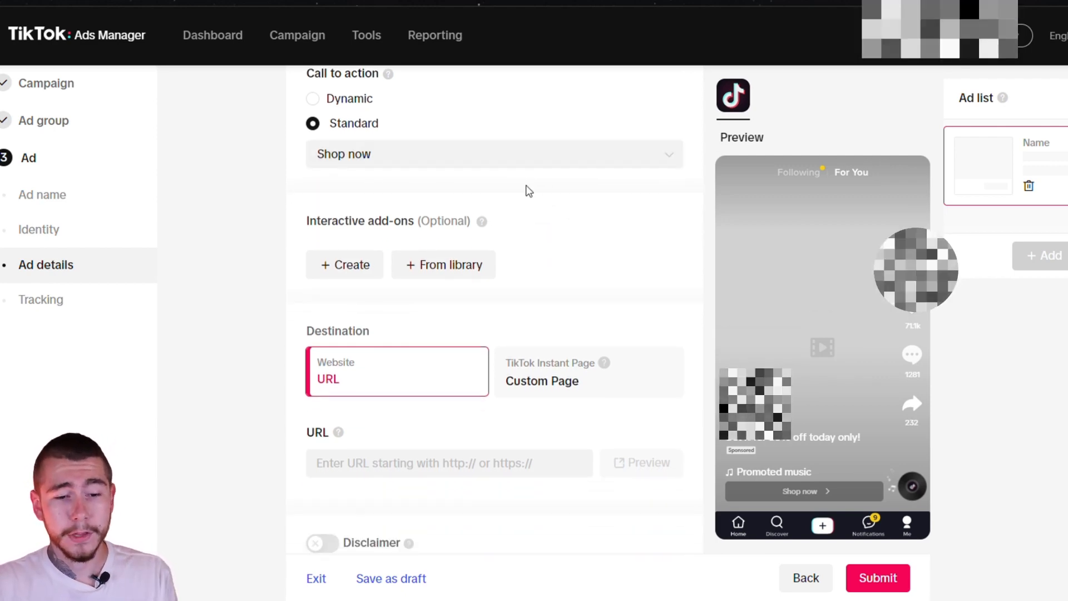
pyautogui.scroll(-3)
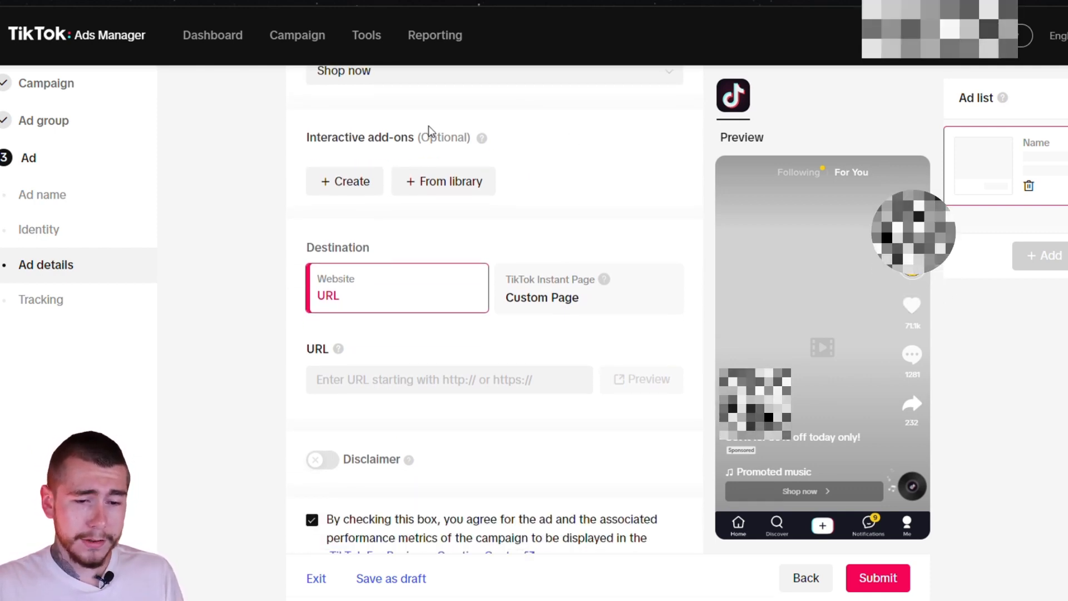
# Uncheck the agreement to display the ad in the TikTok For Business Creative Center.
pyautogui.scroll(-3)
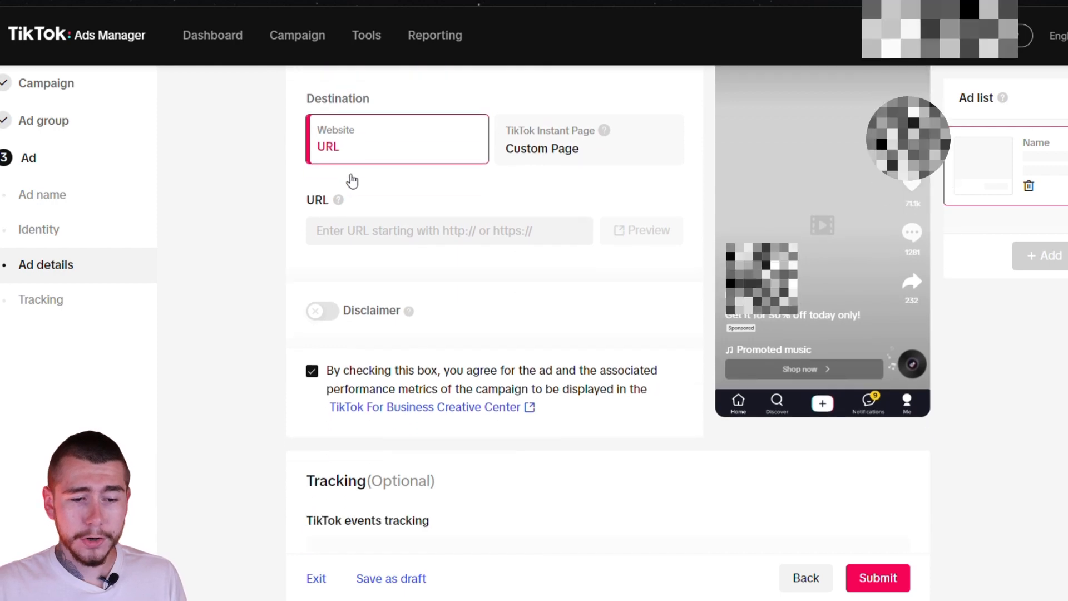
pyautogui.scroll(-3)
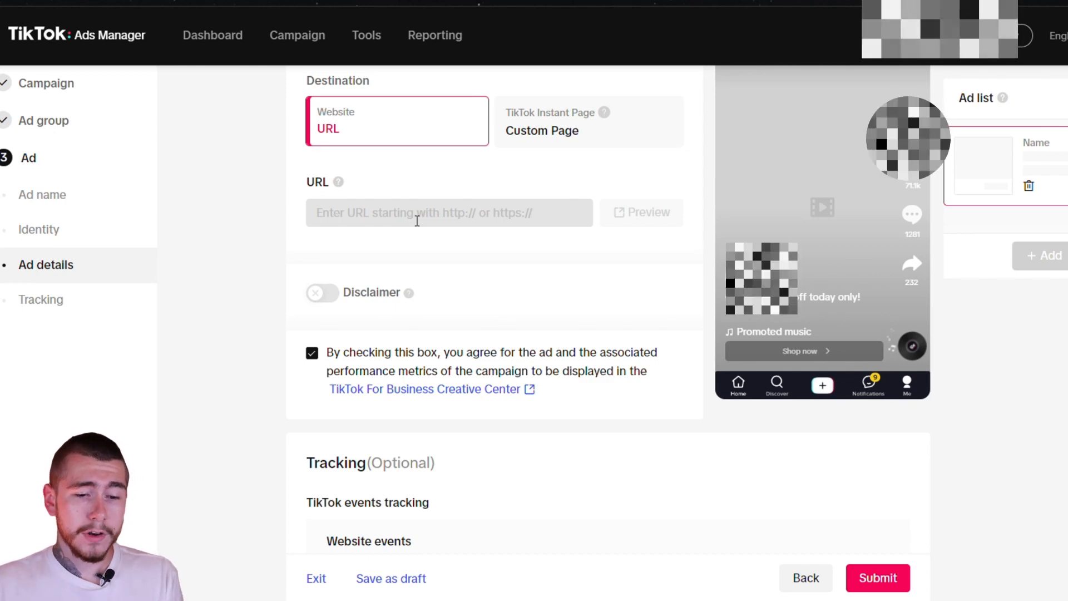
pyautogui.moveTo(482, 173)
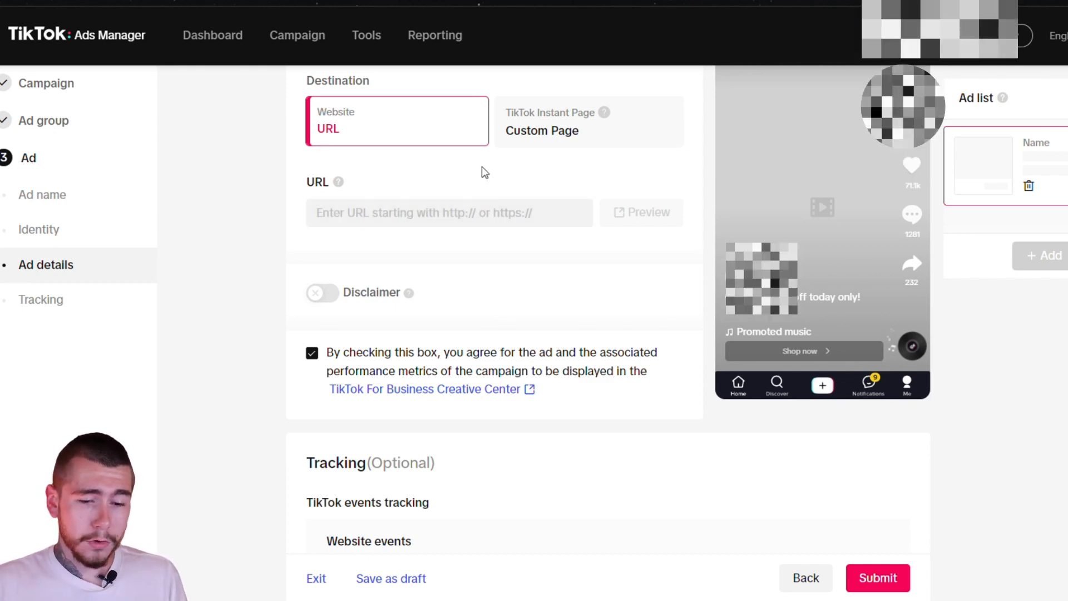
pyautogui.scroll(-3)
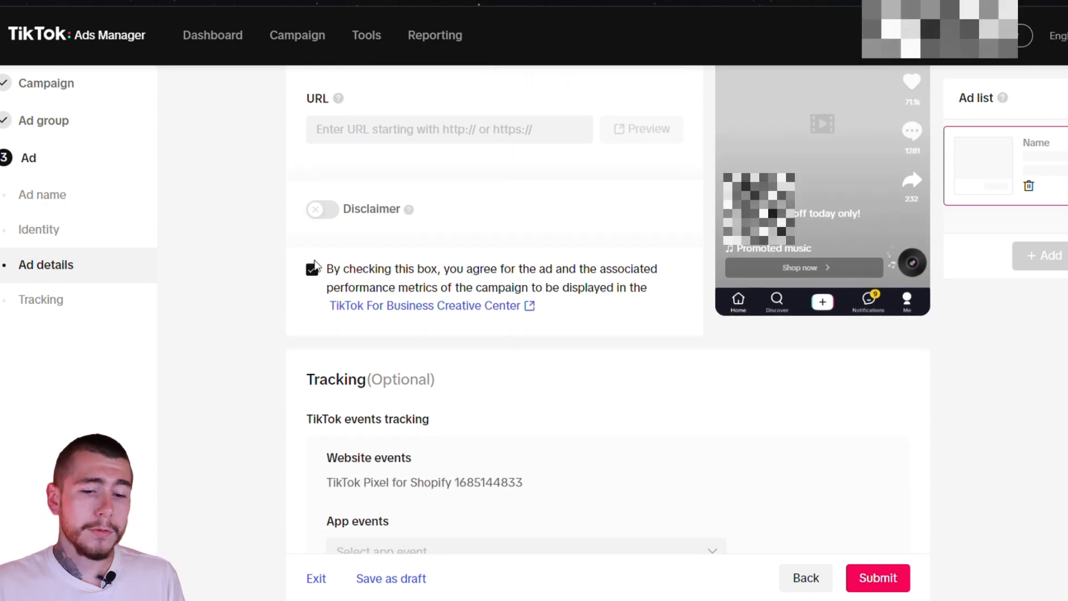
pyautogui.click(312, 269)
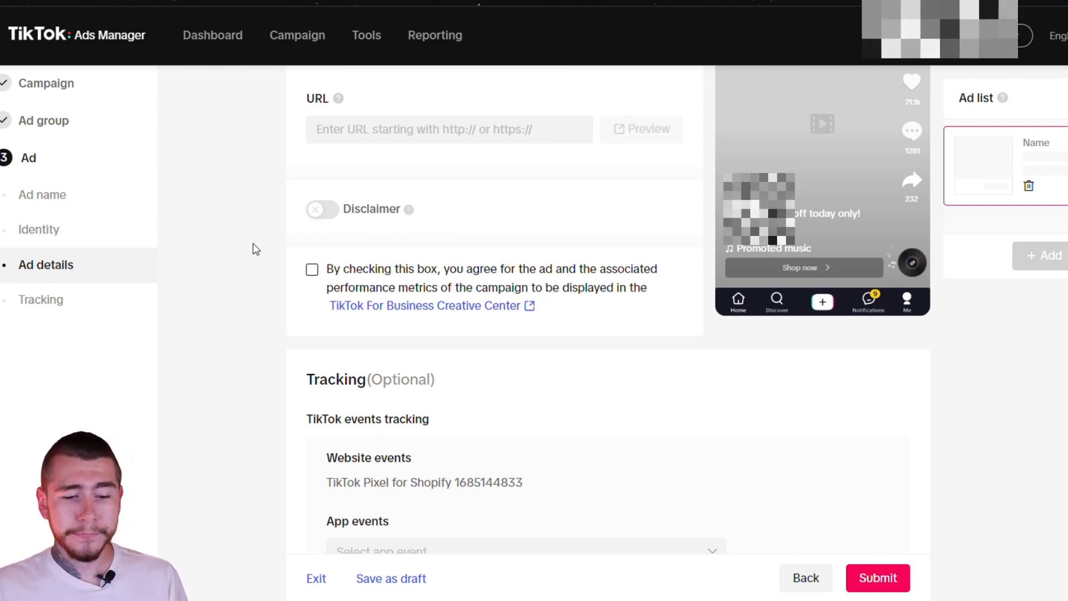
pyautogui.scroll(-3)
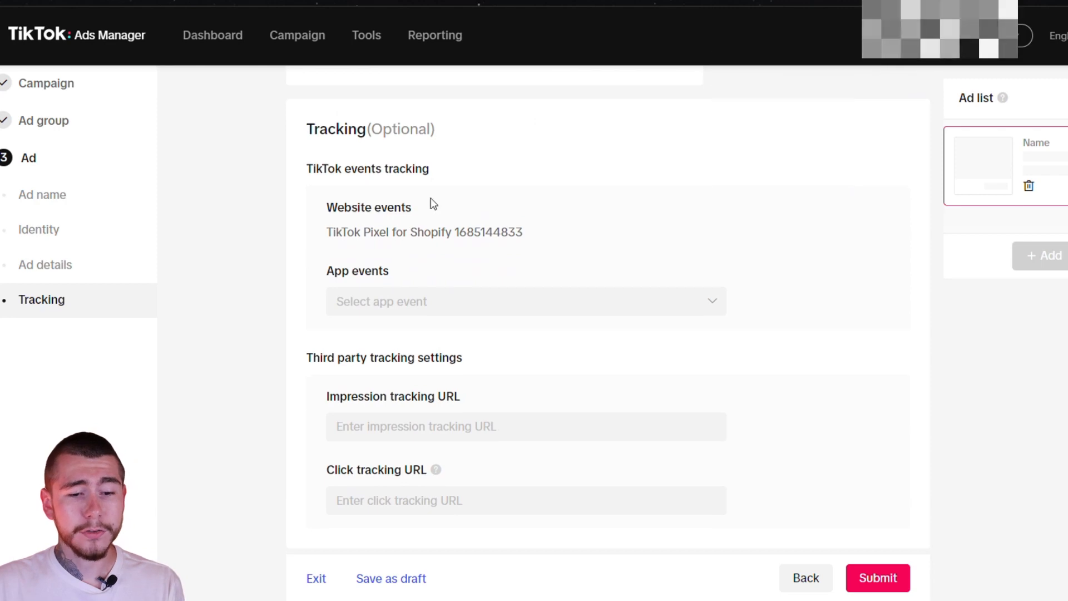
pyautogui.moveTo(466, 301)
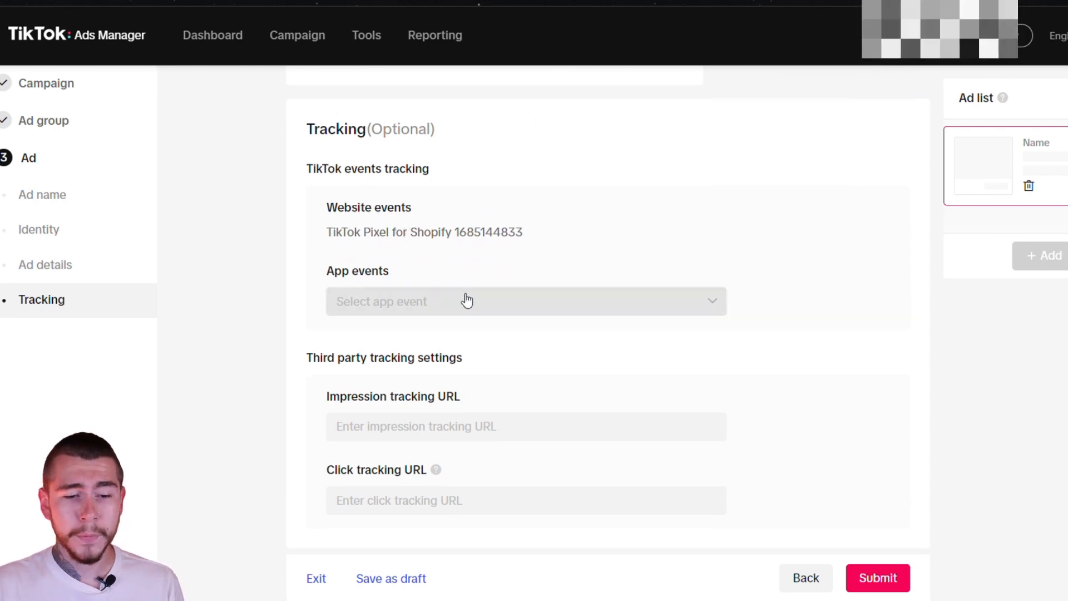
pyautogui.scroll(-3)
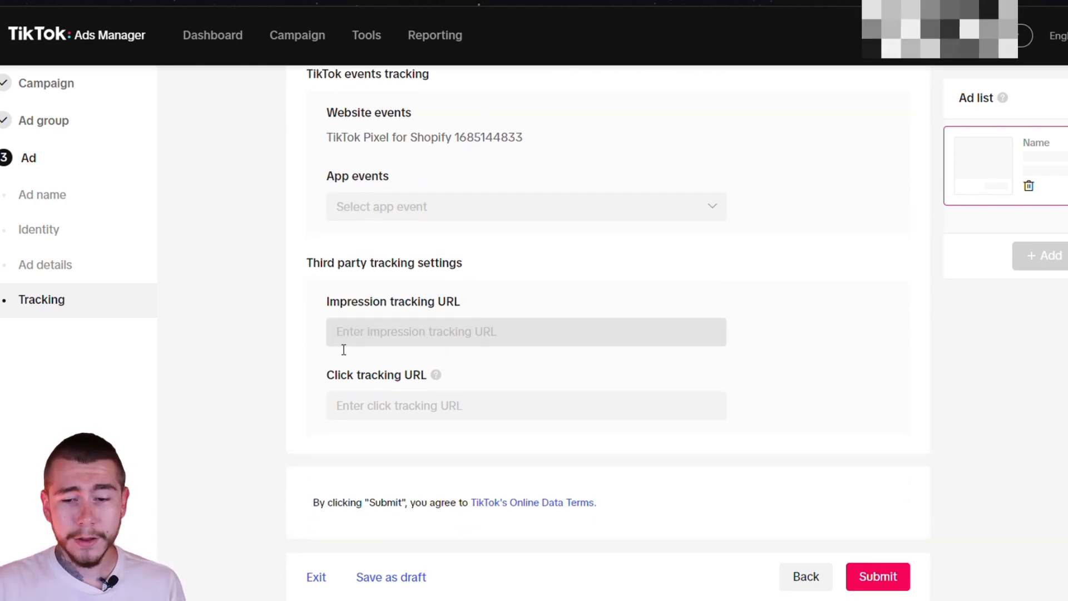
pyautogui.scroll(3)
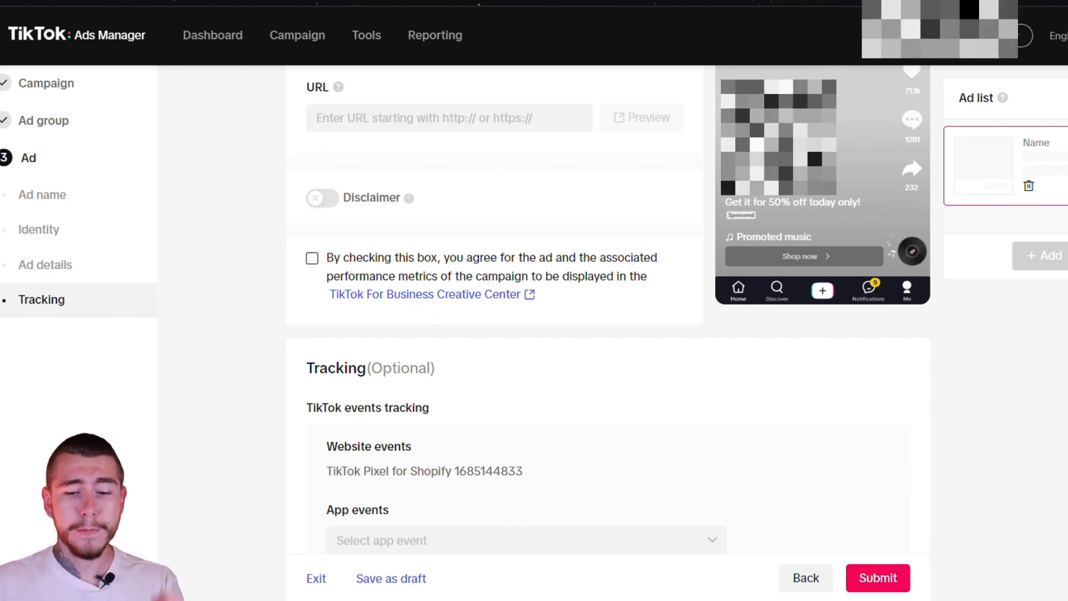
pyautogui.moveTo(1019, 429)
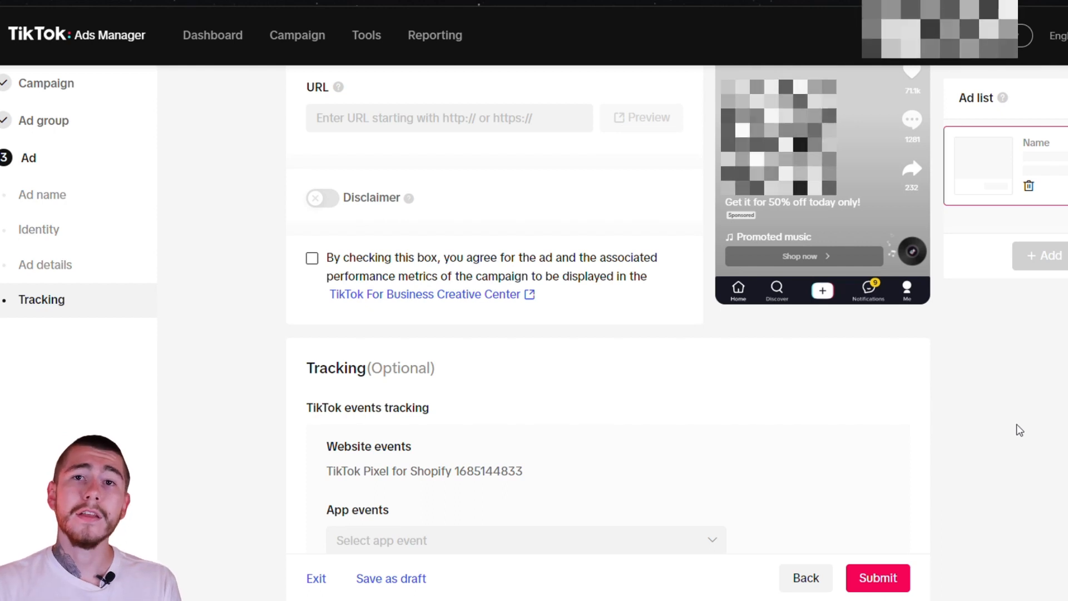